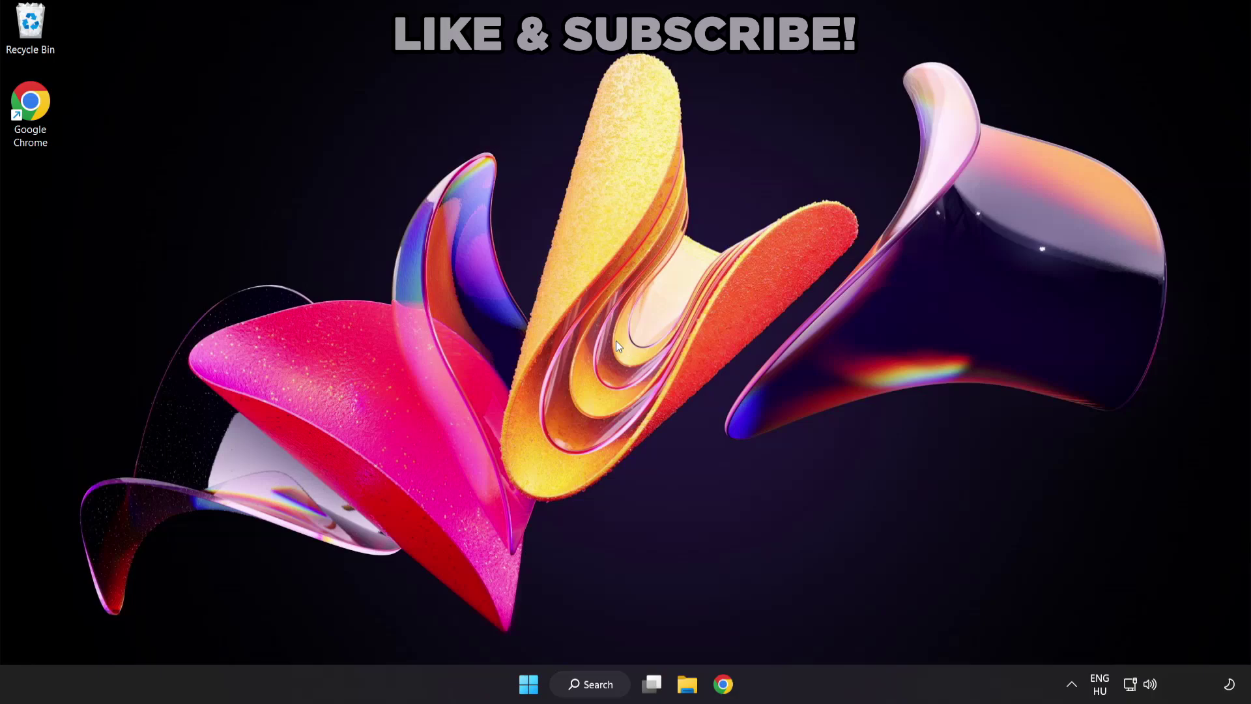
pyautogui.moveTo(602, 691)
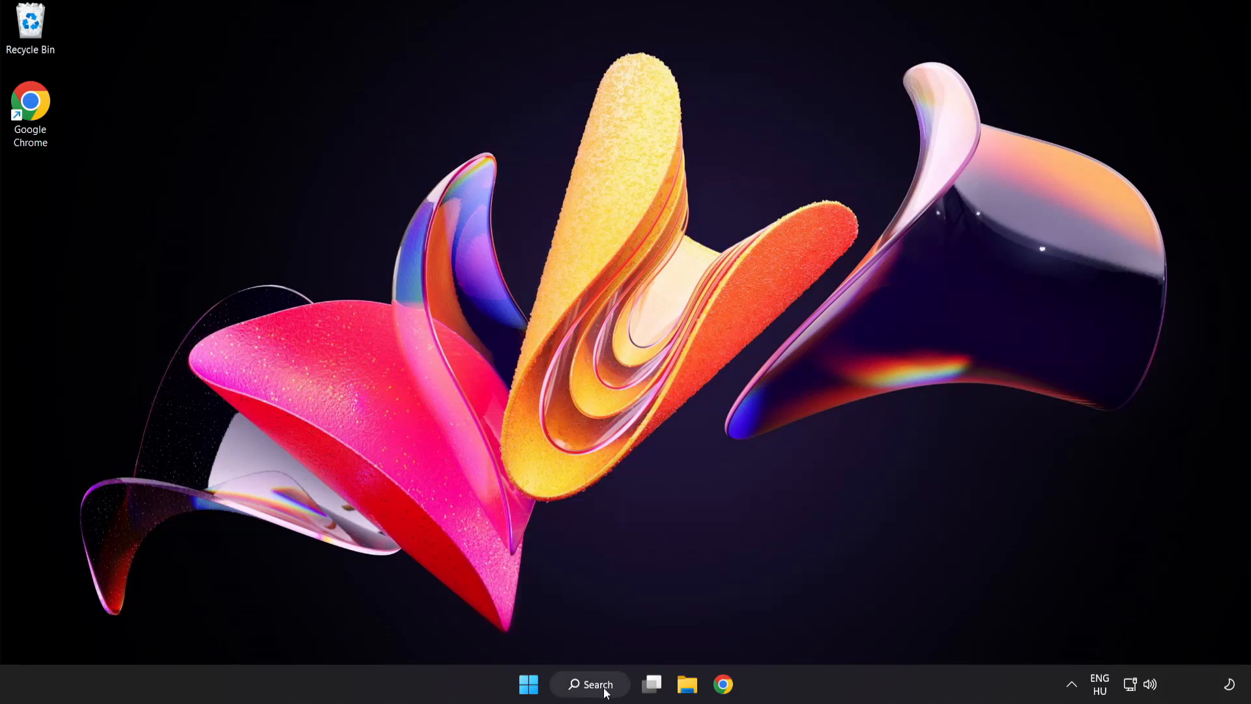
# Search Windows for 'device manager' and open Device Manager
pyautogui.click(591, 683)
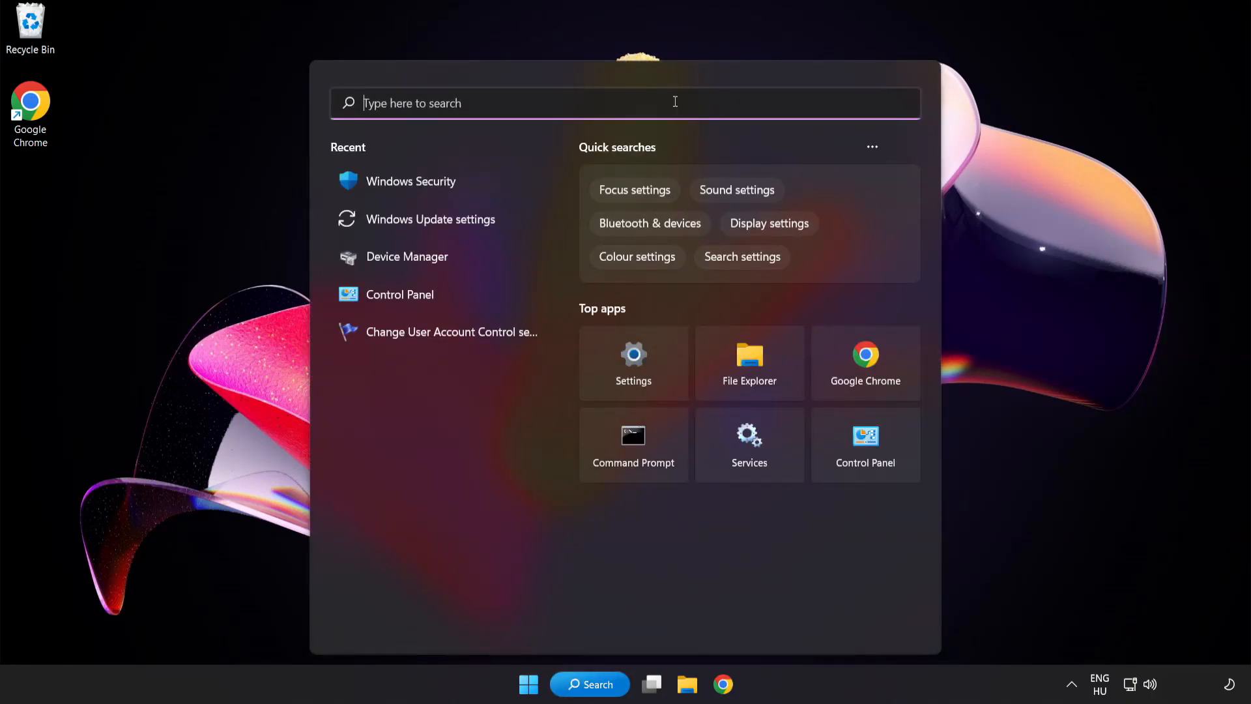
pyautogui.write('device manager')
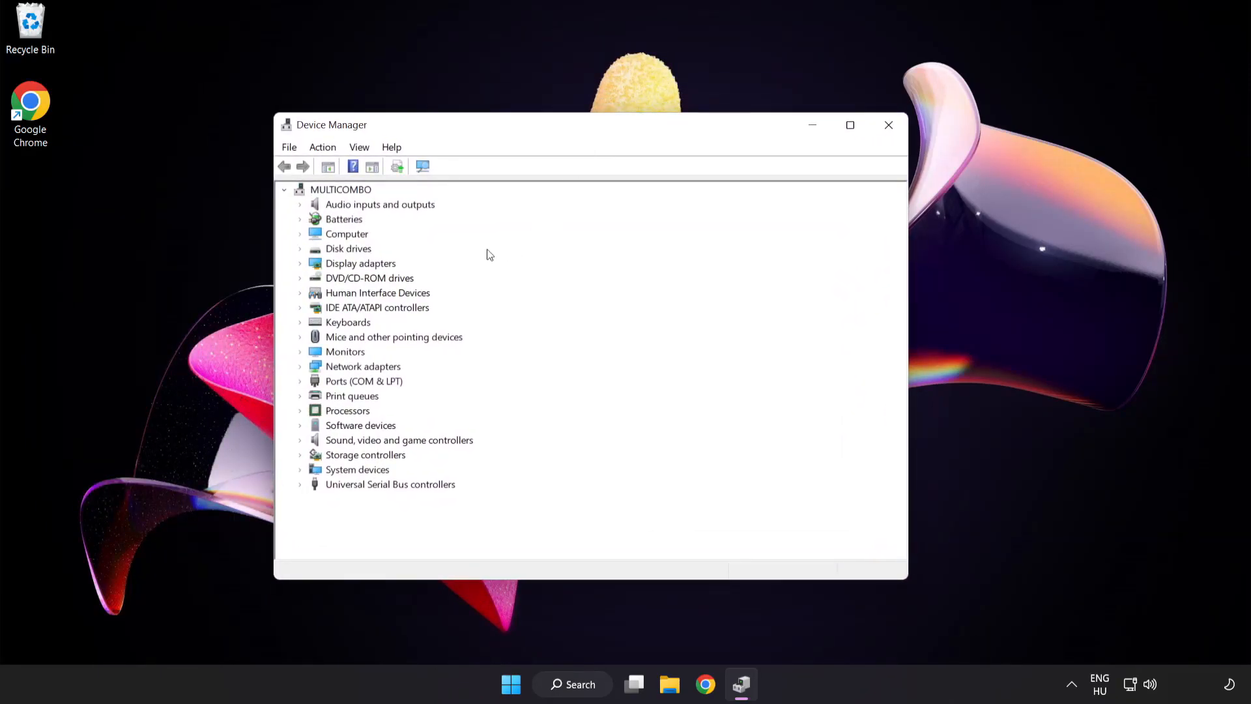
# Expand Display adapters and bring up the VMware SVGA 3D adapter's context menu
pyautogui.click(360, 263)
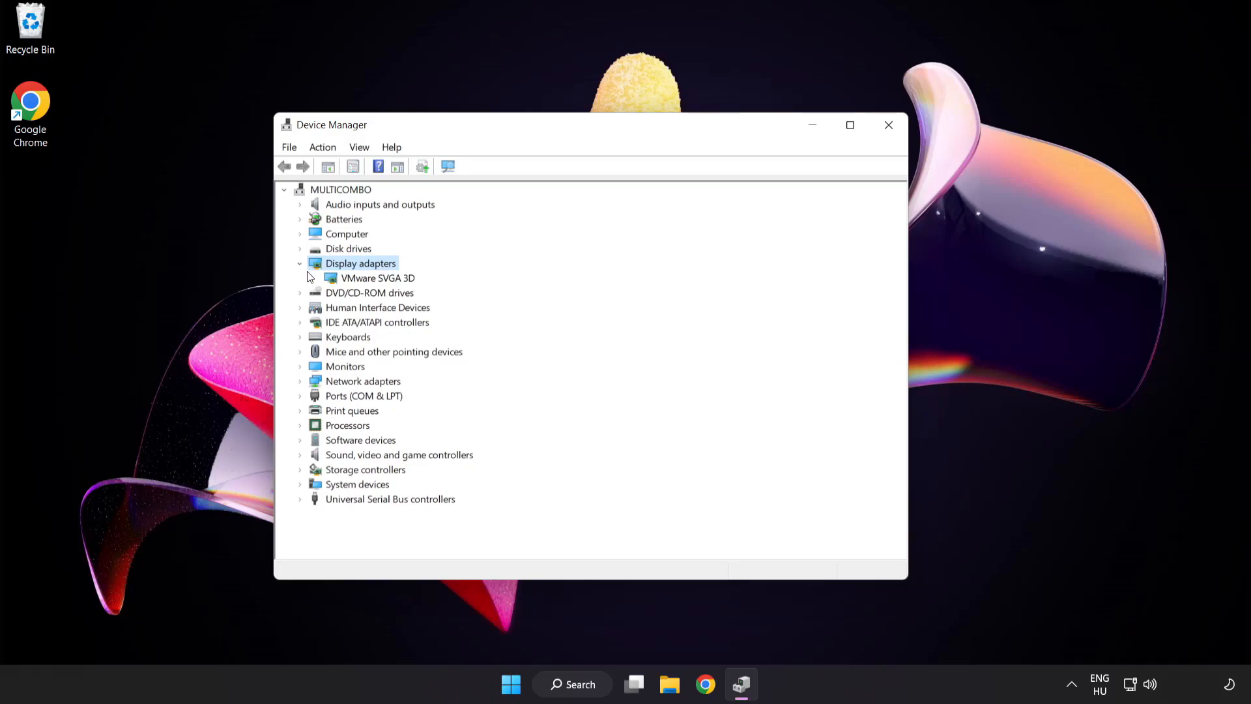
pyautogui.click(378, 278)
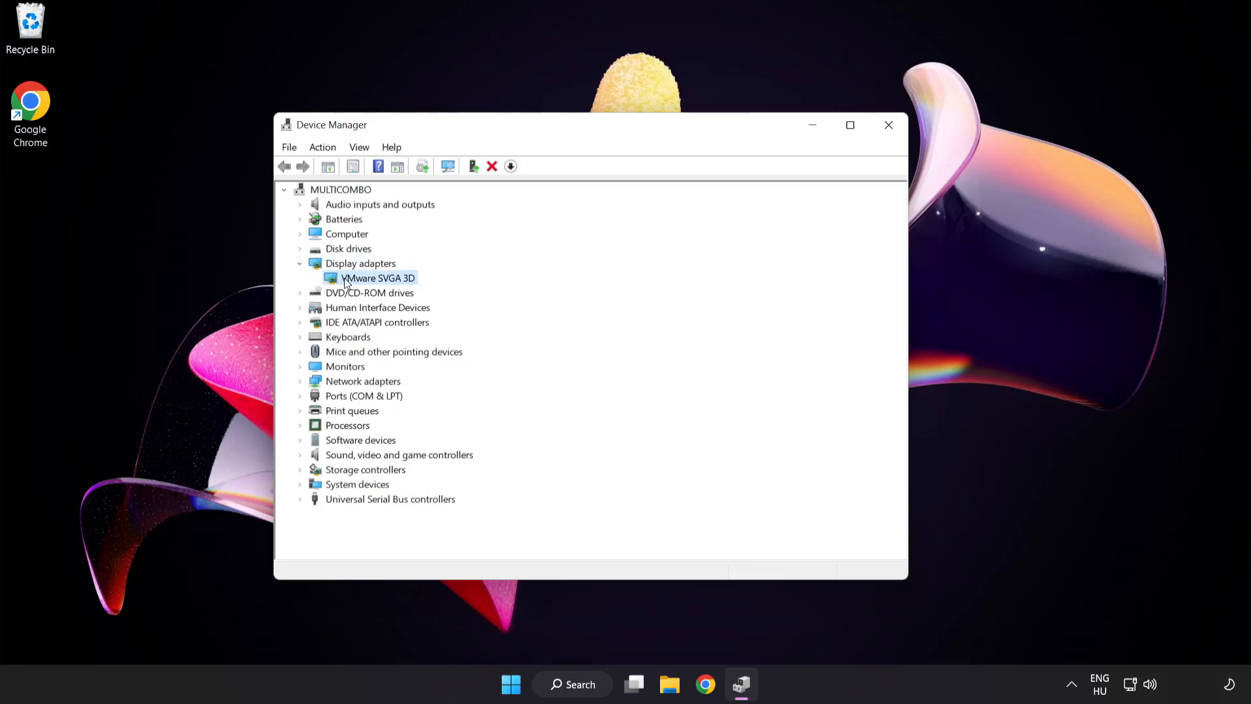
pyautogui.rightClick(378, 278)
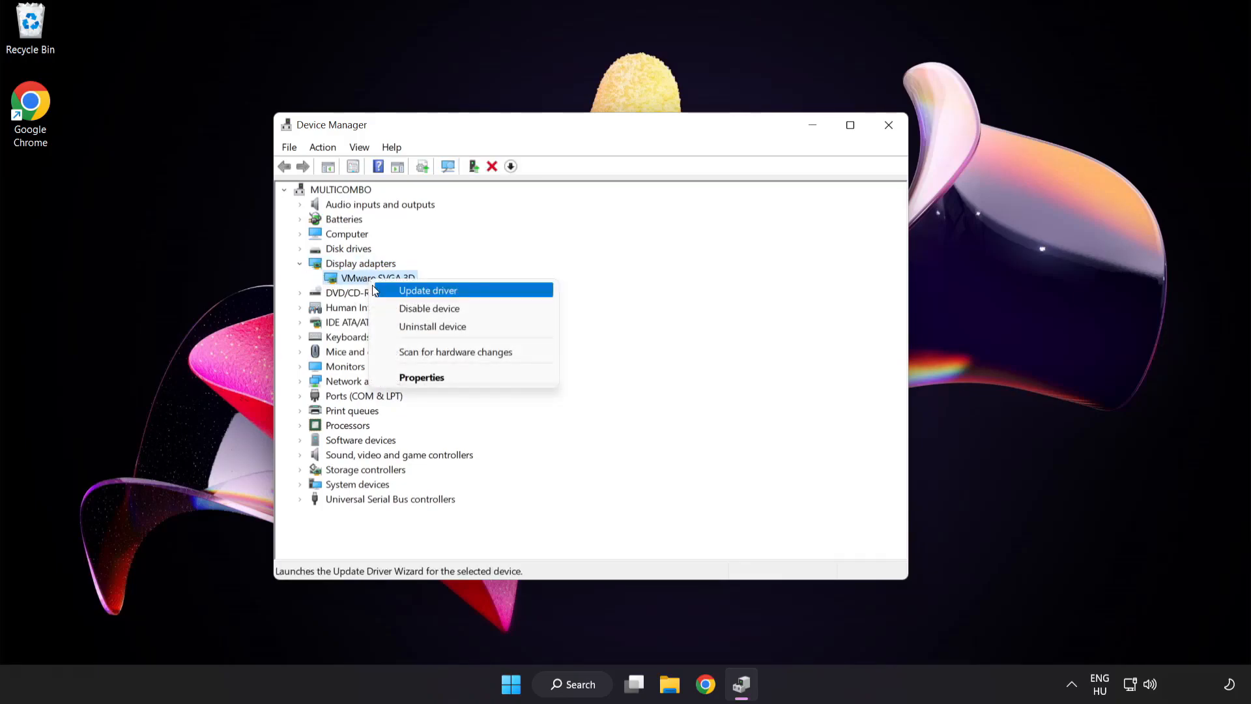
pyautogui.moveTo(485, 294)
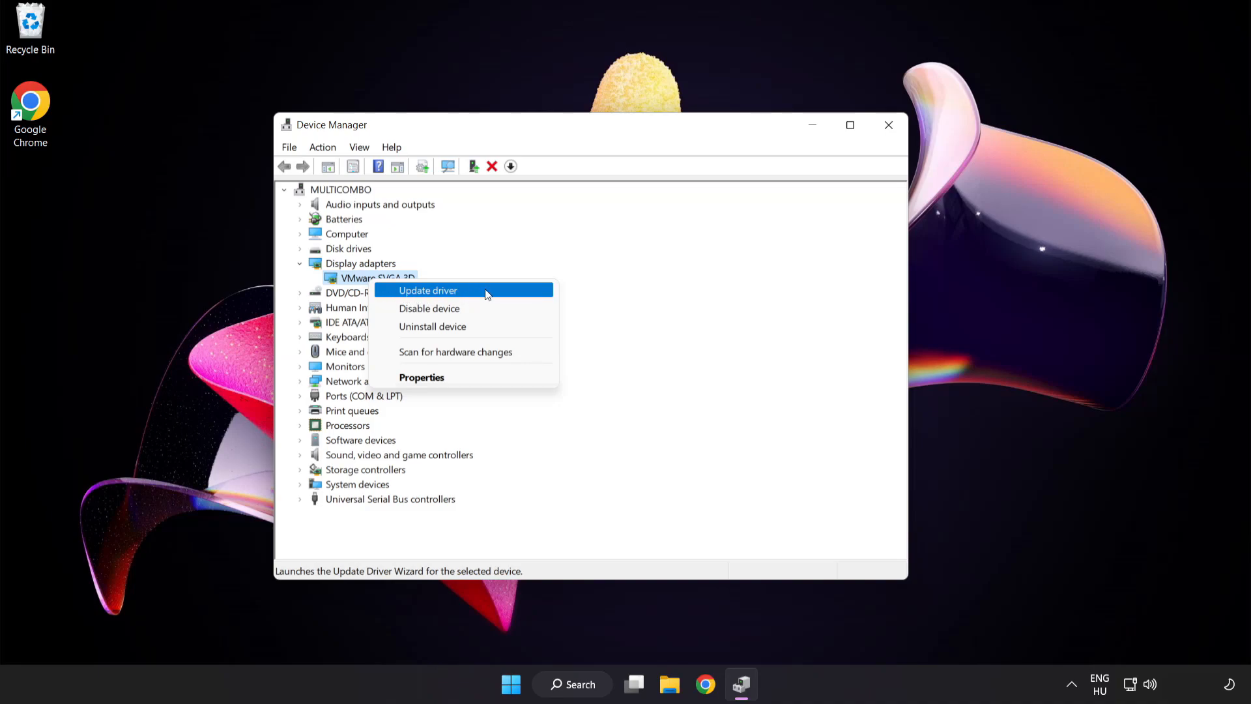
# Auto-search for a VMware SVGA 3D driver, dismiss the 'best driver installed' result, and close Device Manager
pyautogui.click(428, 290)
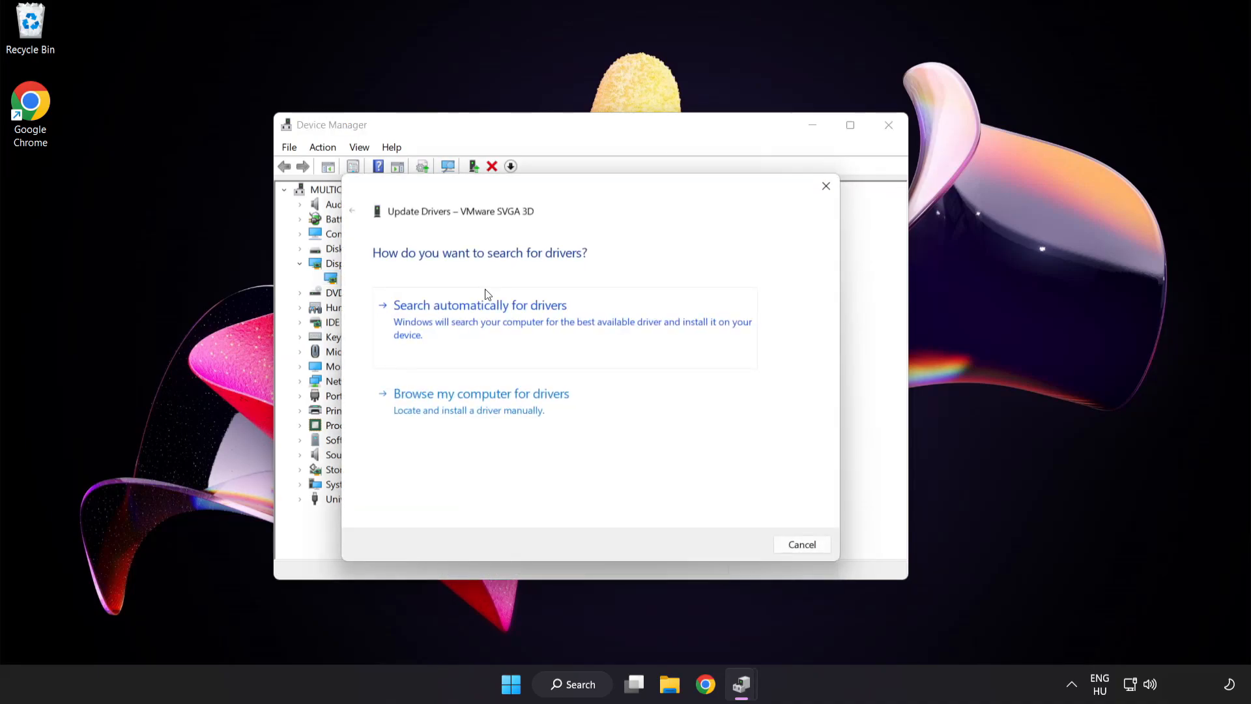
pyautogui.moveTo(399, 274)
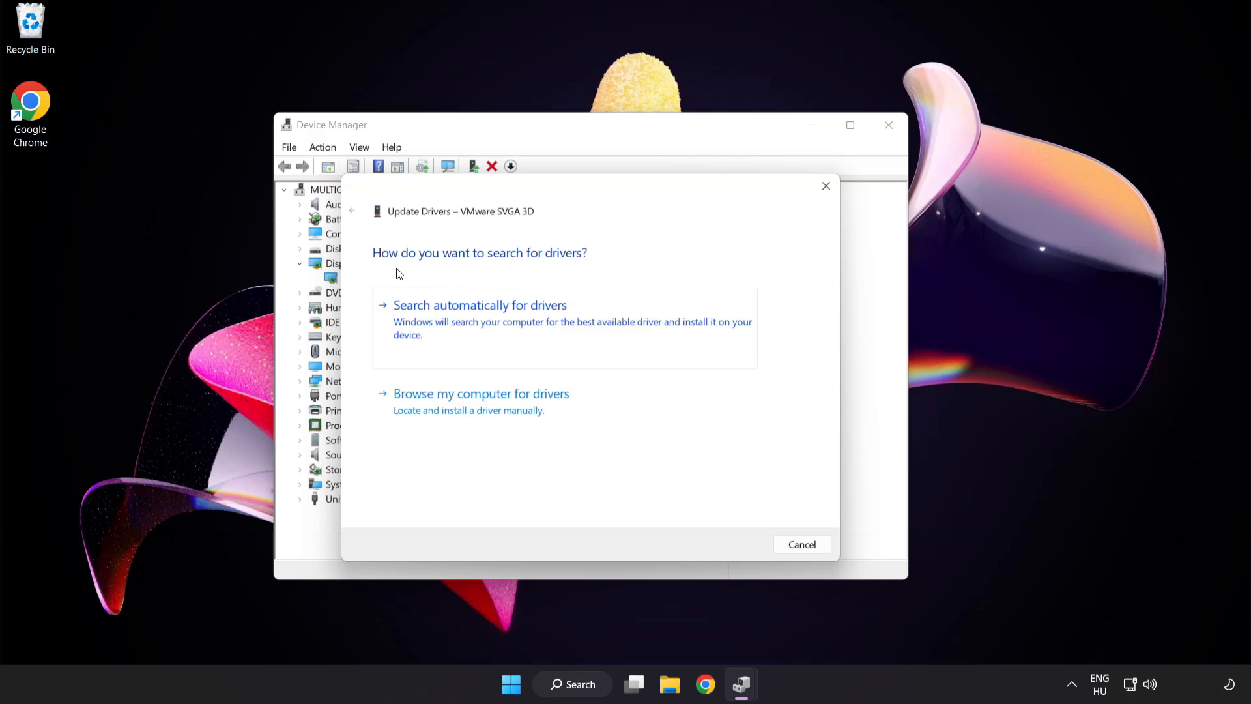
pyautogui.moveTo(566, 313)
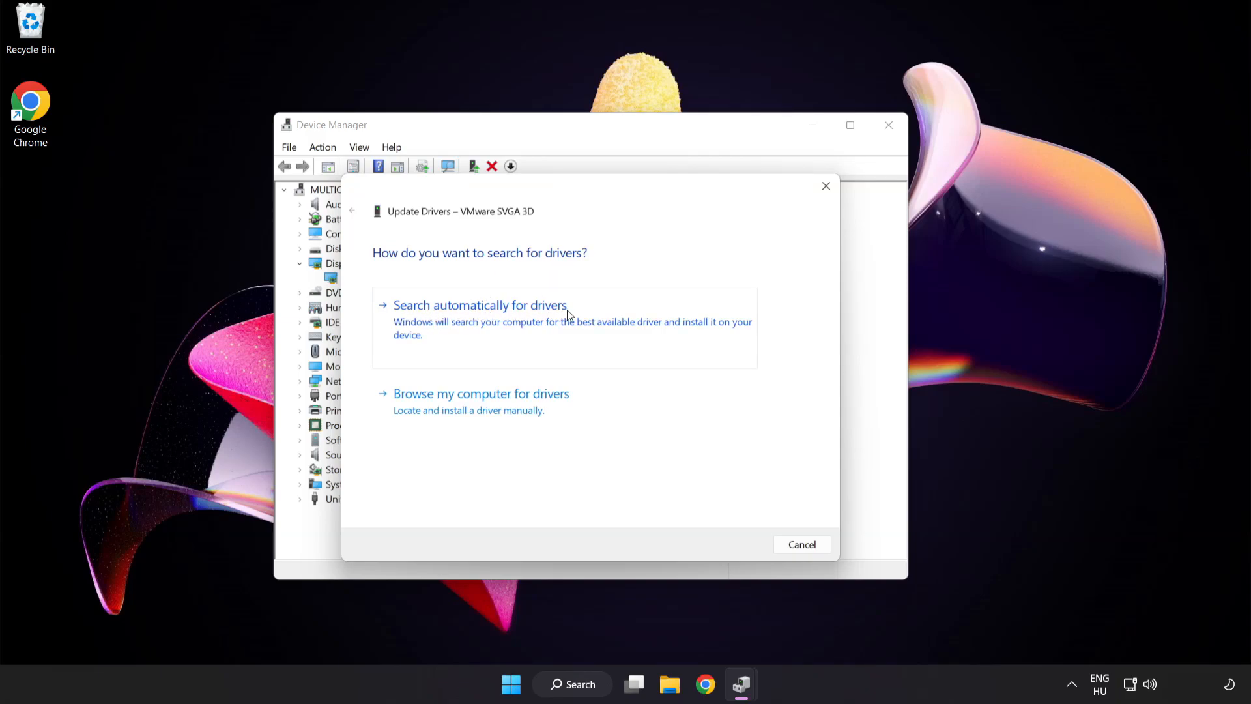
pyautogui.moveTo(546, 324)
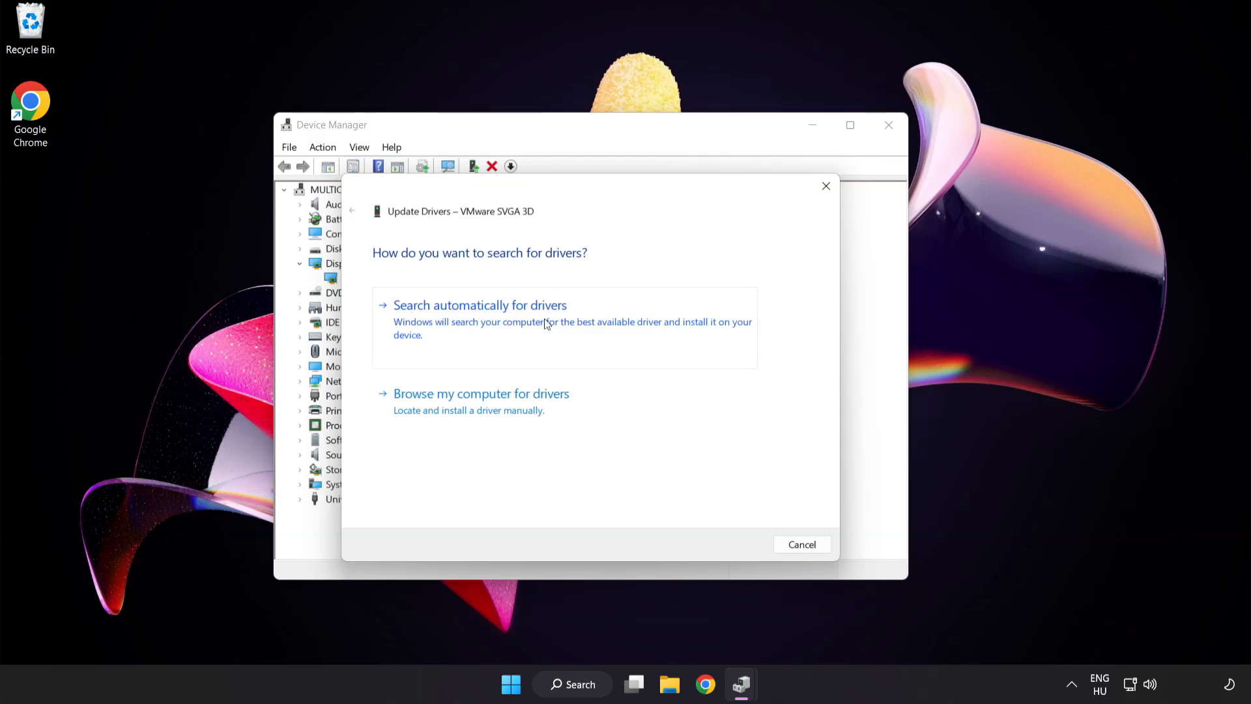
pyautogui.click(480, 305)
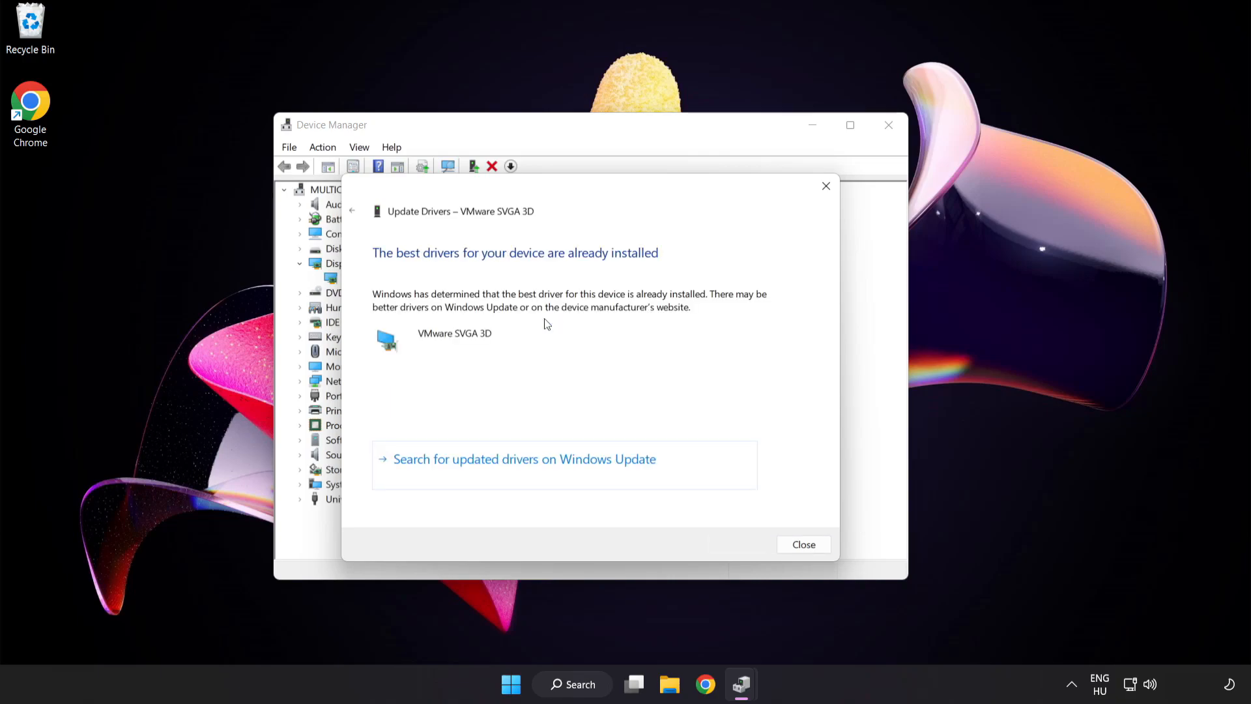
pyautogui.moveTo(591, 267)
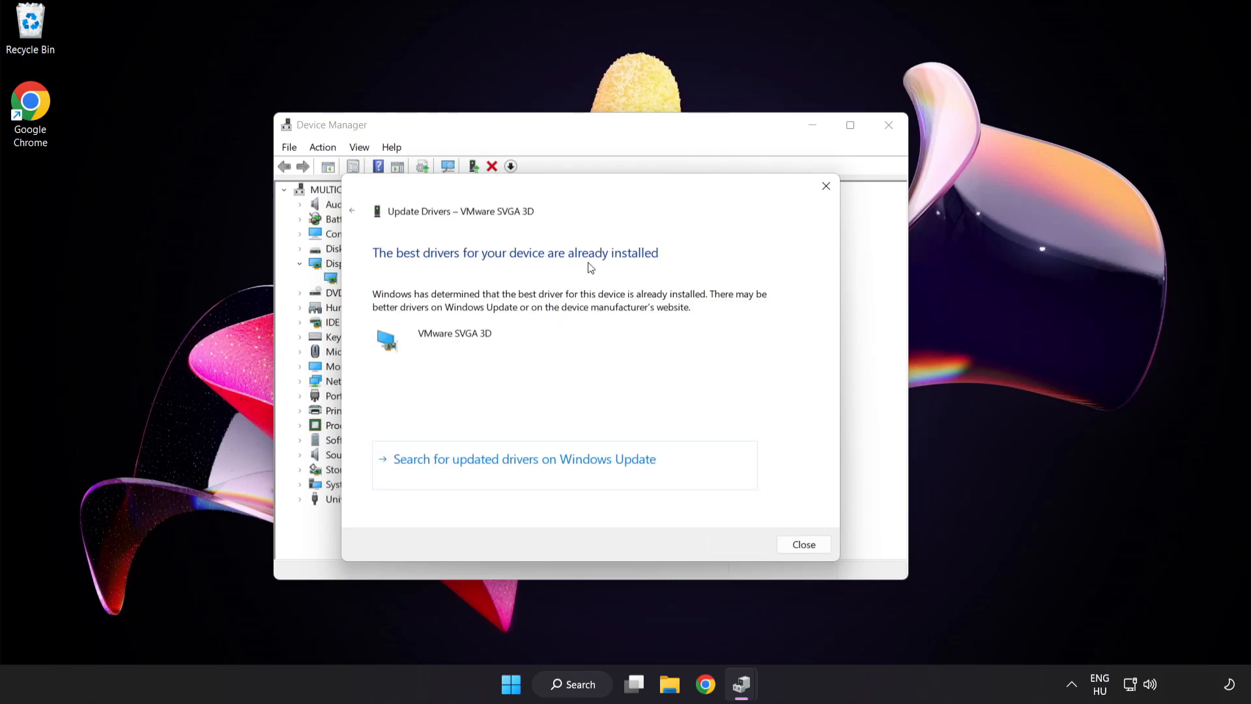
pyautogui.moveTo(803, 544)
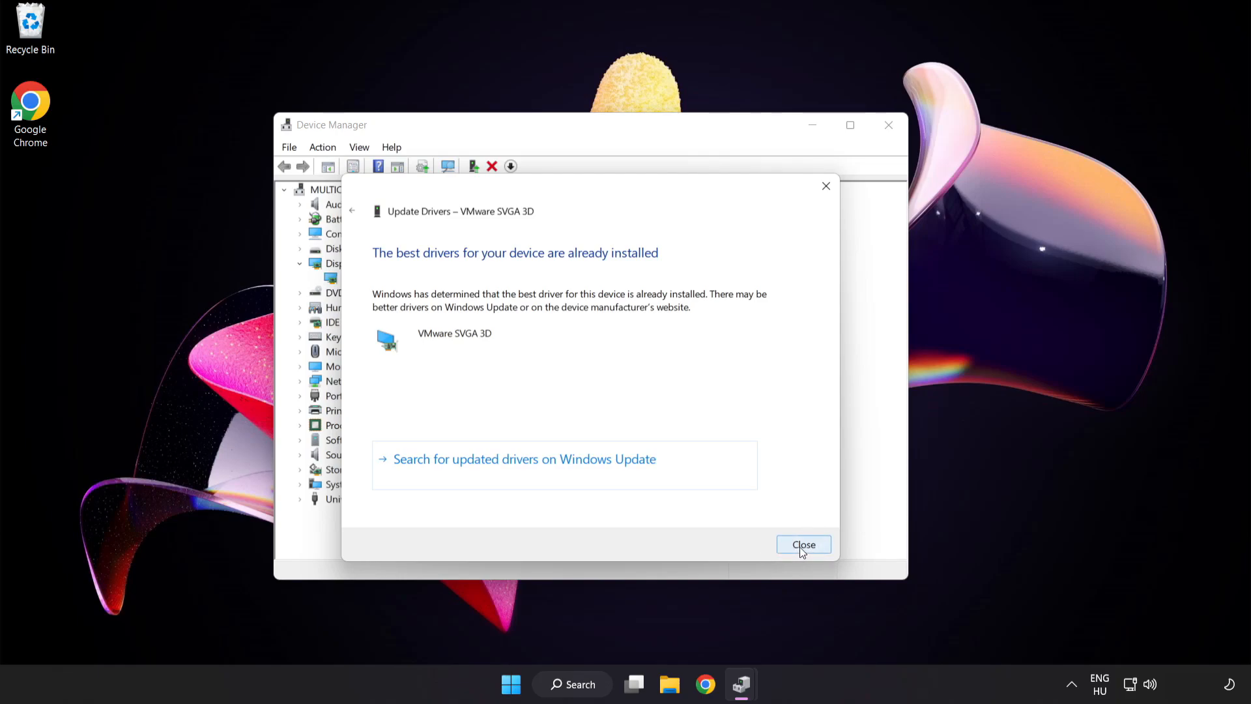
pyautogui.click(804, 544)
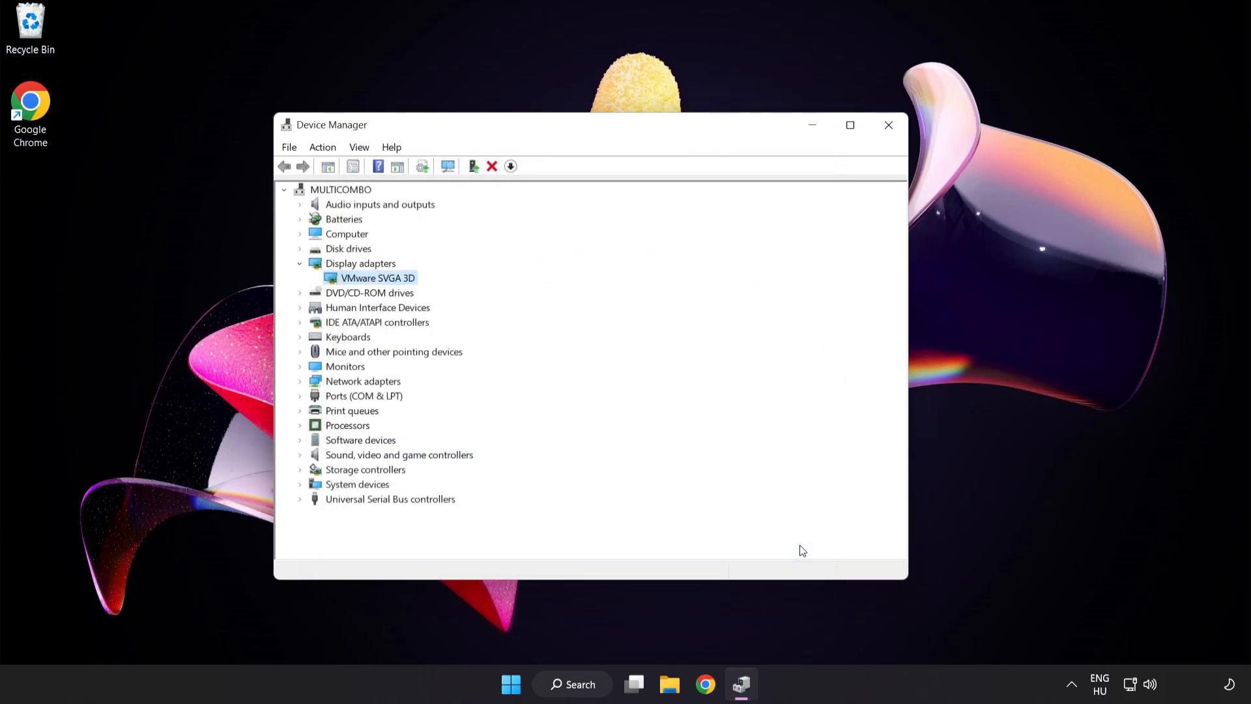
pyautogui.moveTo(888, 125)
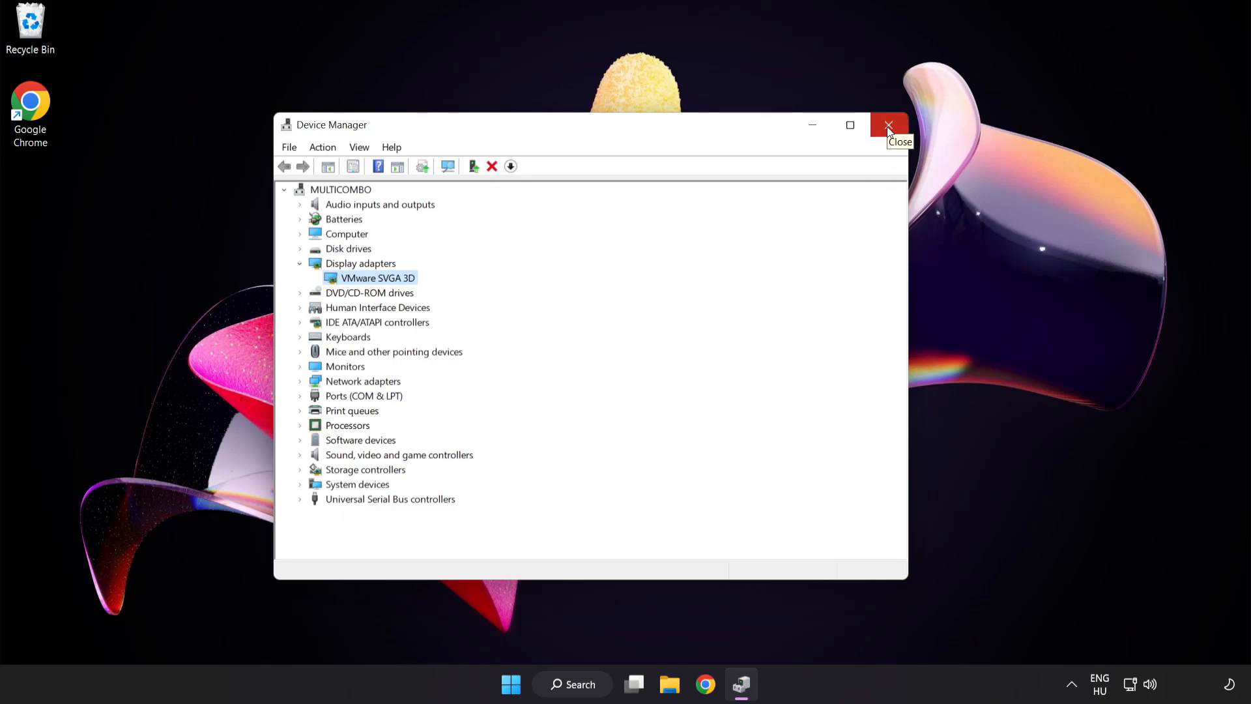
pyautogui.click(888, 125)
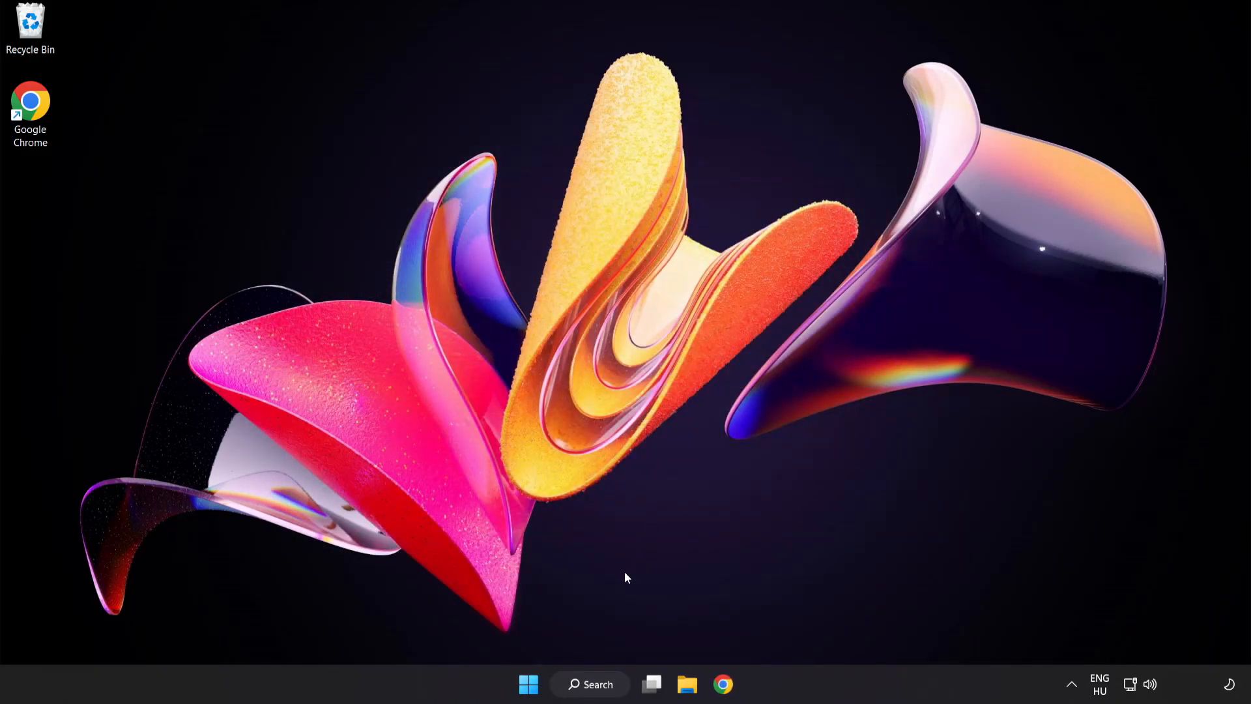
# Search Windows for 'update' to find Windows Update settings
pyautogui.click(590, 684)
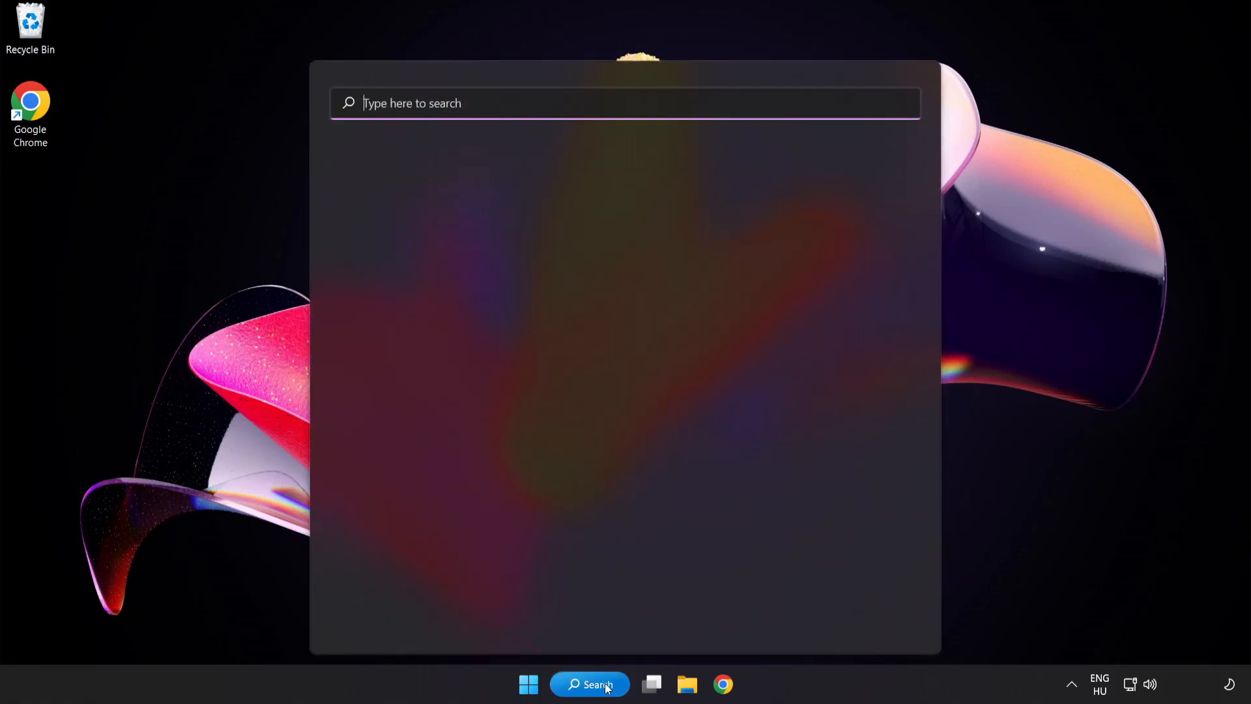
pyautogui.write('u')
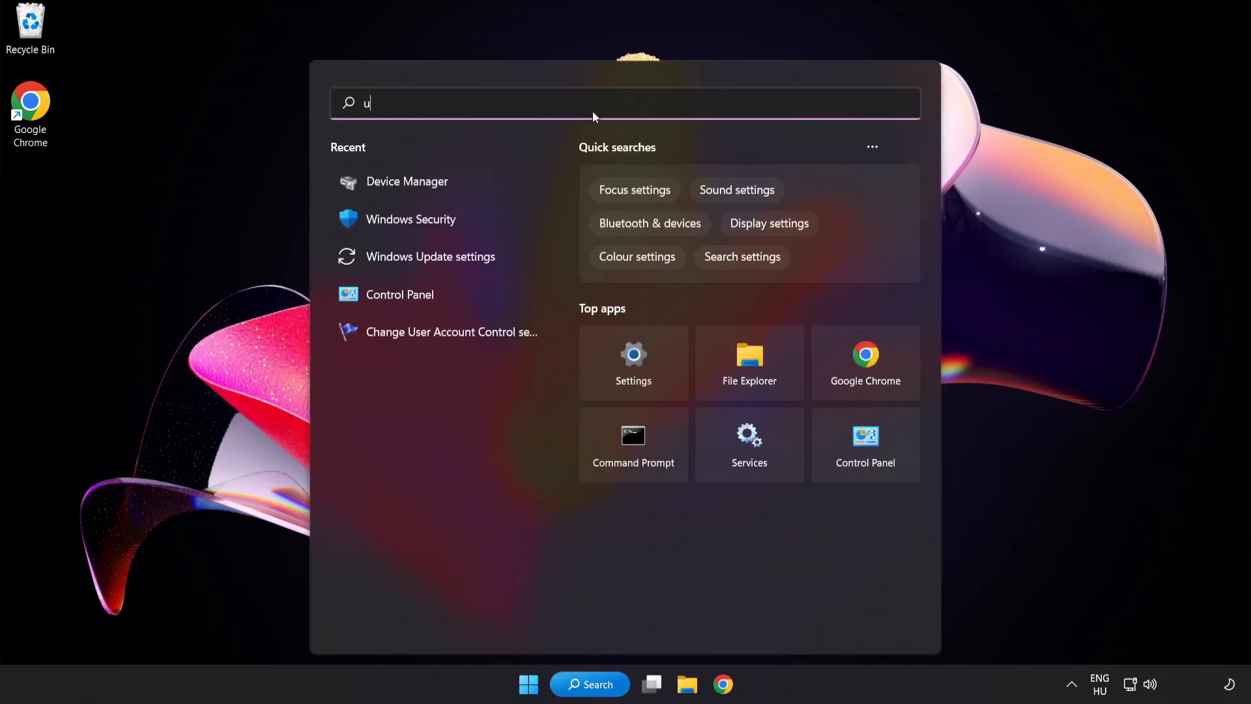
pyautogui.write('pdate')
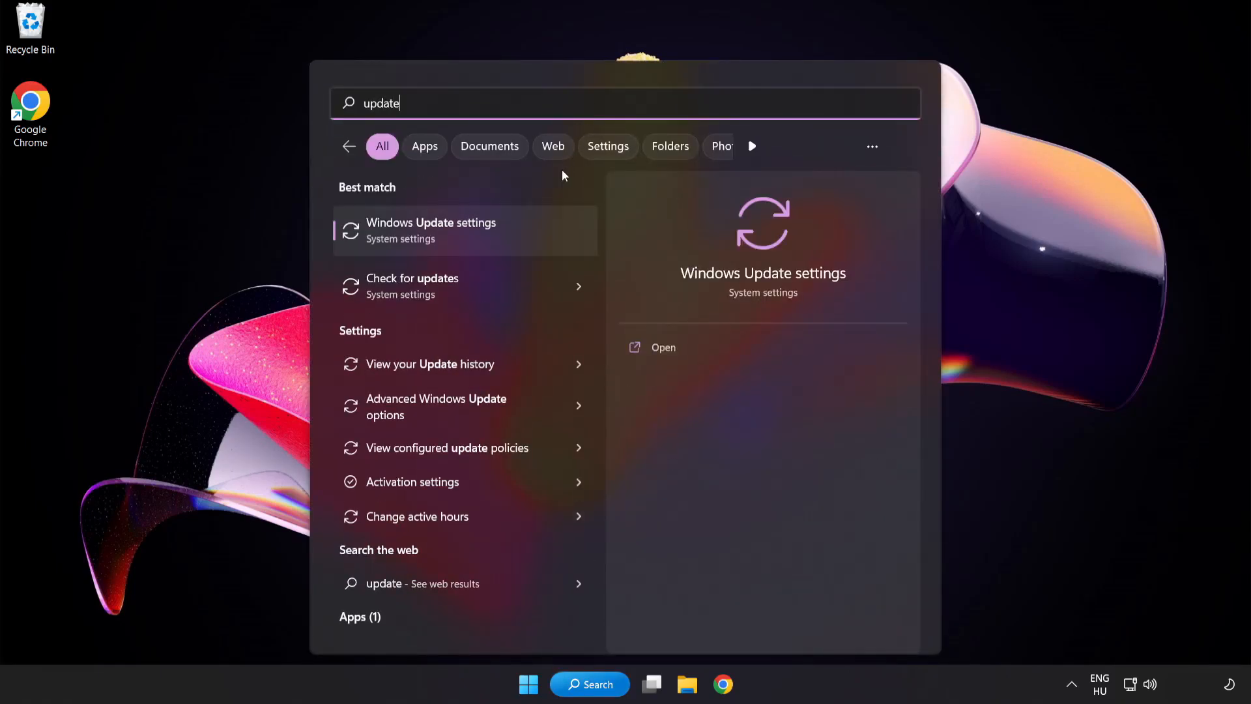
pyautogui.moveTo(479, 242)
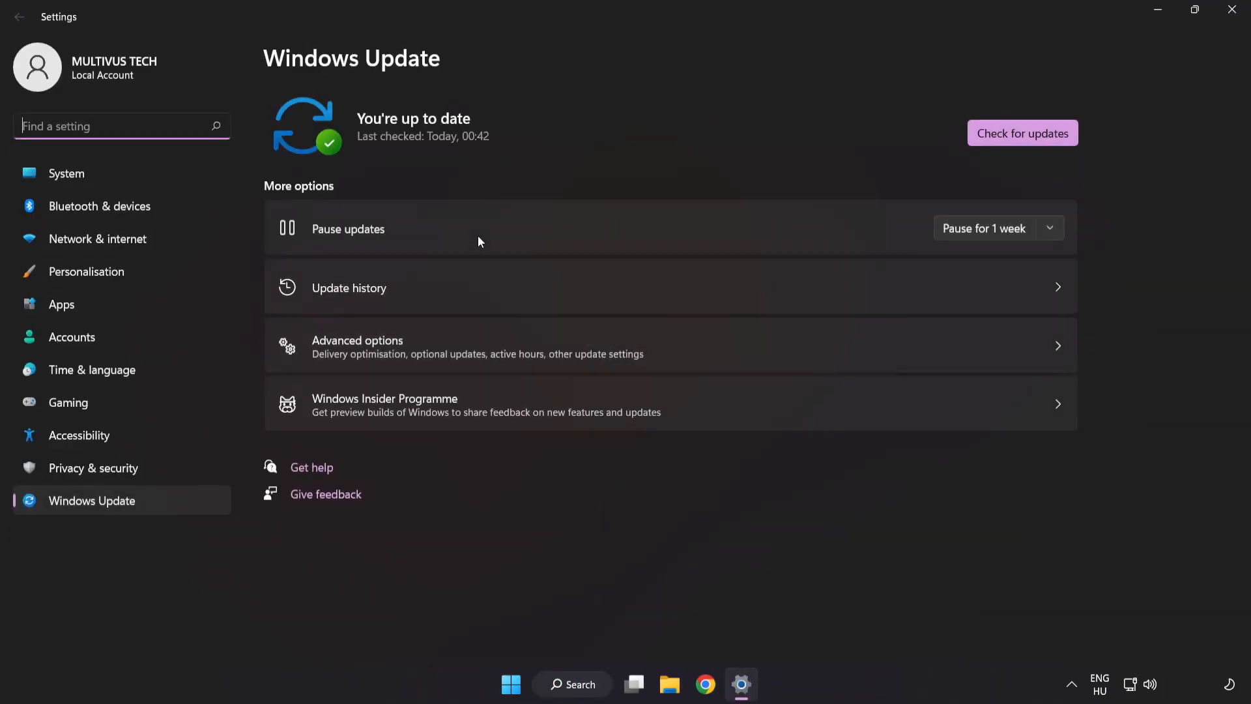
pyautogui.moveTo(571, 126)
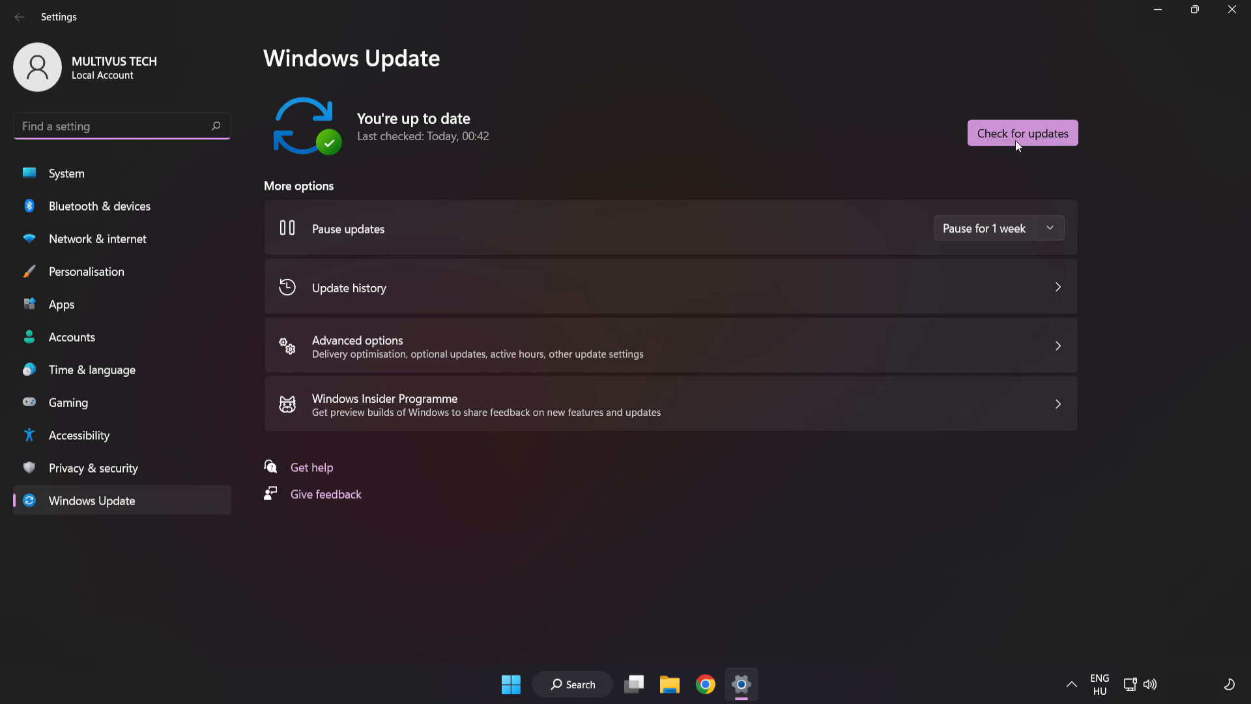
# Check for Windows updates, confirm the PC is up to date, and close Settings
pyautogui.click(1022, 133)
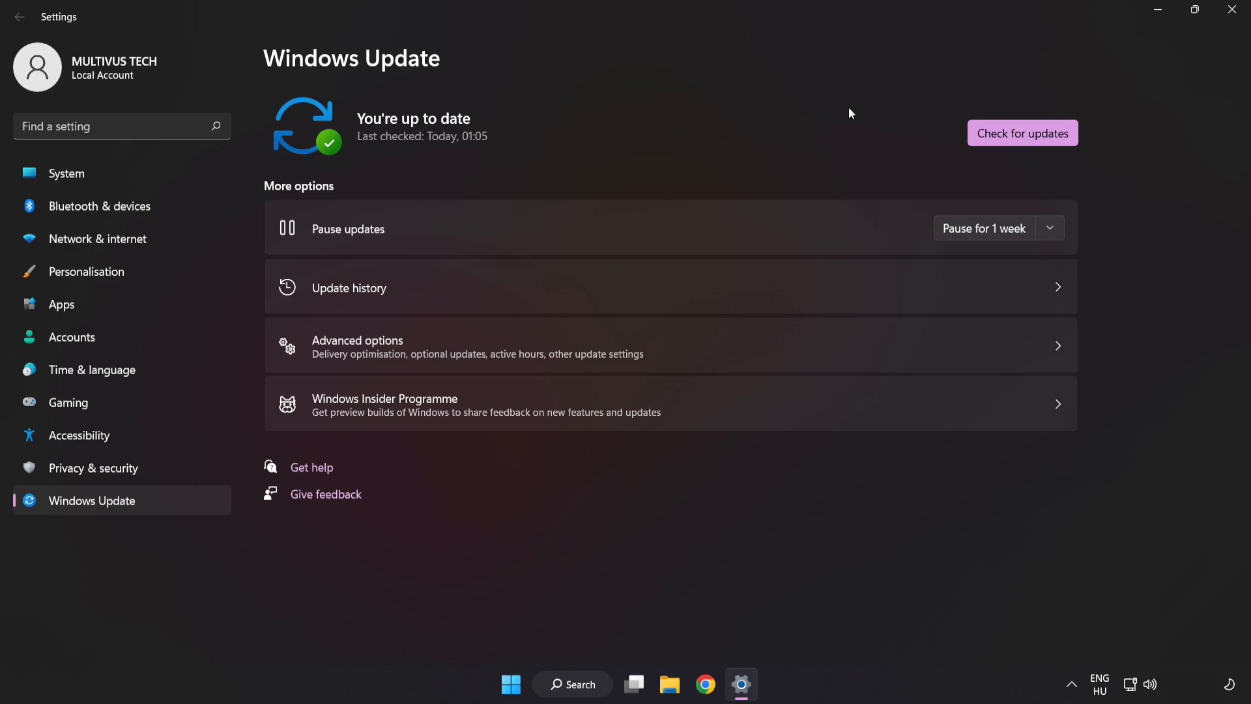
pyautogui.moveTo(1232, 12)
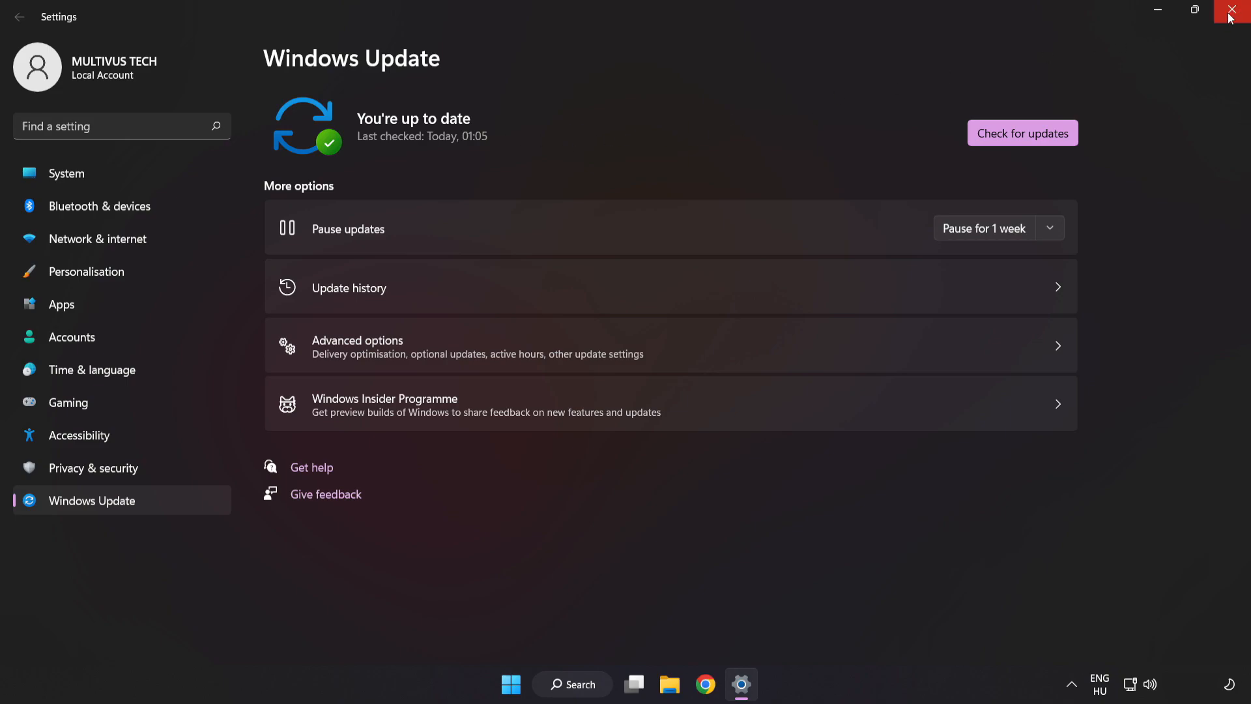
pyautogui.click(1236, 11)
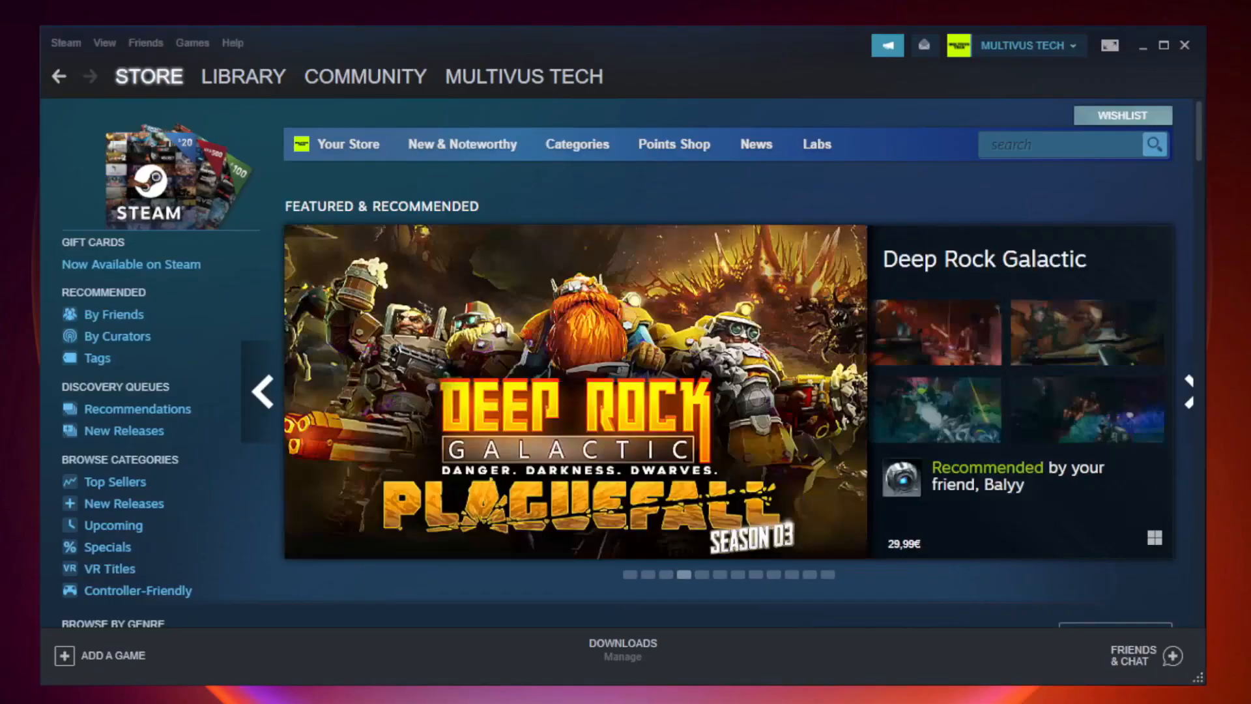
# Open the Steam Library and bring up the options menu for YOUR NOT WORKING GAME
pyautogui.click(242, 76)
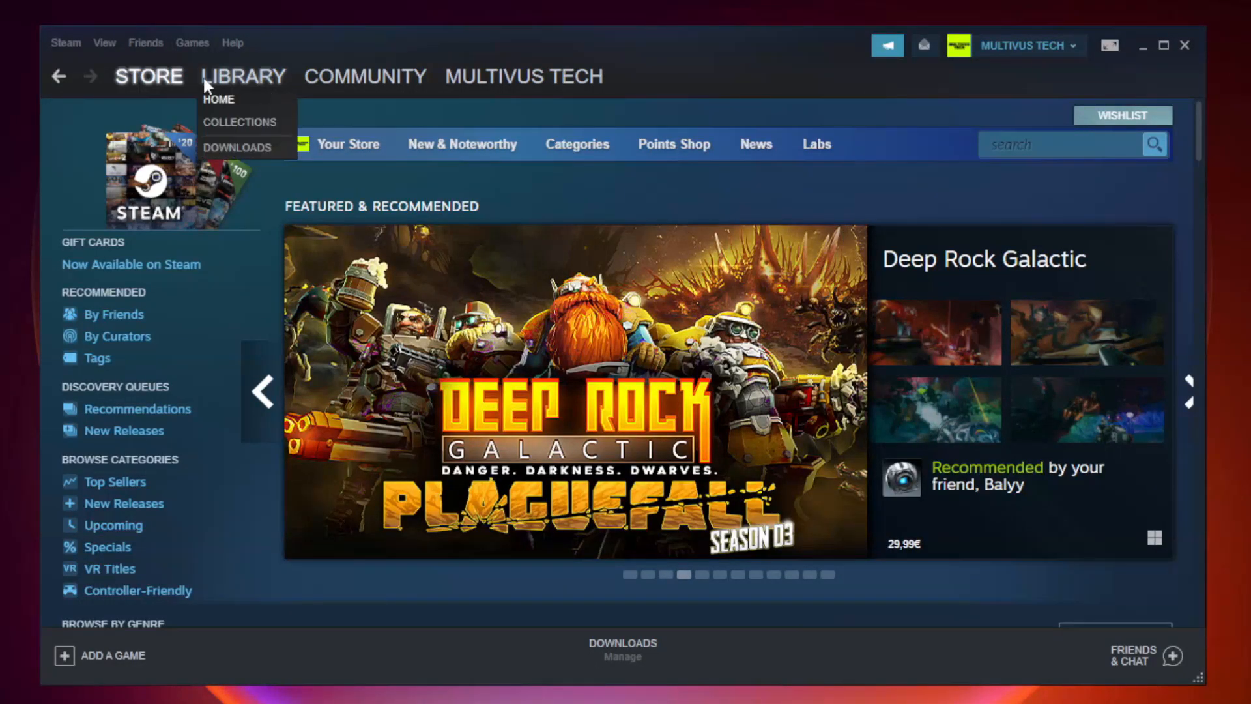
pyautogui.moveTo(252, 84)
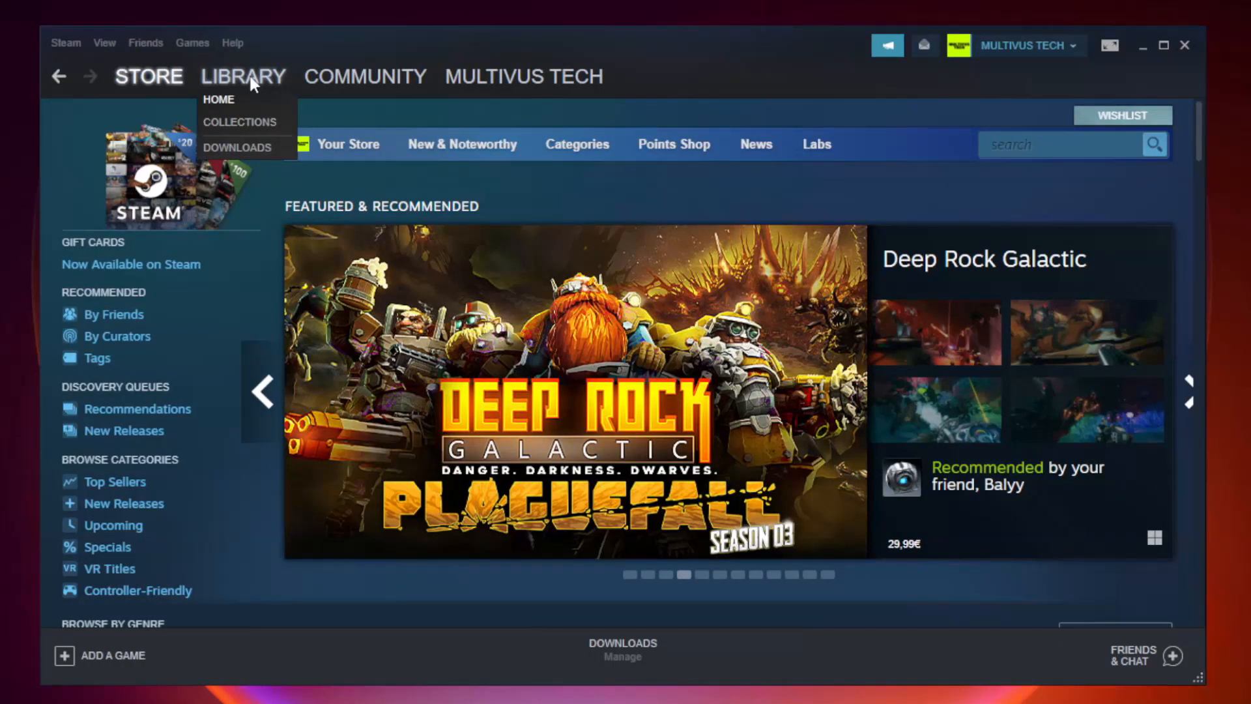
pyautogui.click(219, 99)
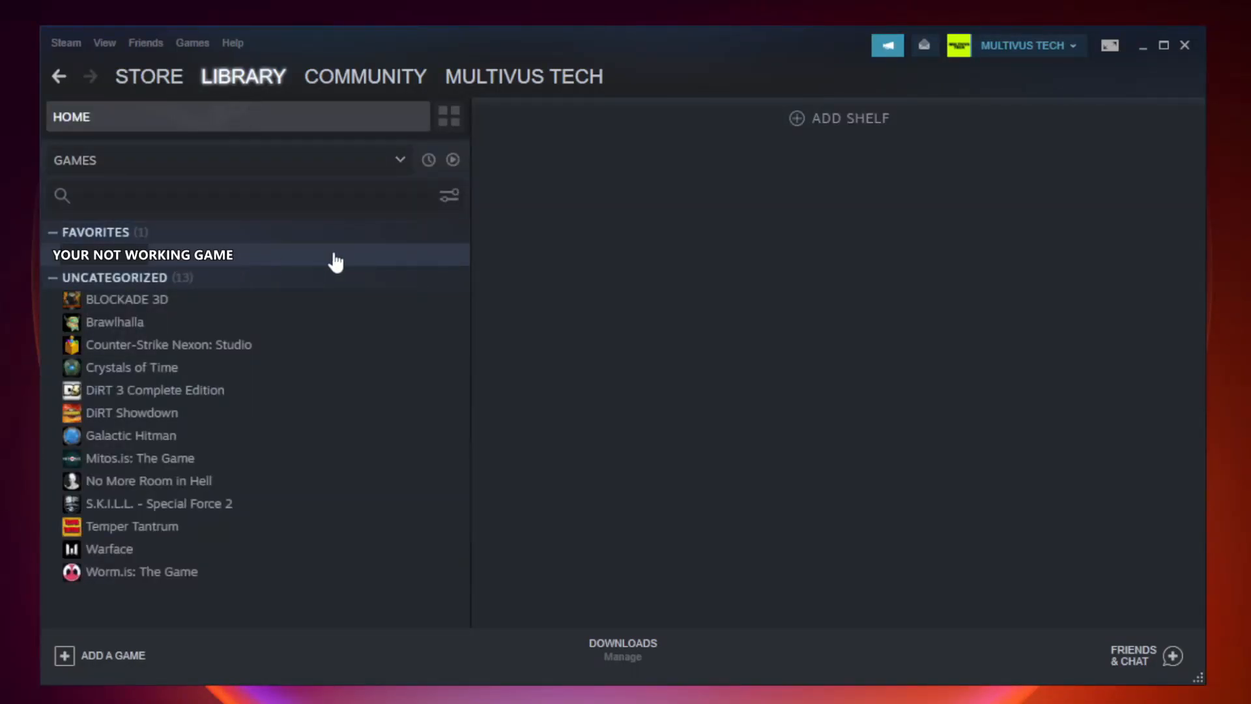
pyautogui.moveTo(273, 262)
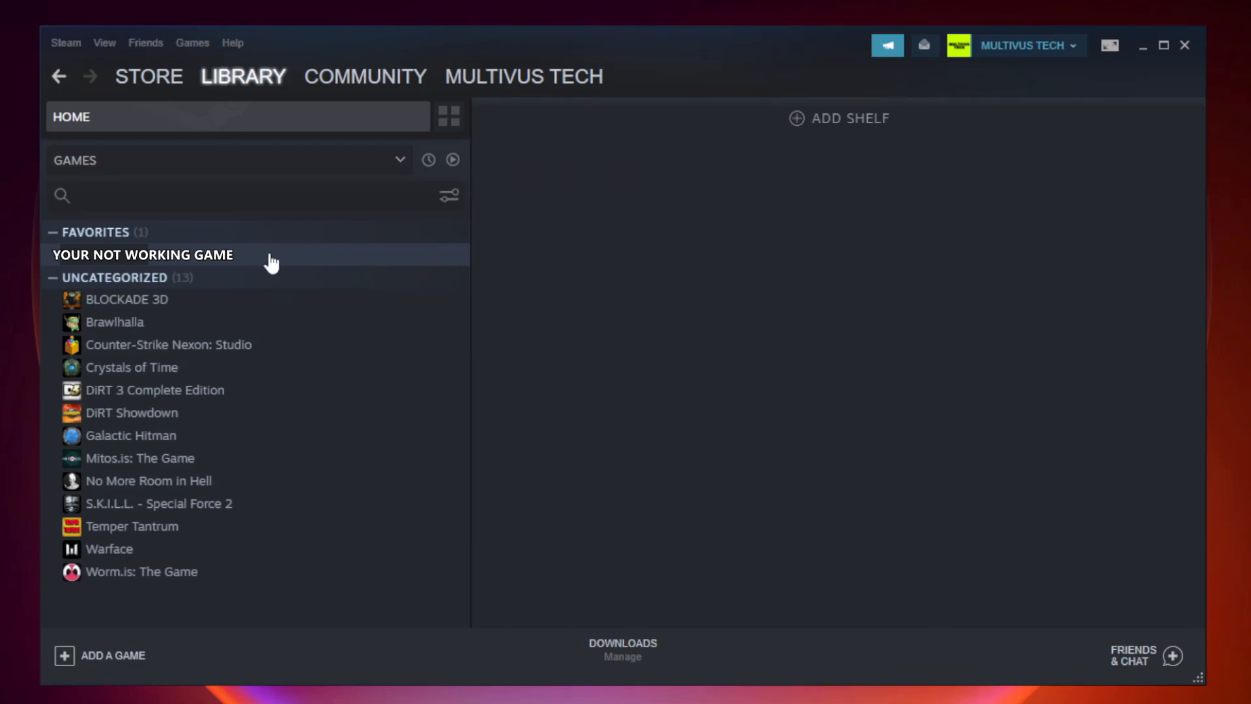
pyautogui.rightClick(142, 255)
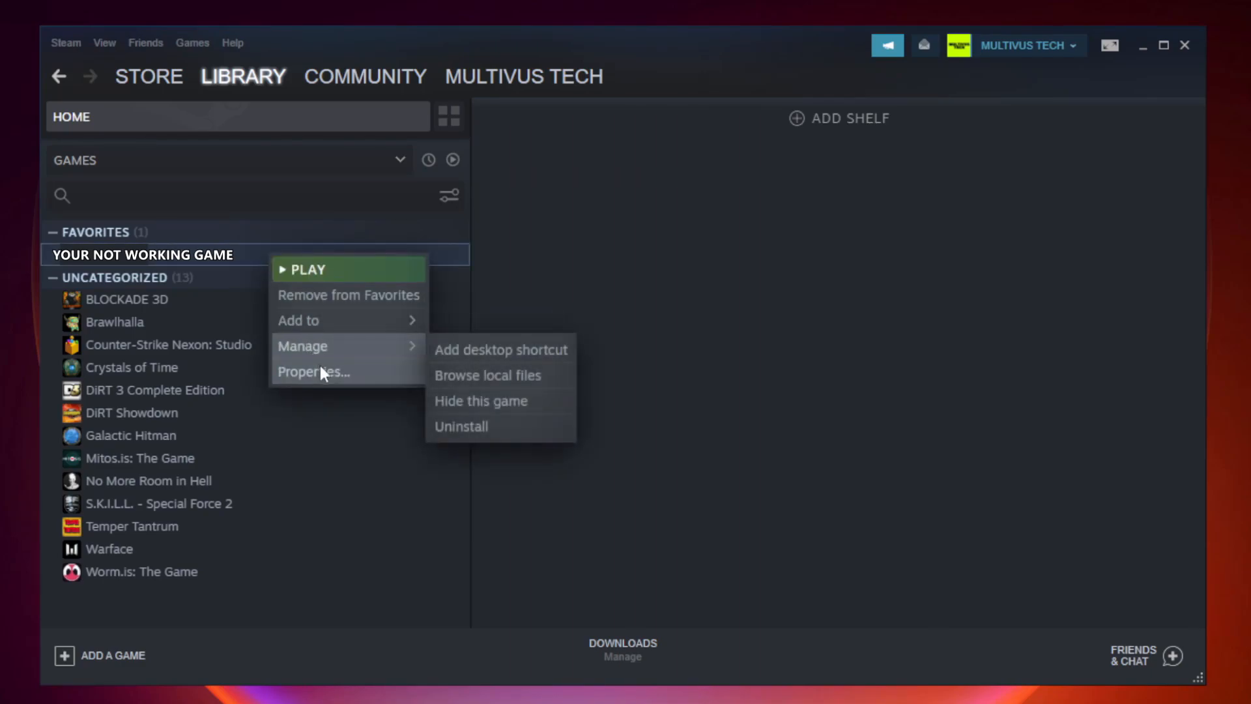
pyautogui.moveTo(319, 372)
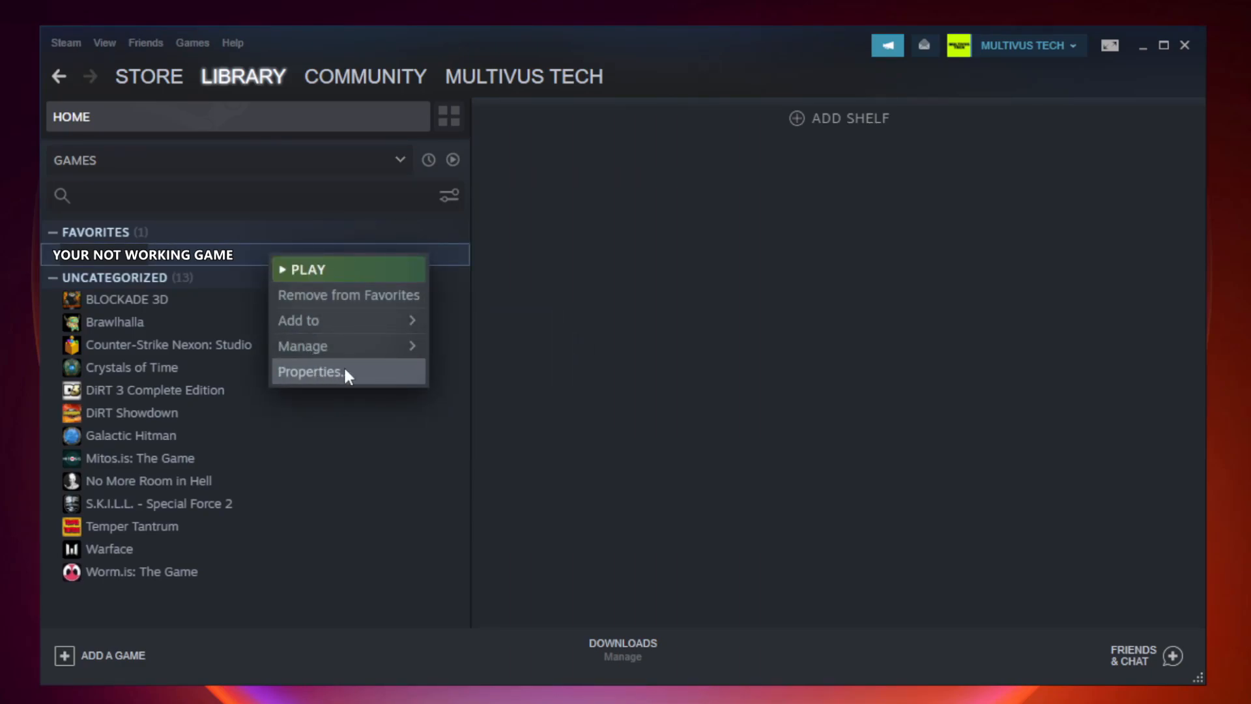
# Verify integrity of the game's files from Properties > Local Files
pyautogui.click(310, 372)
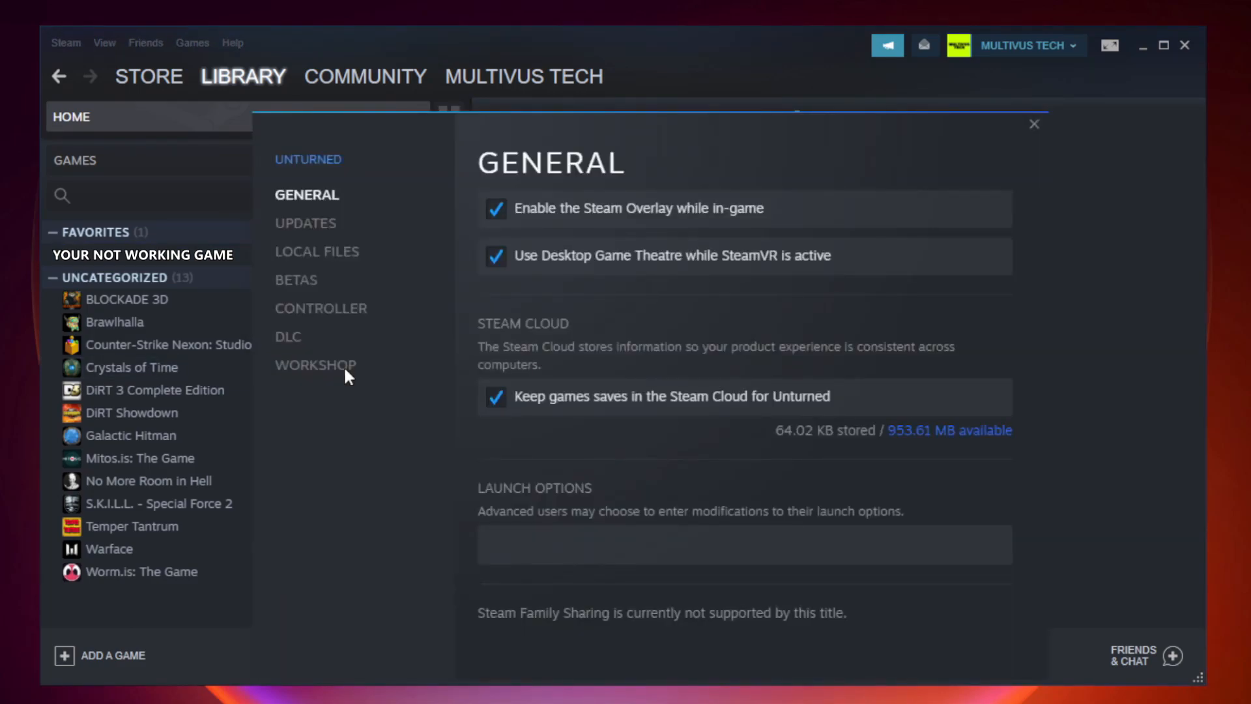
pyautogui.moveTo(317, 251)
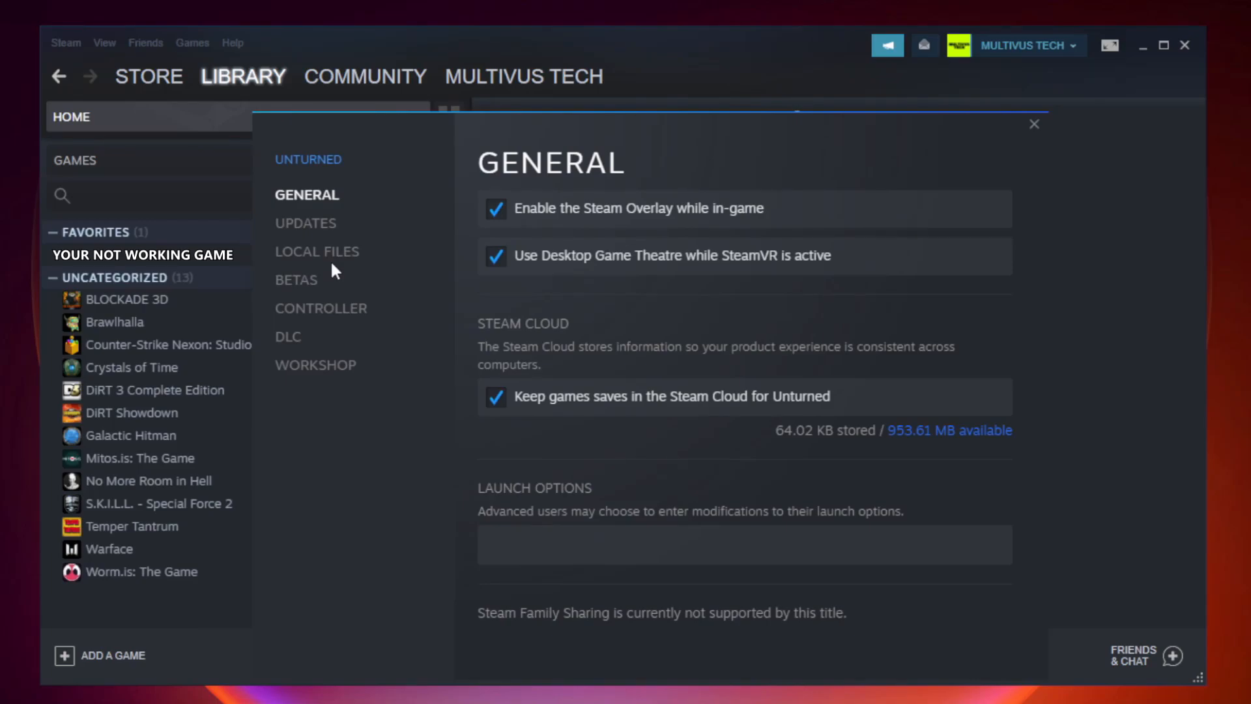
pyautogui.click(316, 252)
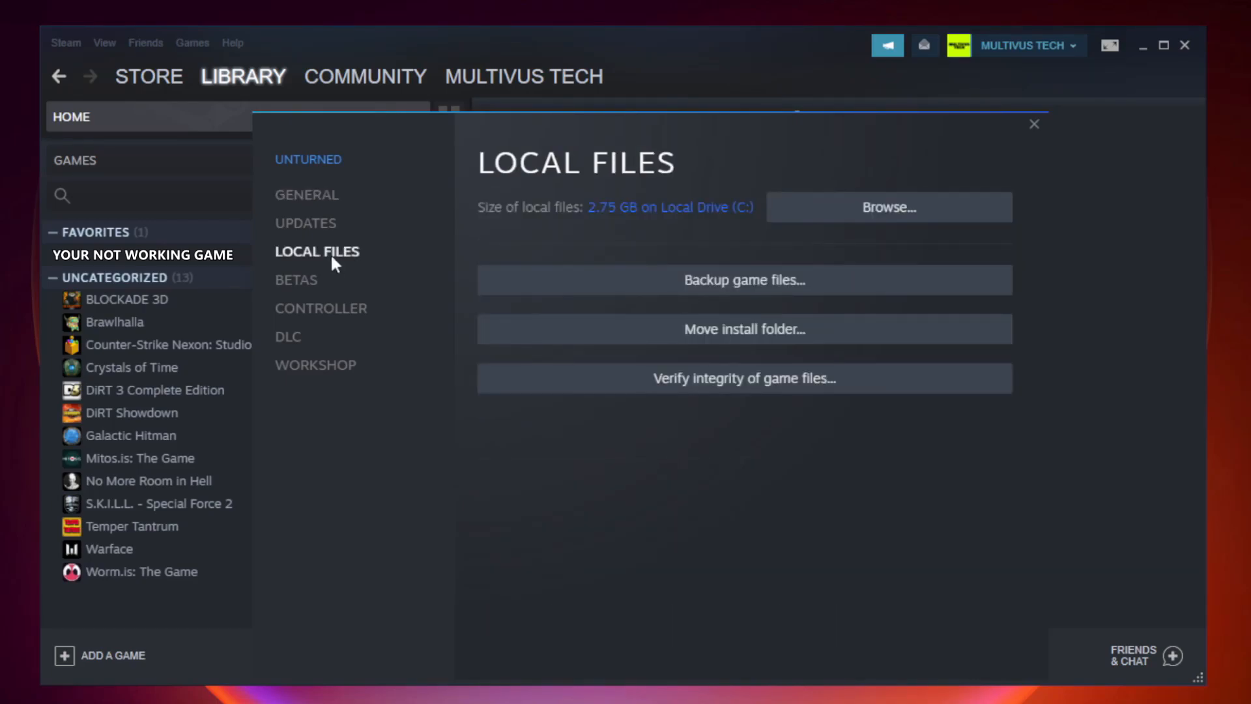
pyautogui.moveTo(511, 366)
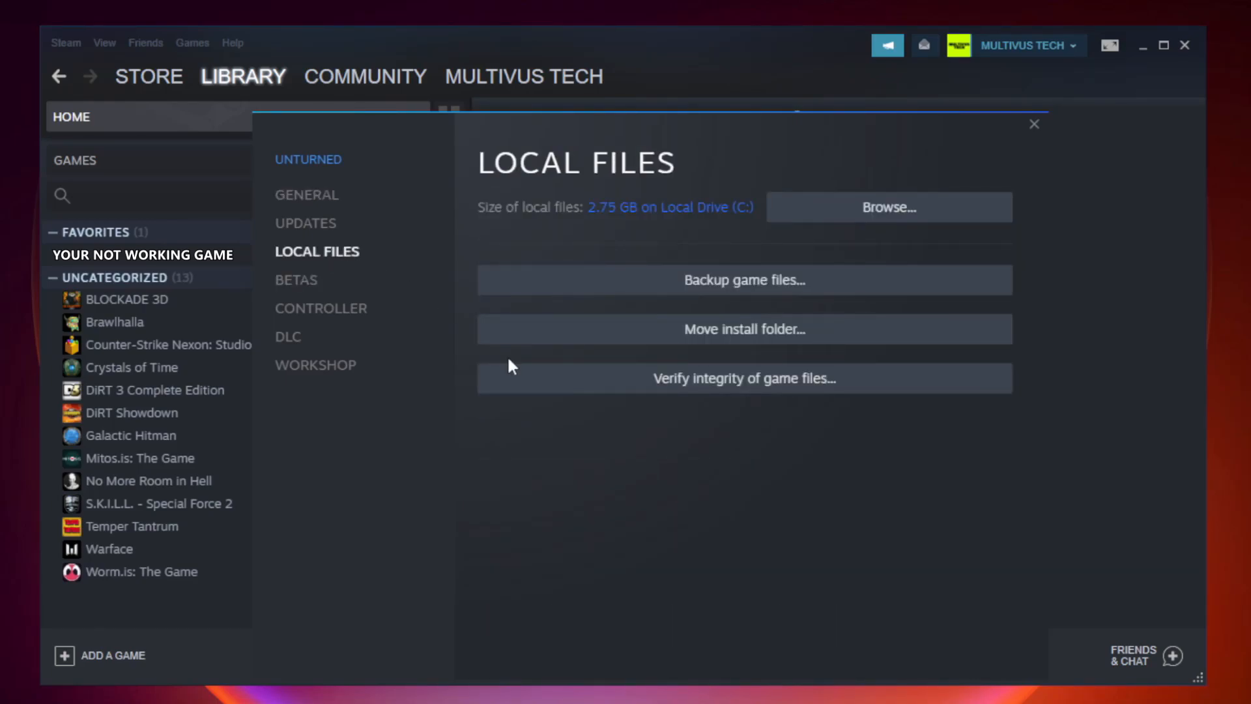
pyautogui.moveTo(770, 390)
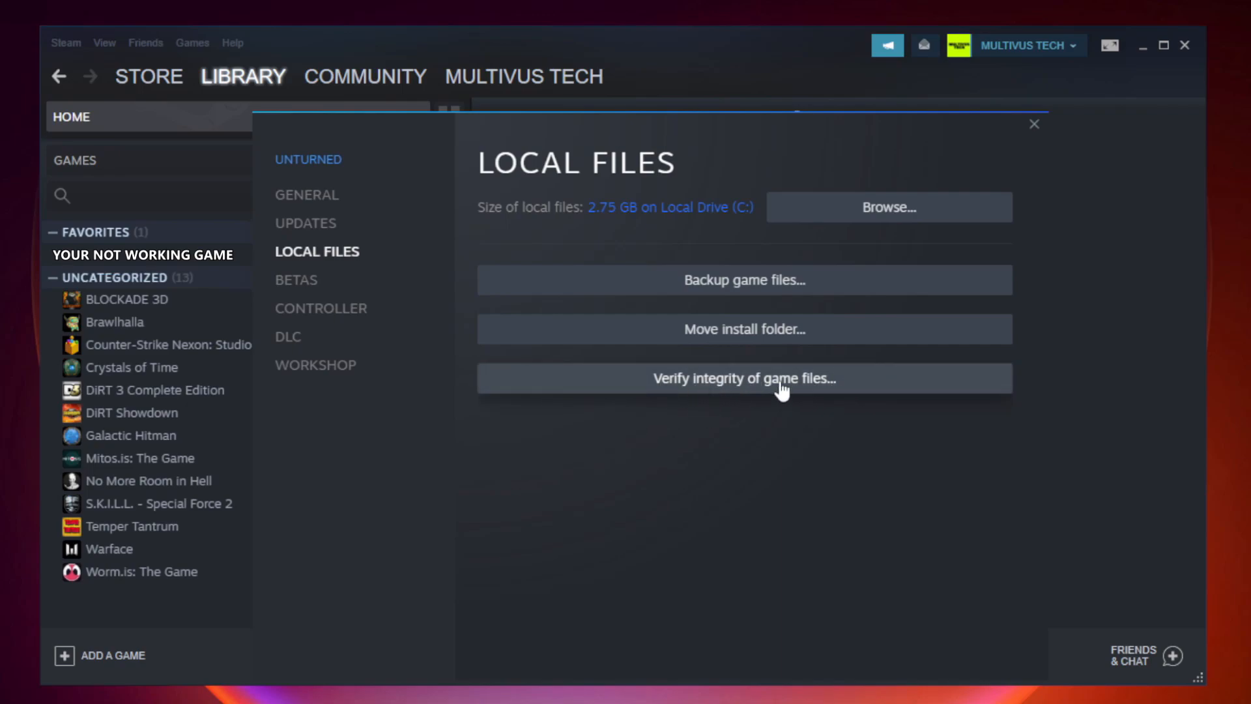
pyautogui.click(742, 378)
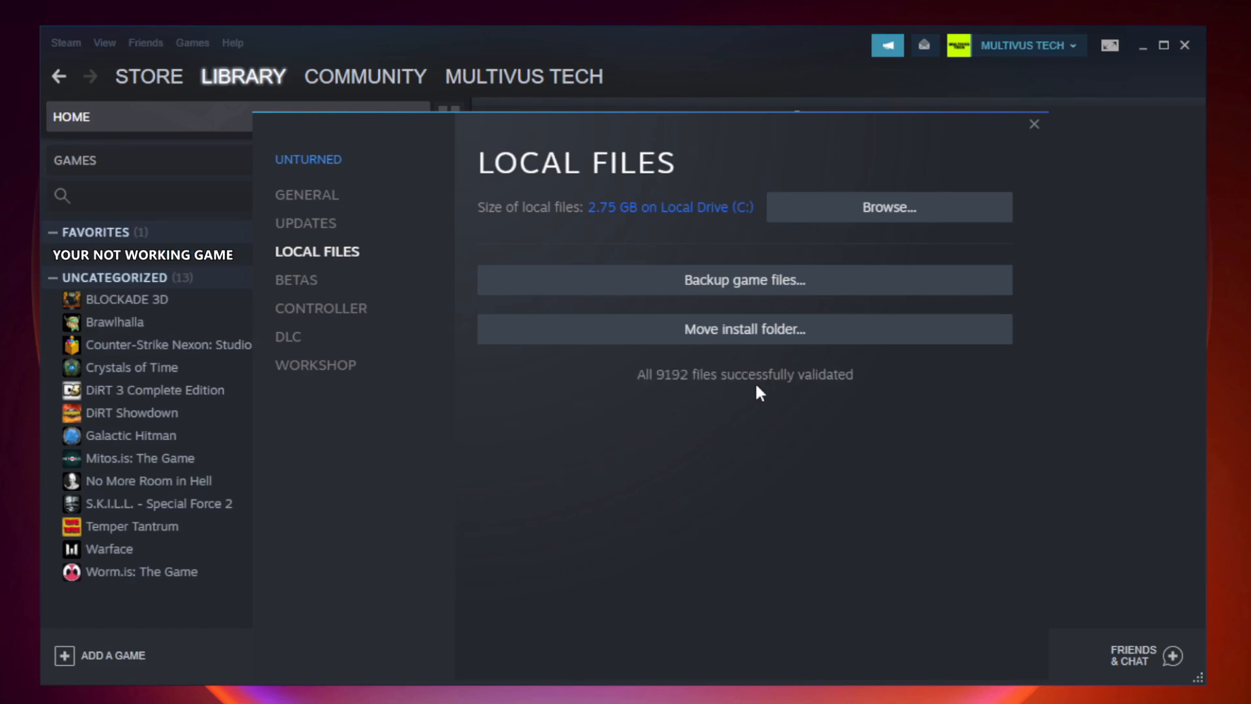
pyautogui.moveTo(841, 405)
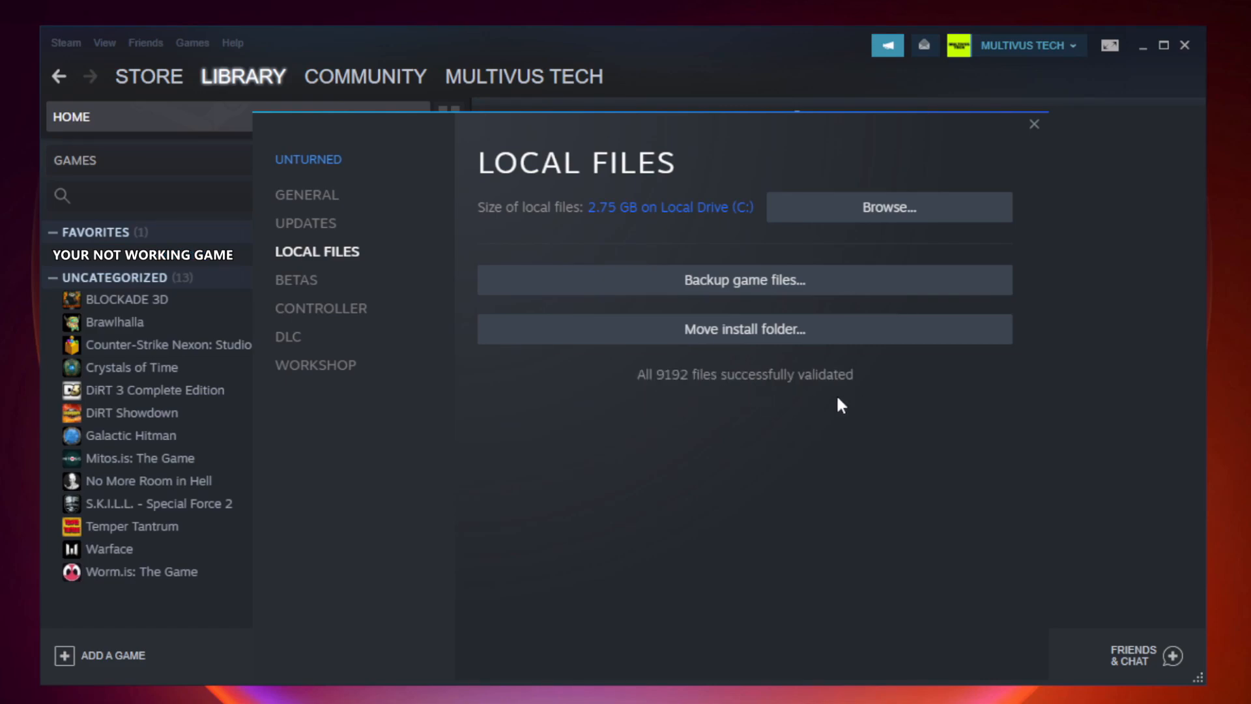
pyautogui.moveTo(1003, 236)
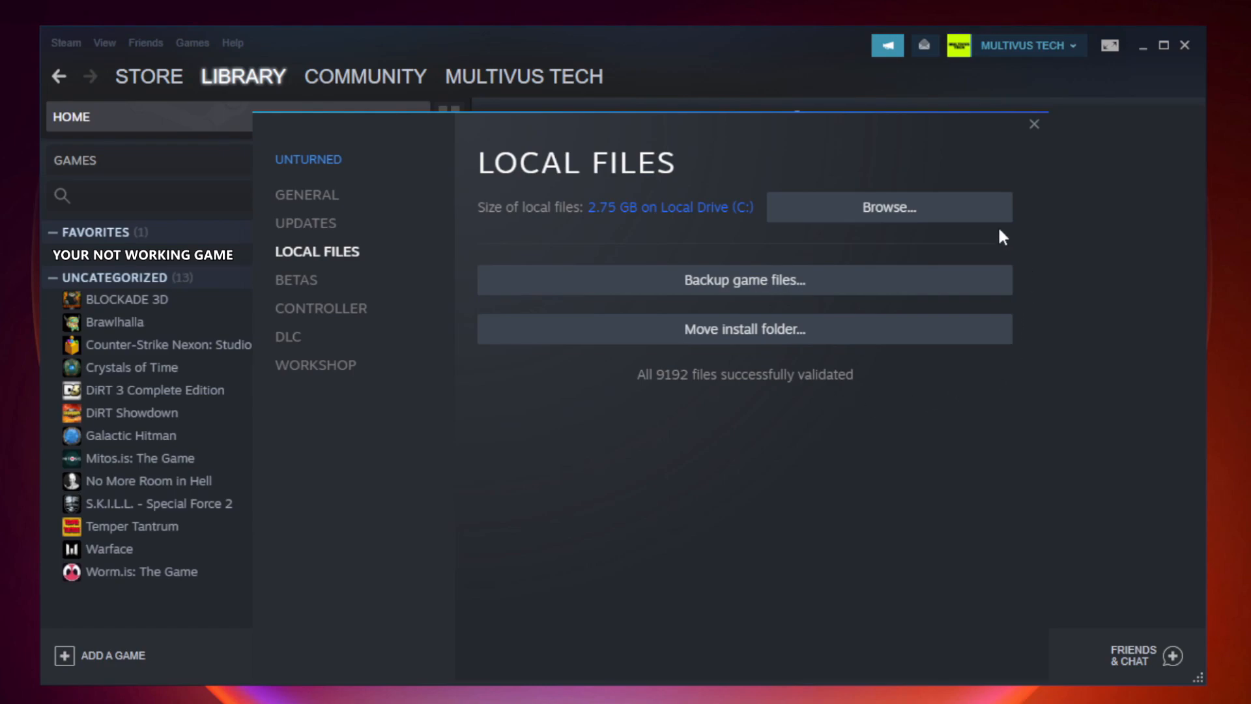
pyautogui.moveTo(894, 223)
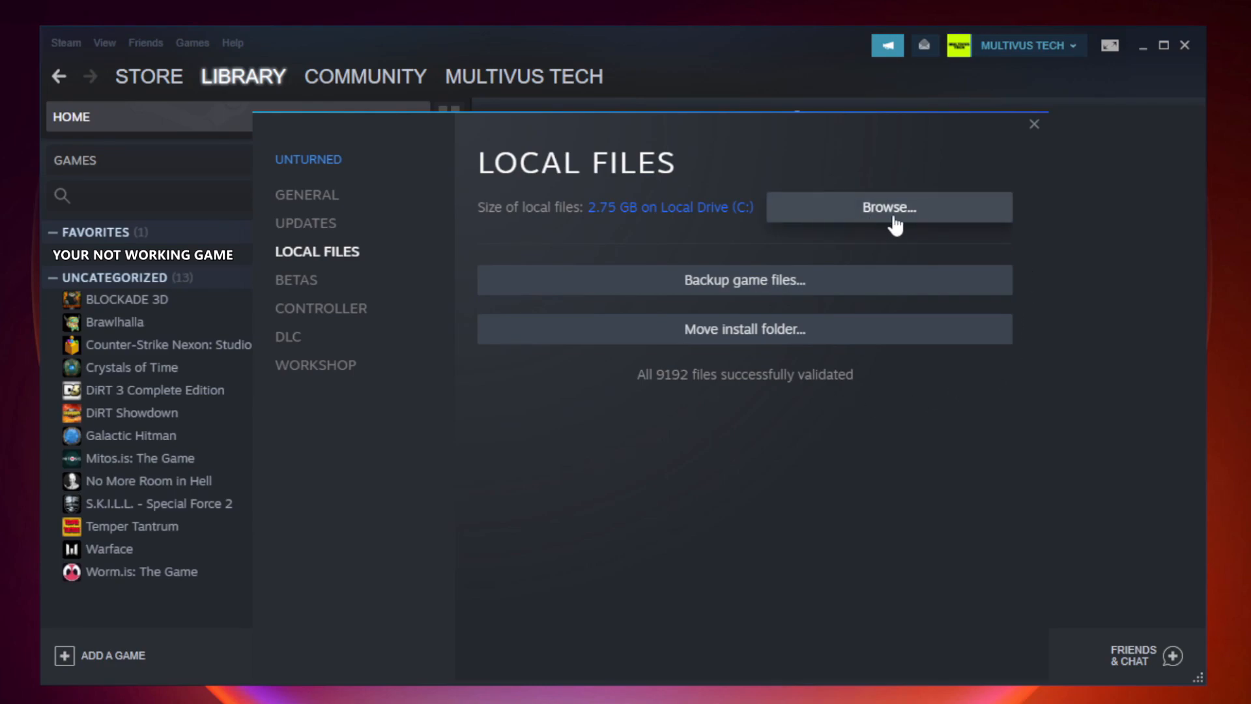
# Browse to the game's install folder and open the YOUR NOT WORKING GAME shortcut's Properties
pyautogui.click(888, 208)
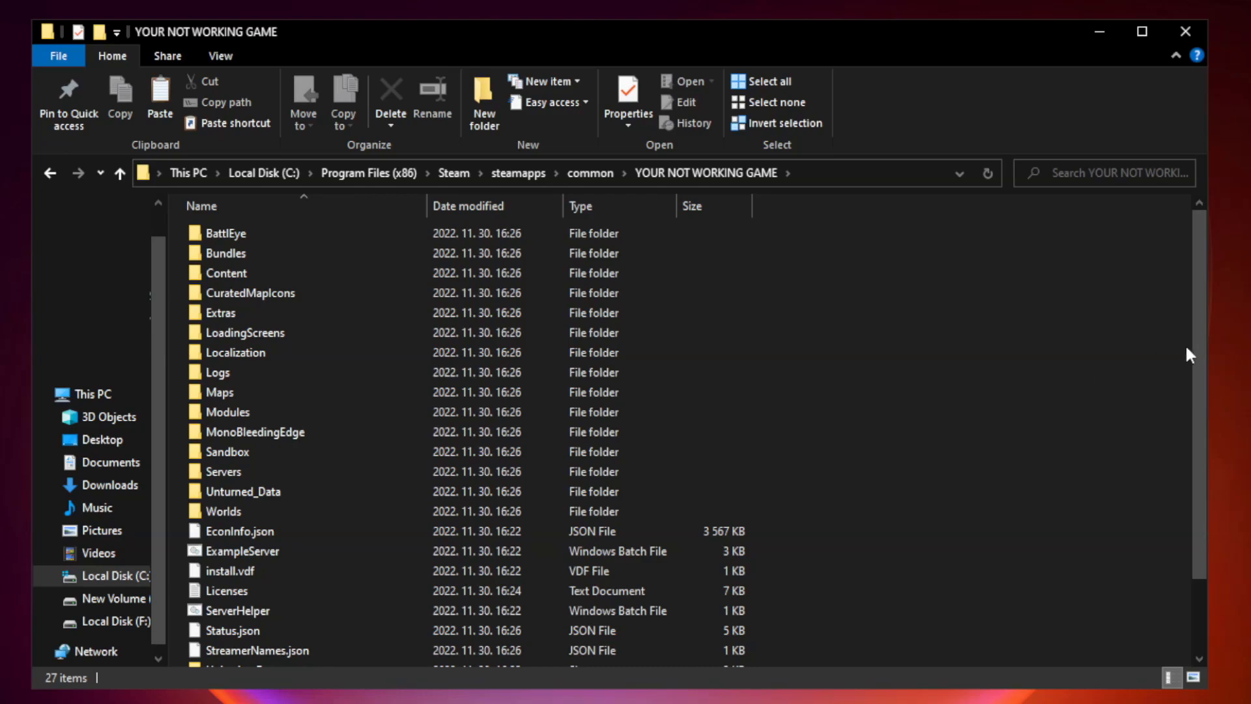
pyautogui.scroll(-3)
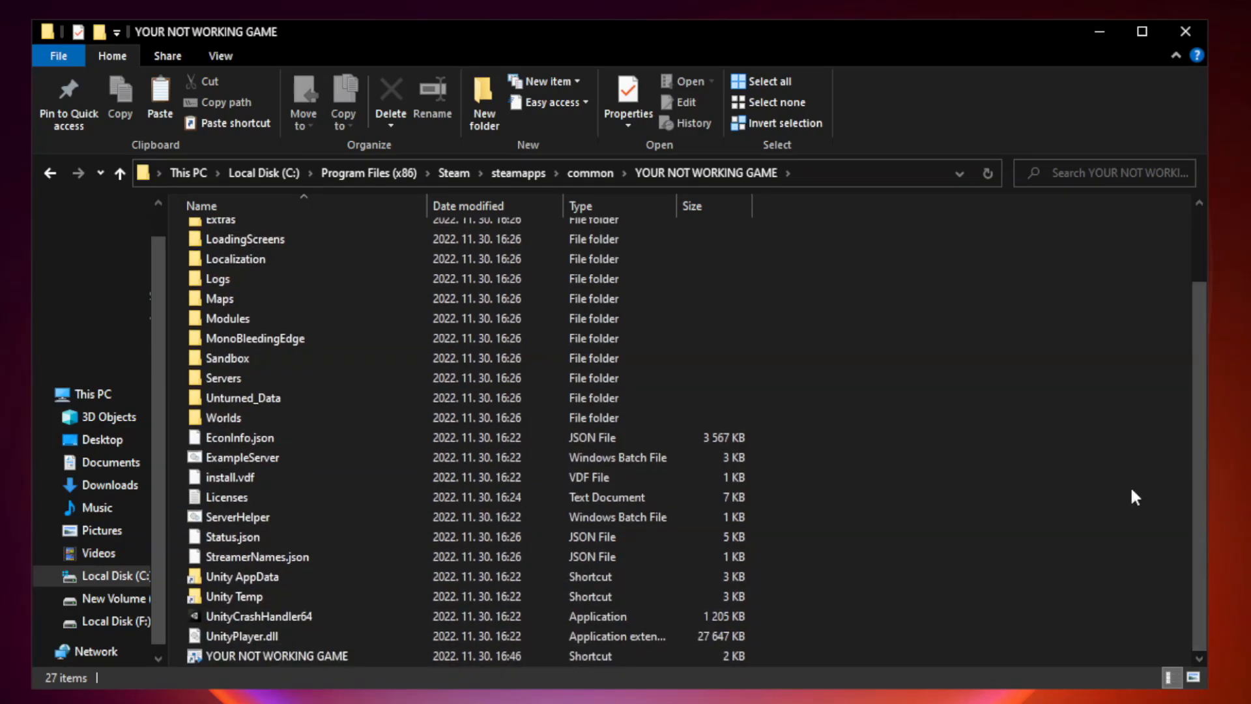
pyautogui.click(276, 655)
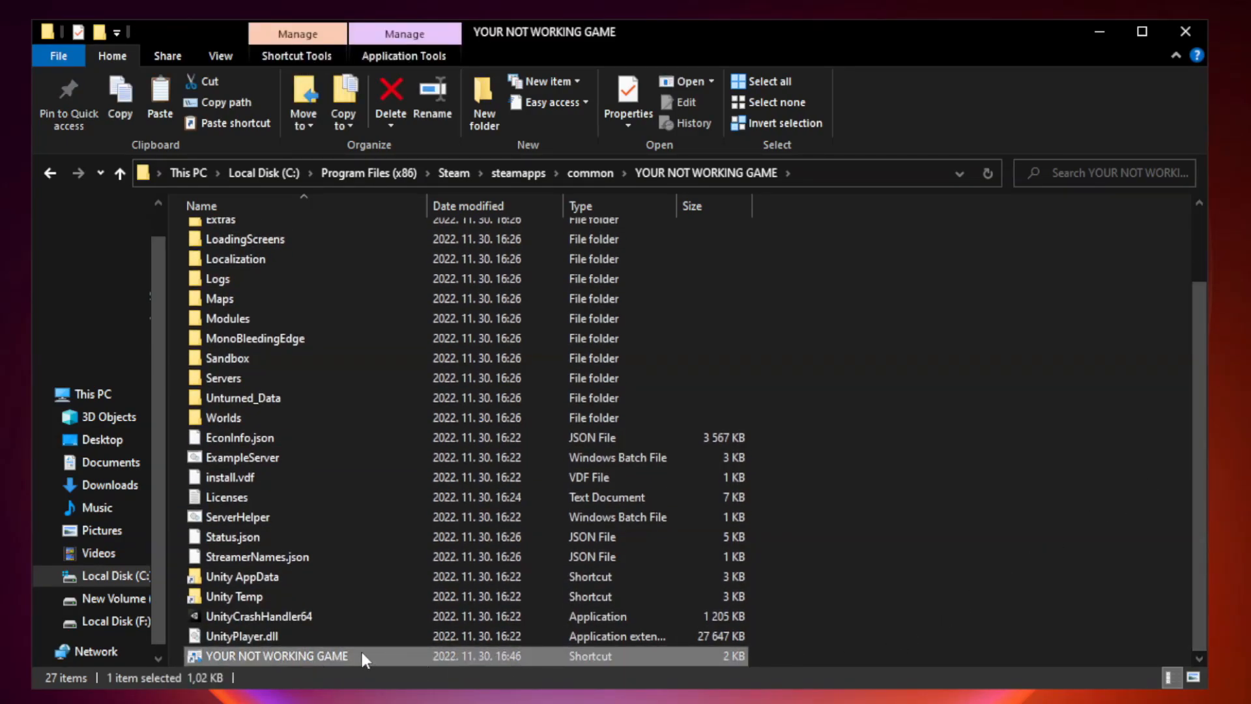
pyautogui.rightClick(275, 655)
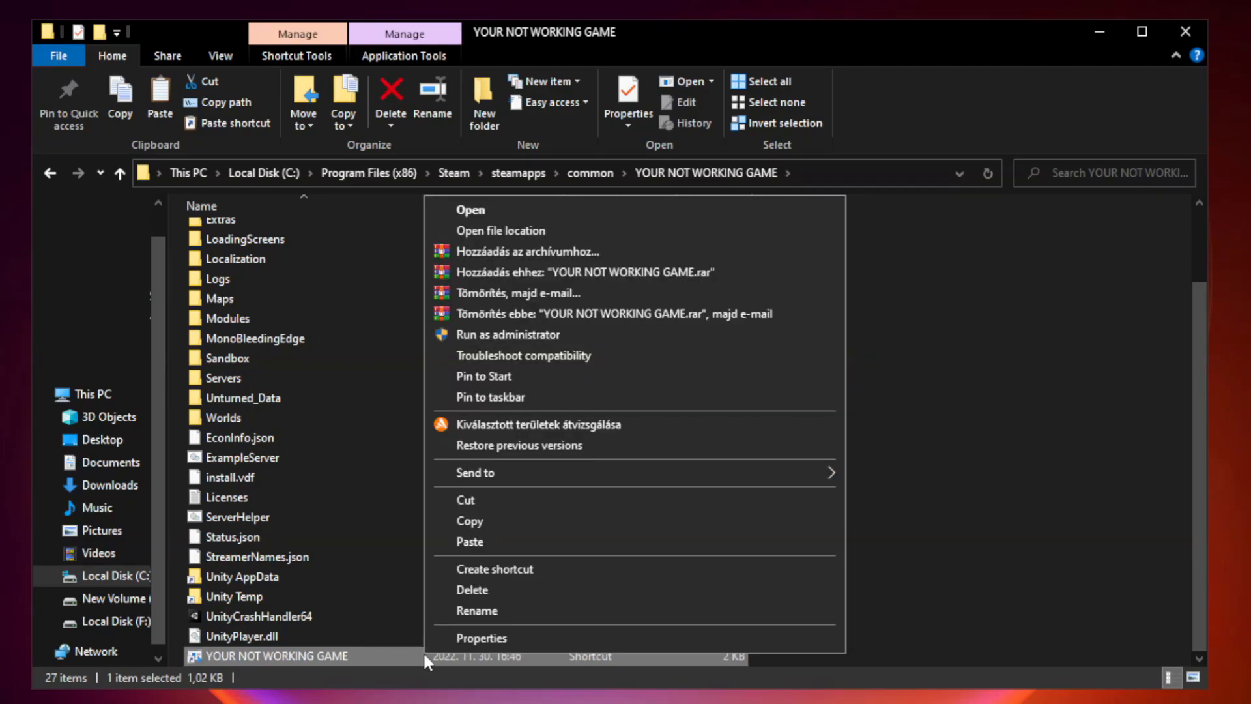
pyautogui.moveTo(633, 643)
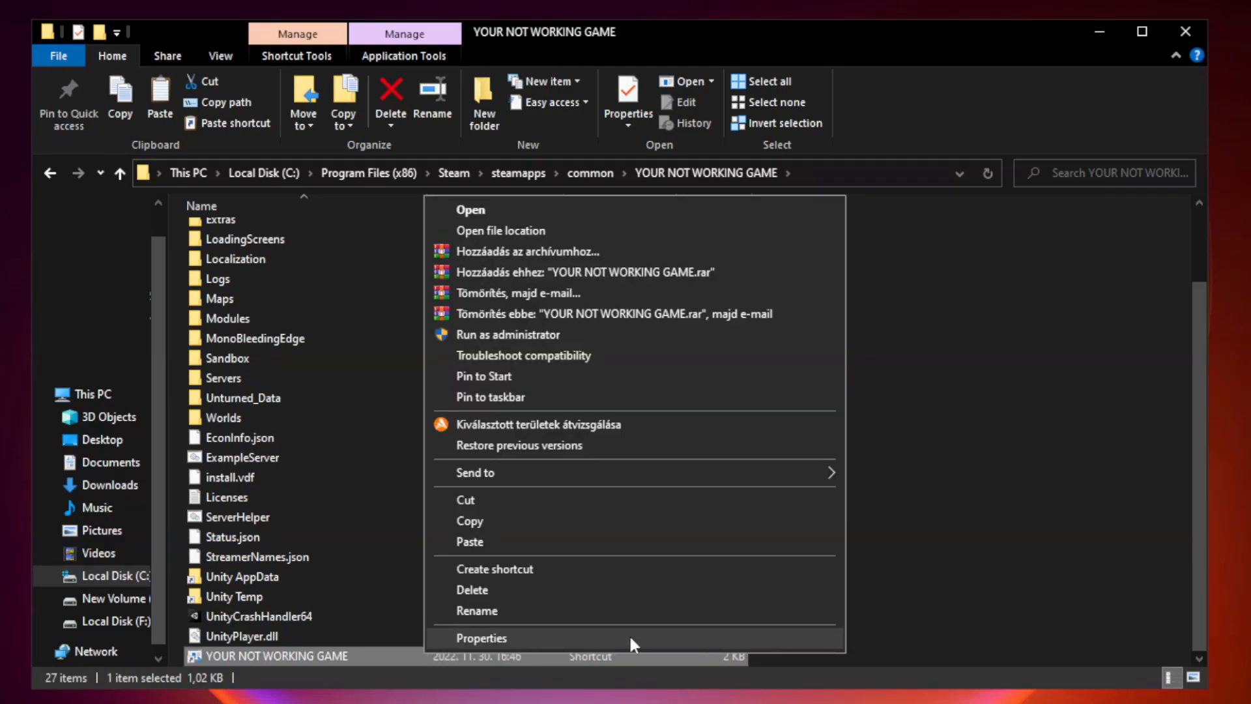
pyautogui.click(480, 637)
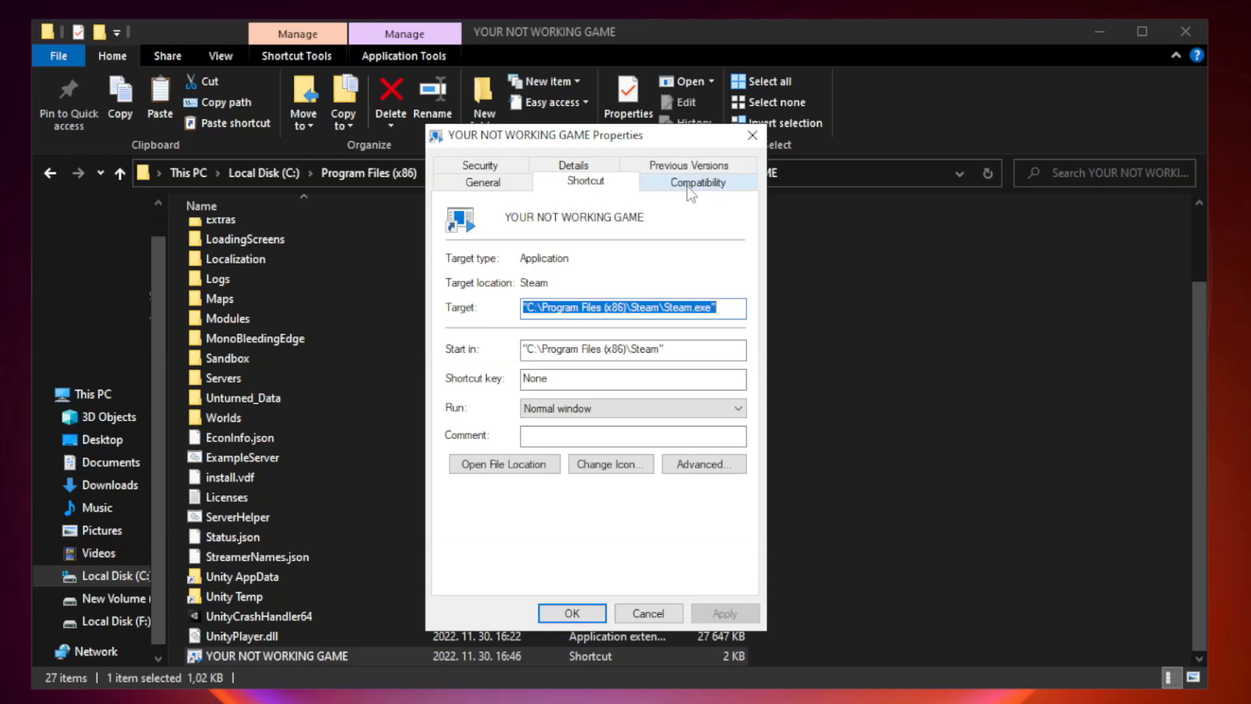
# Set the shortcut to Windows 8 compatibility, admin, no fullscreen optimizations; close Explorer
pyautogui.click(697, 181)
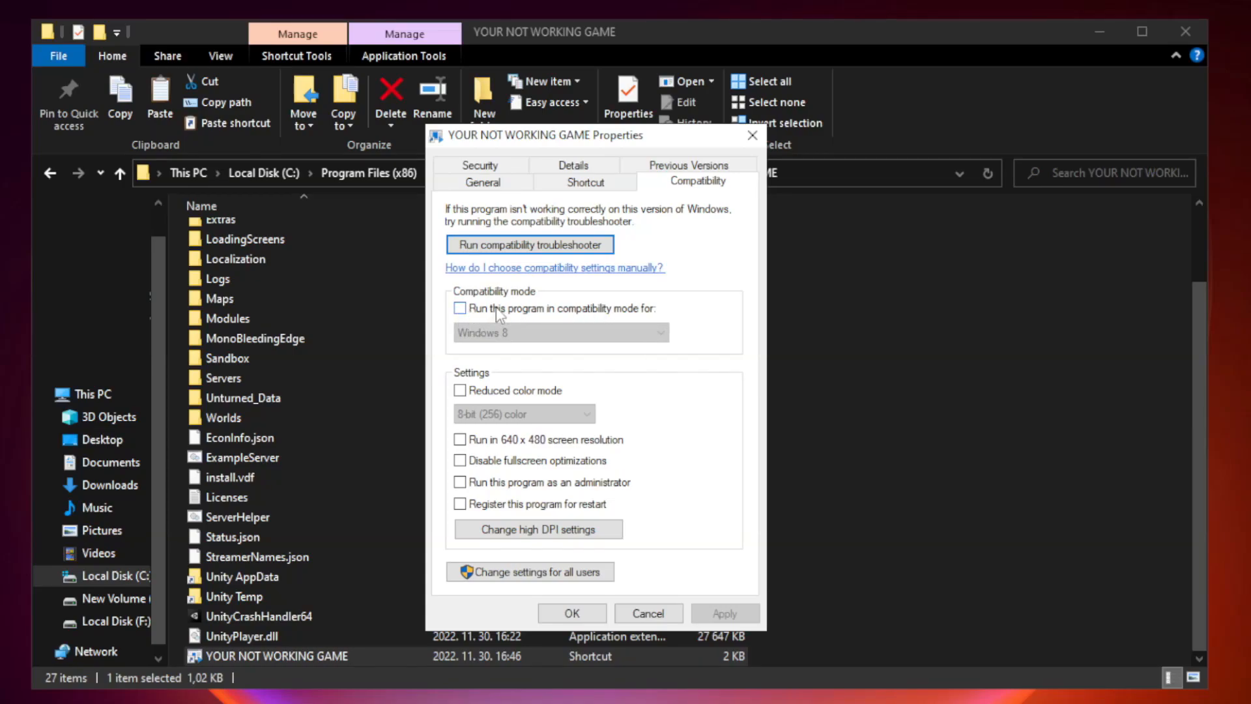
pyautogui.click(657, 333)
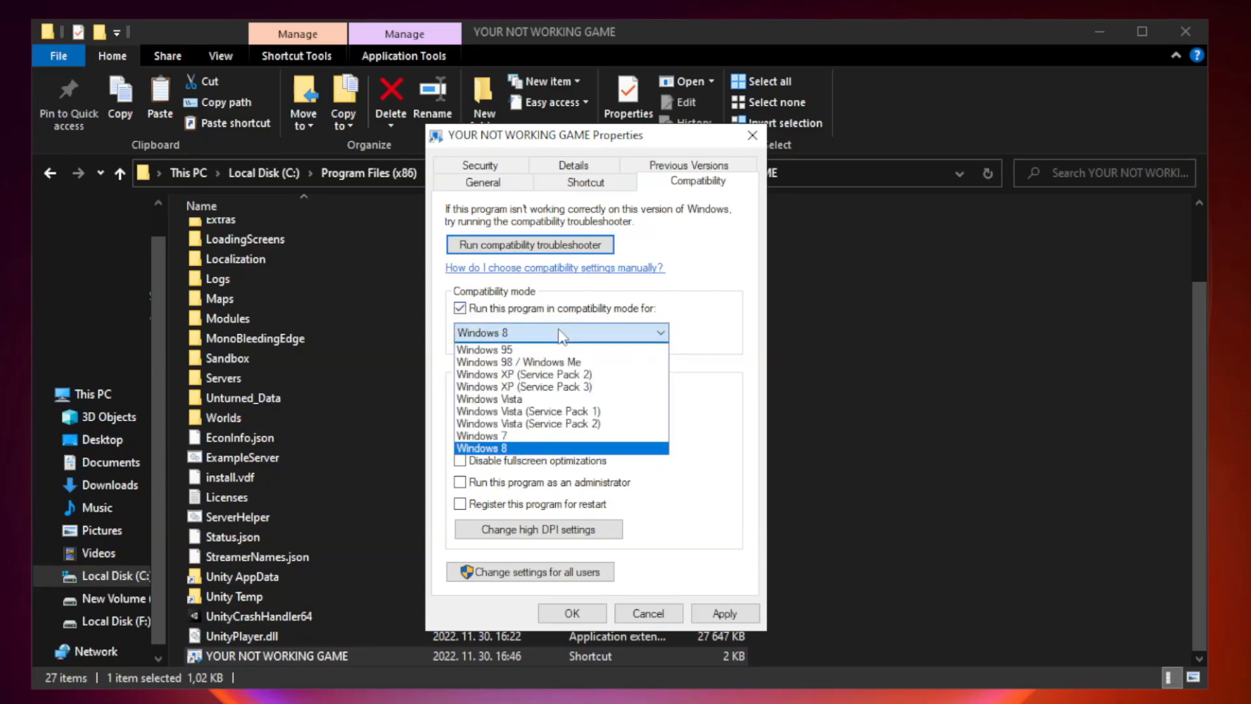
pyautogui.moveTo(525, 452)
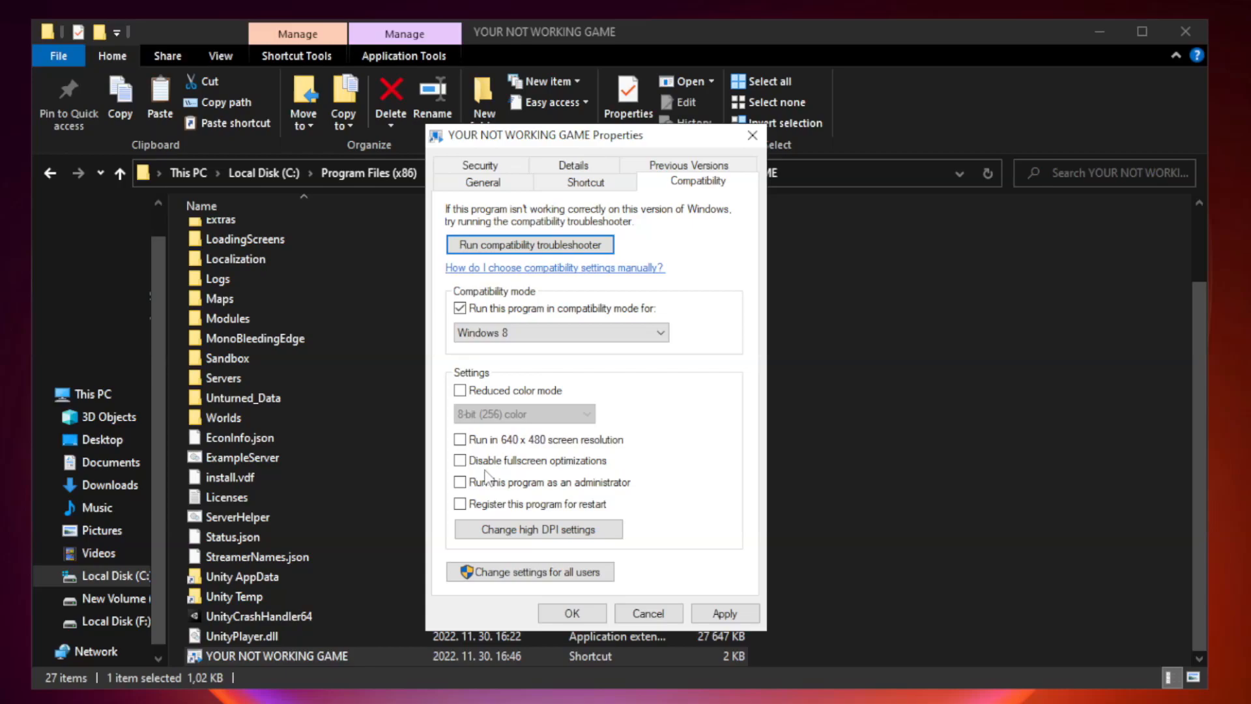
pyautogui.click(461, 461)
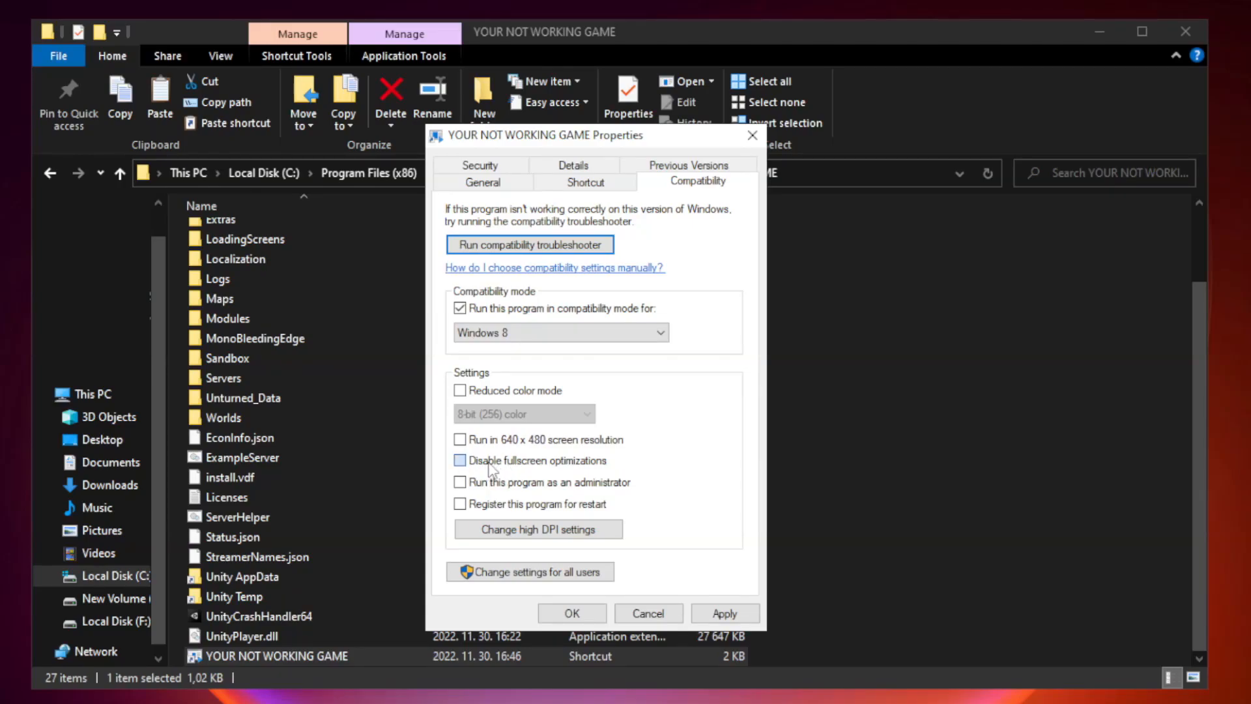
pyautogui.click(459, 460)
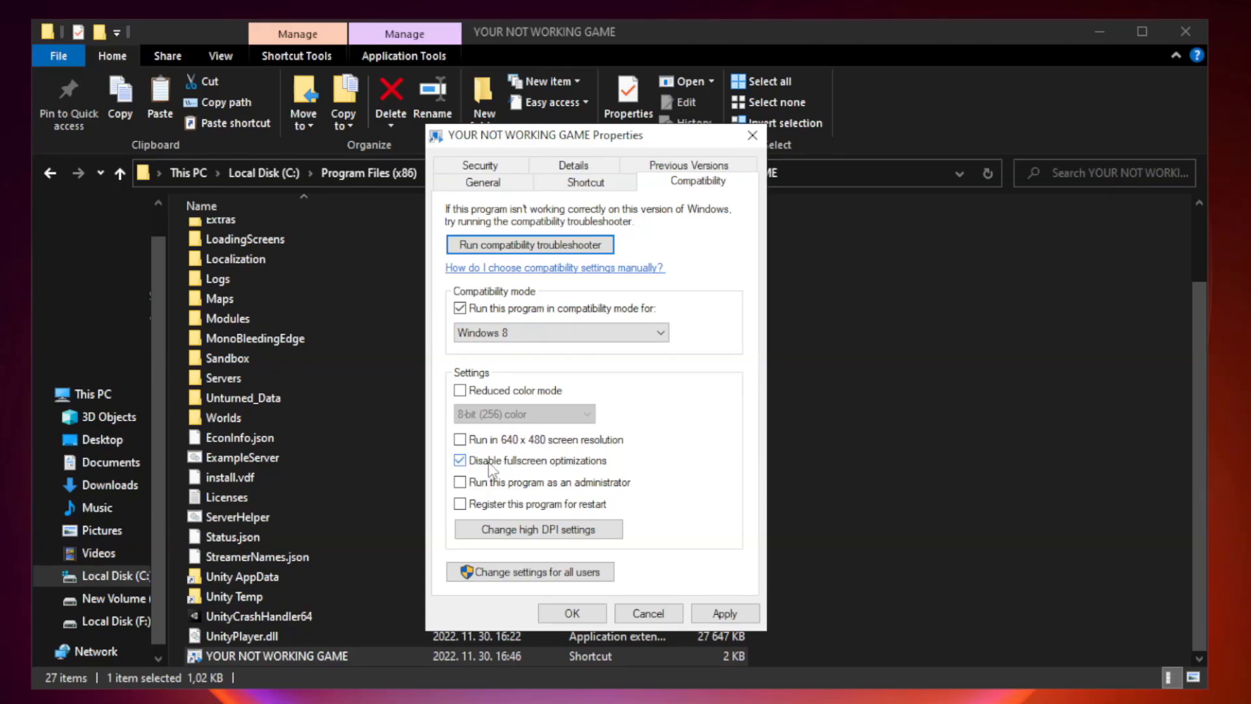
pyautogui.moveTo(566, 495)
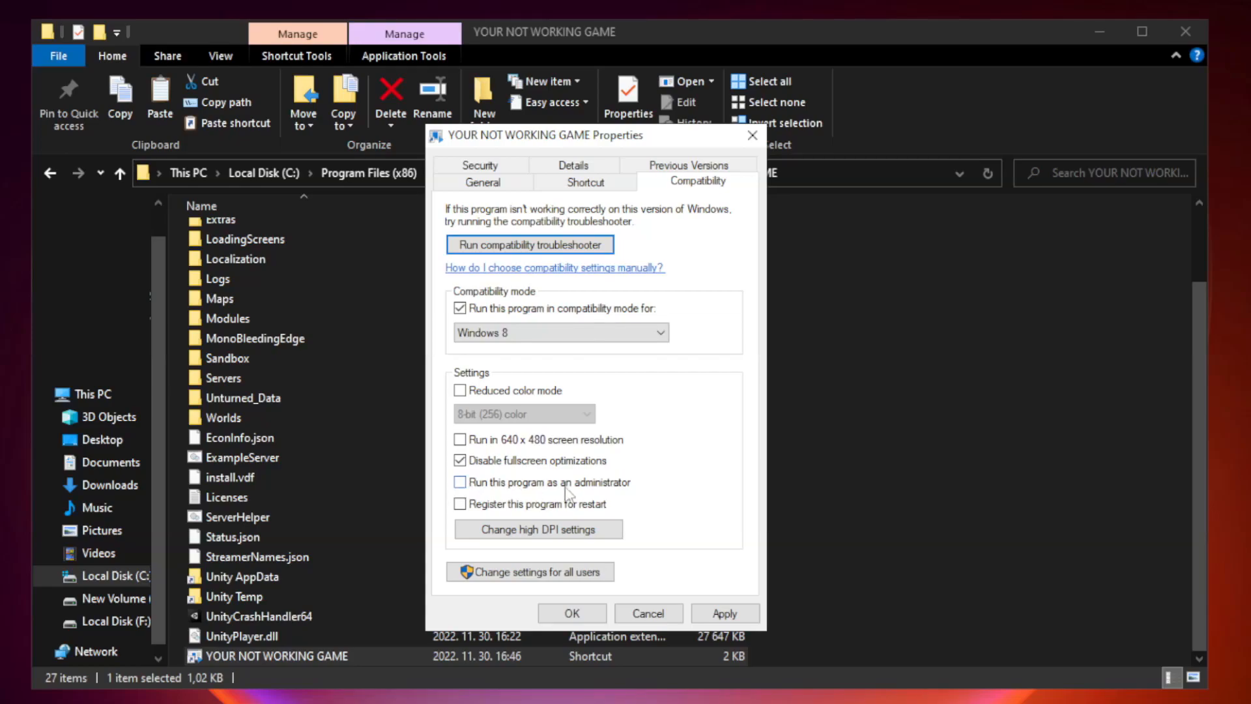
pyautogui.moveTo(494, 488)
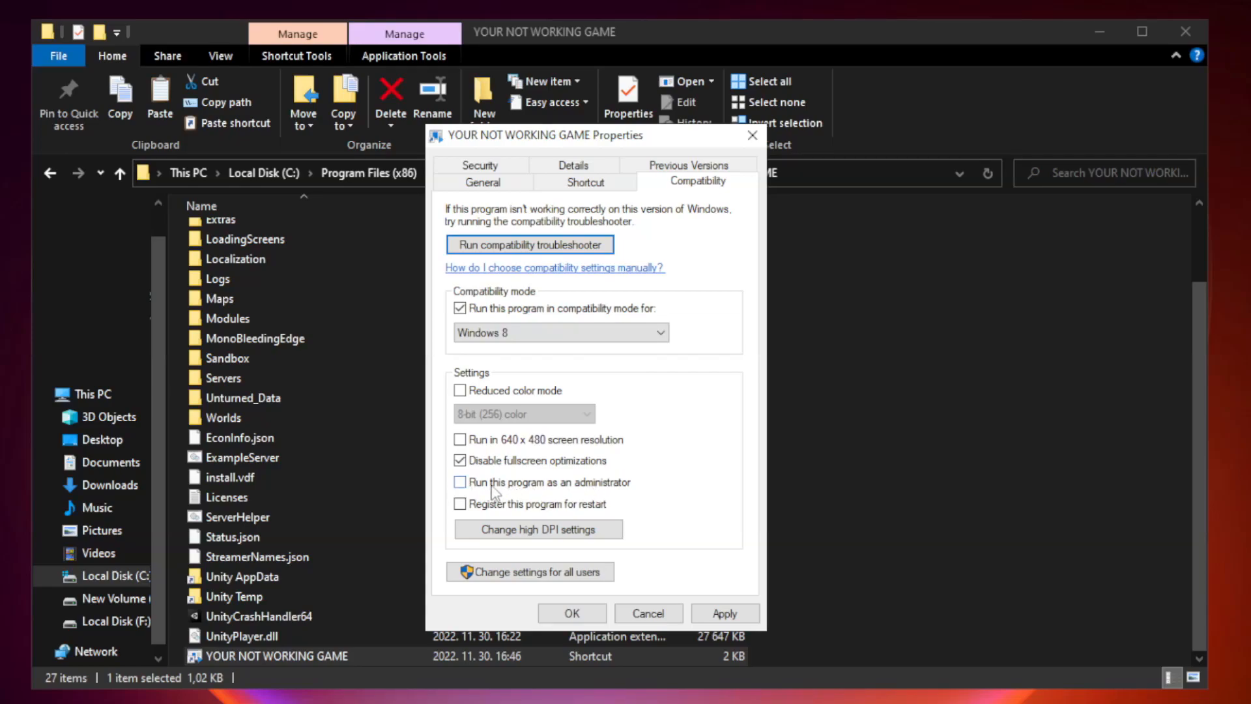
pyautogui.click(460, 482)
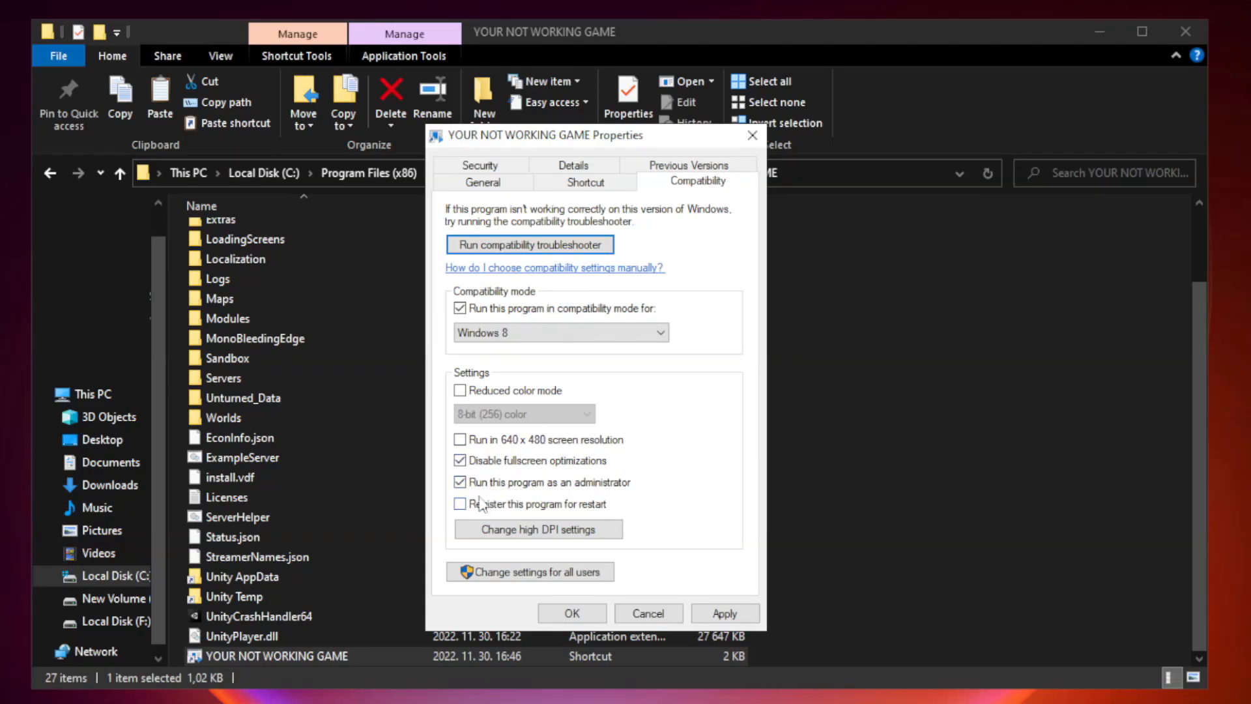
pyautogui.click(725, 613)
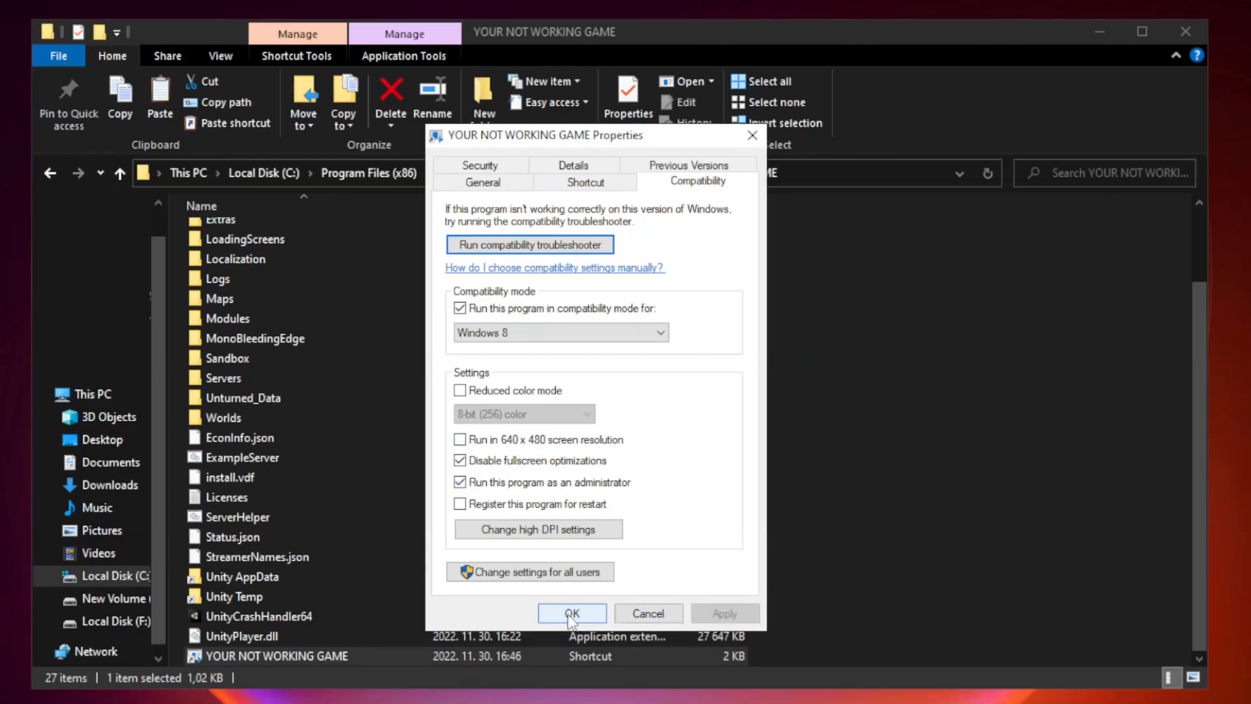
pyautogui.click(572, 613)
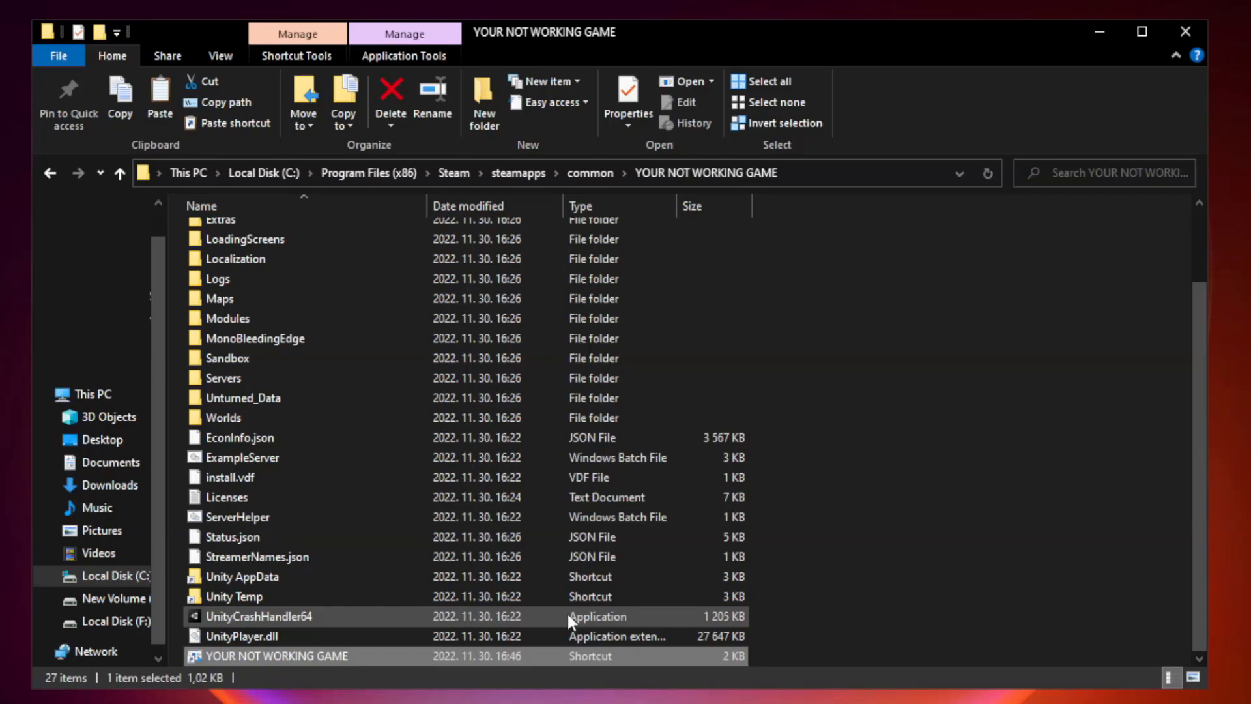
pyautogui.moveTo(1156, 93)
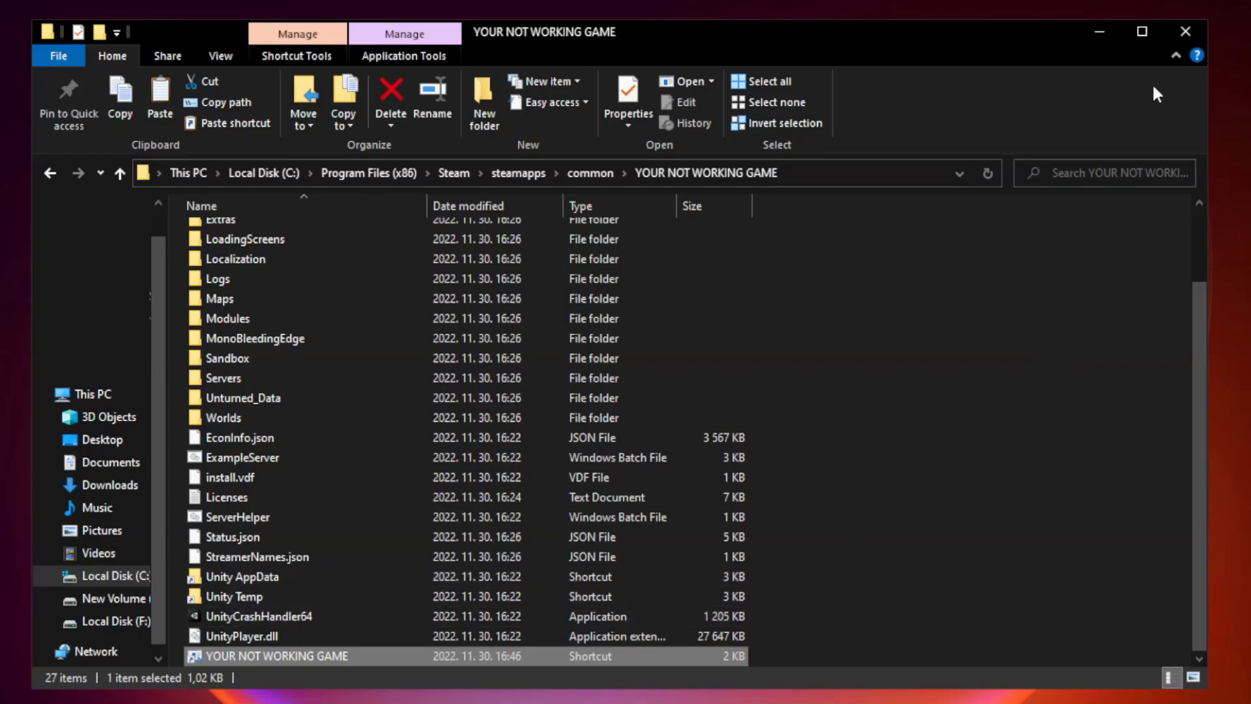
pyautogui.moveTo(1188, 32)
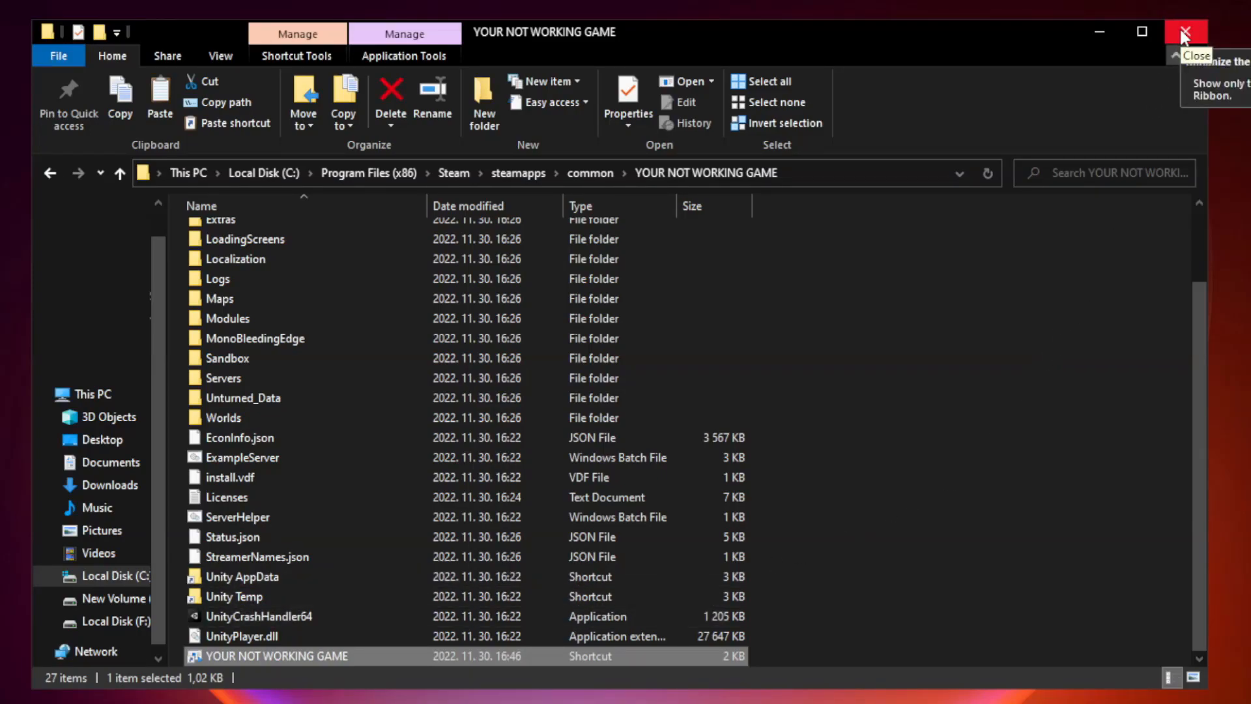
pyautogui.click(1188, 32)
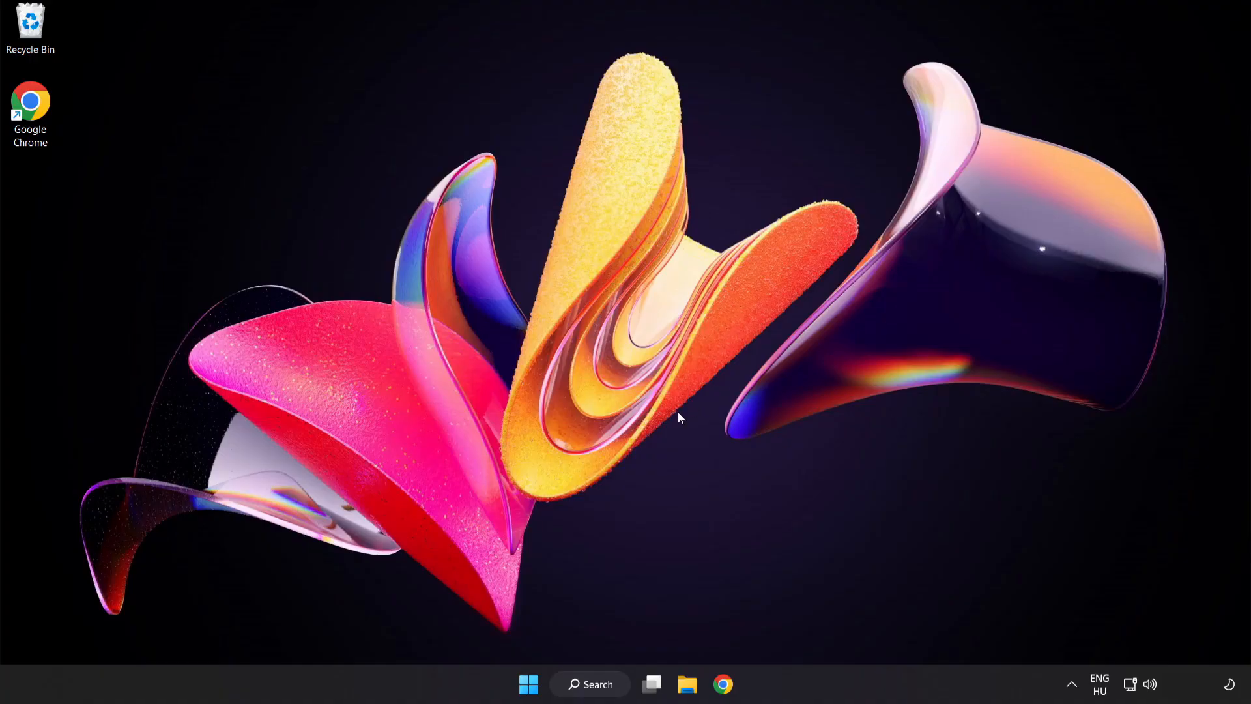
pyautogui.moveTo(528, 685)
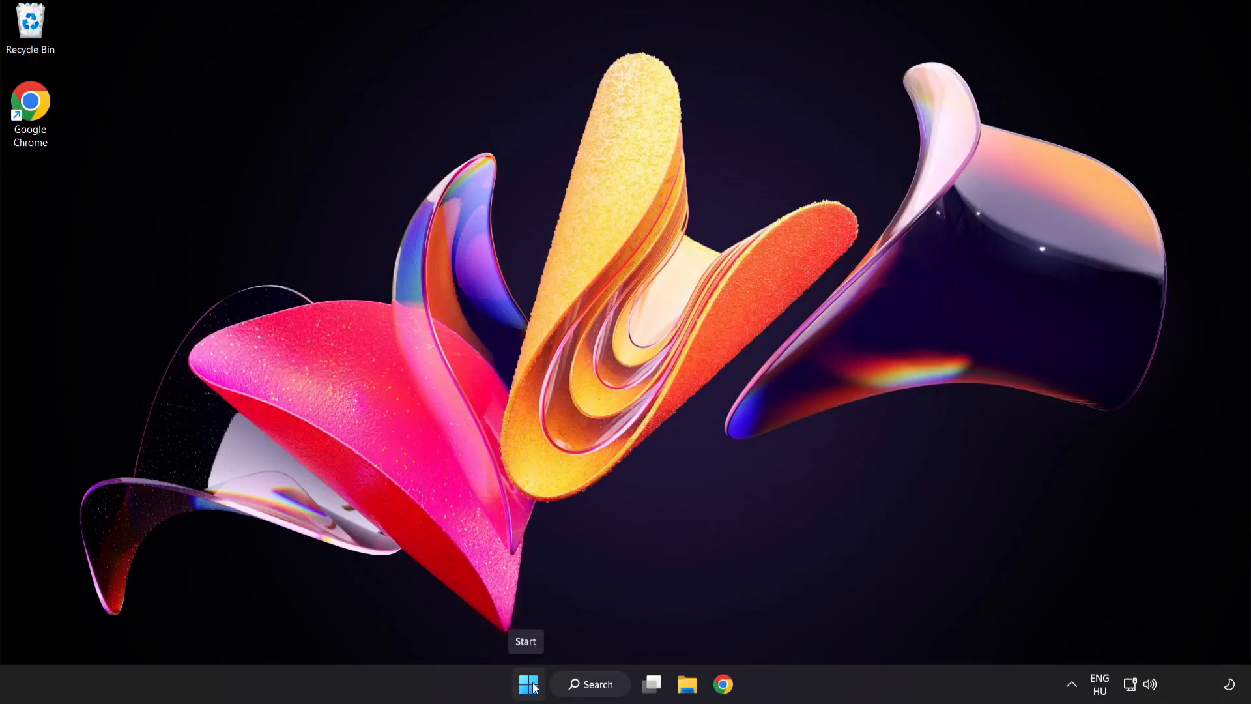
# Open Task Manager from the Start button's right-click quick menu
pyautogui.rightClick(528, 685)
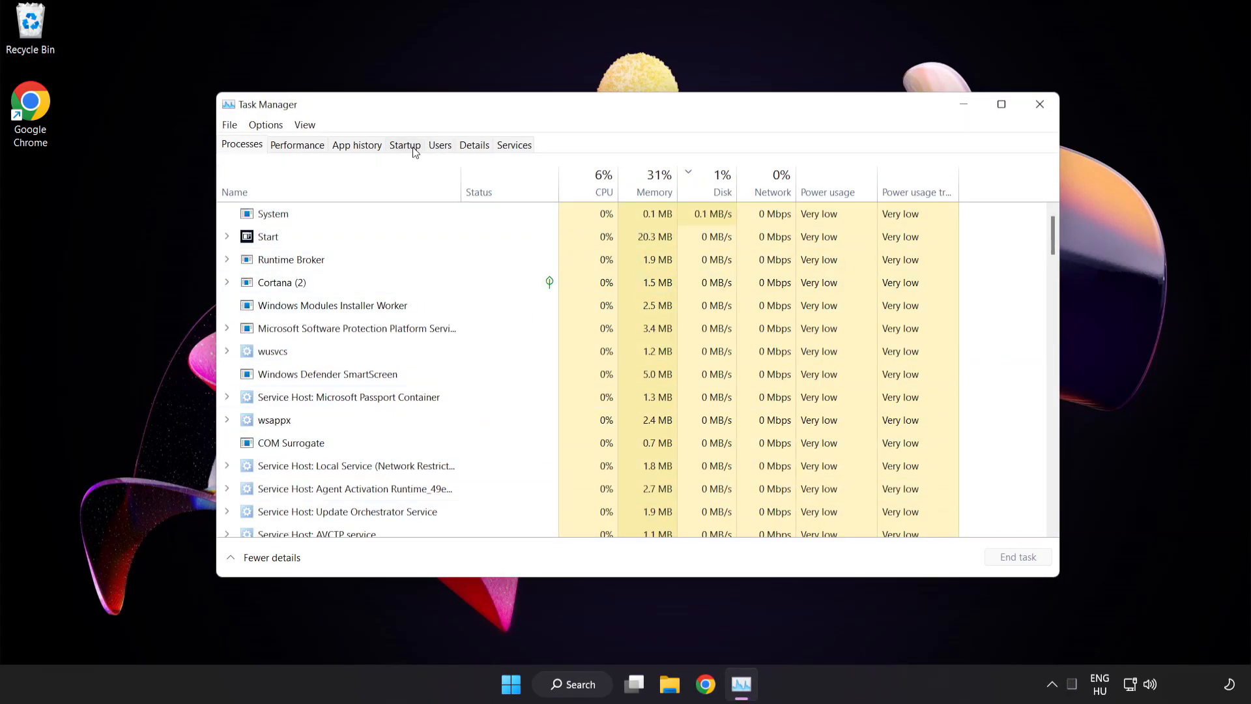
# Disable Cortana, Phone Link, Terminal and the Windows Security notification icon at startup, then close Task Manager
pyautogui.click(405, 144)
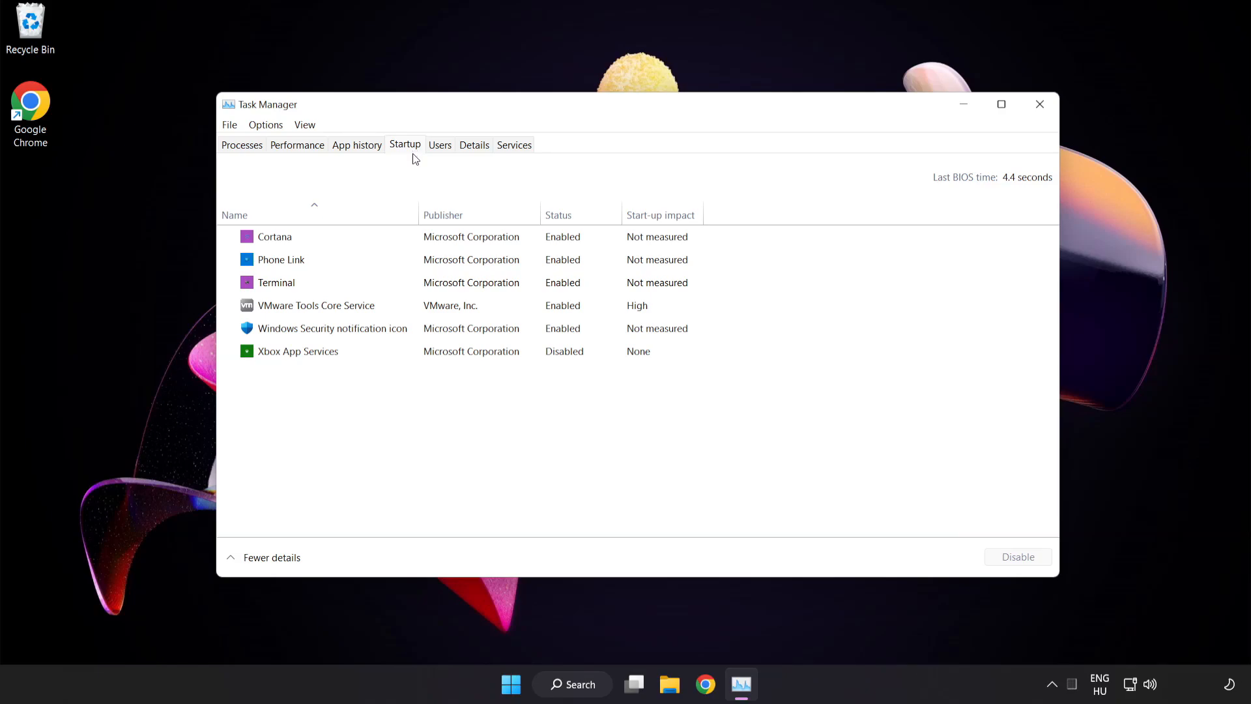
pyautogui.click(275, 236)
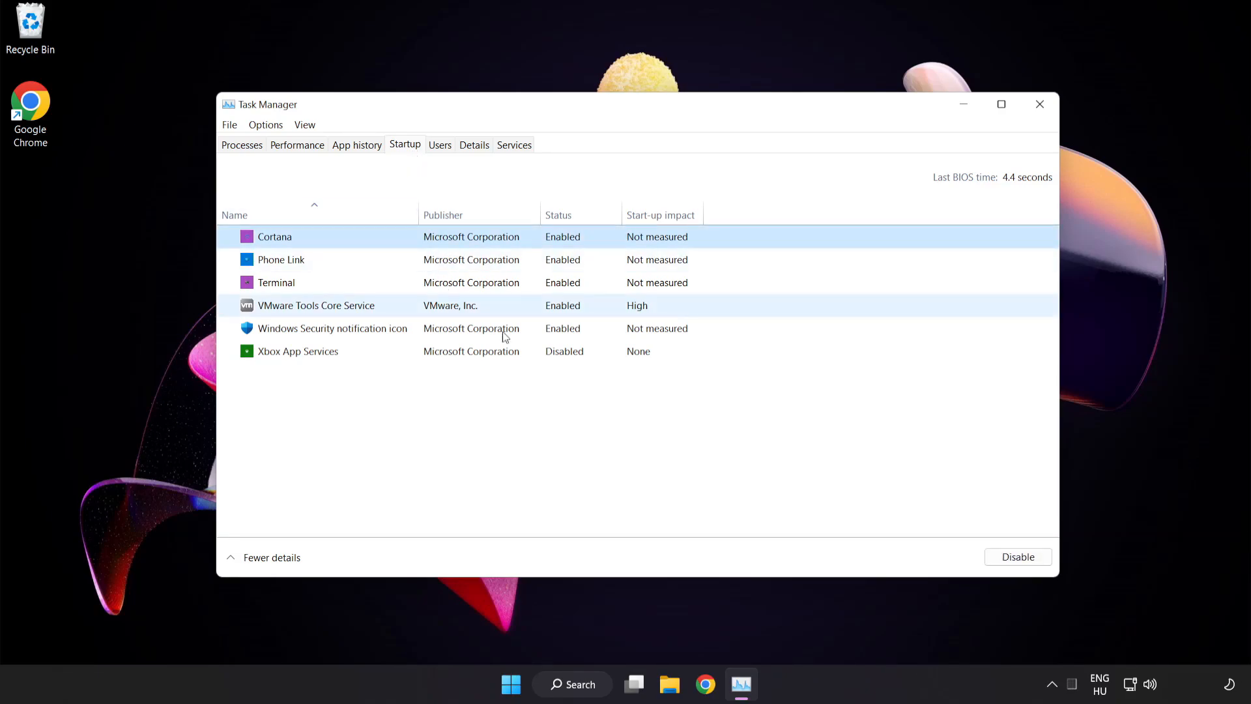
pyautogui.click(1016, 556)
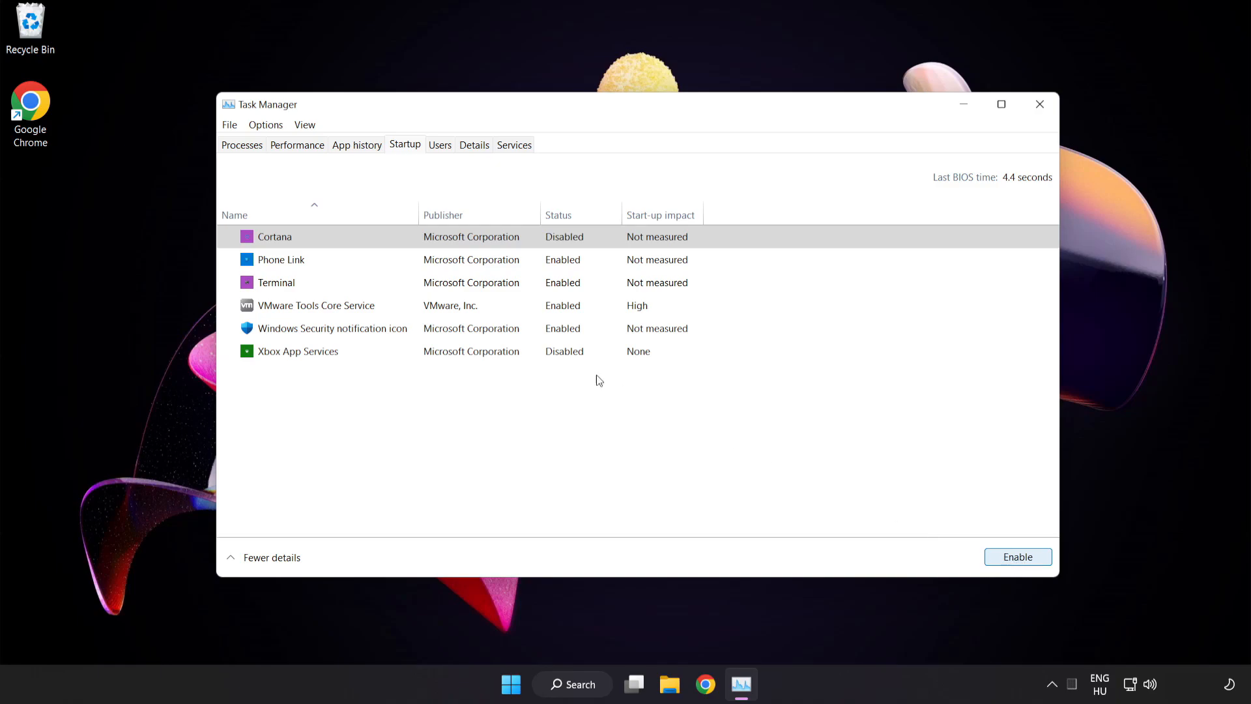
pyautogui.click(281, 260)
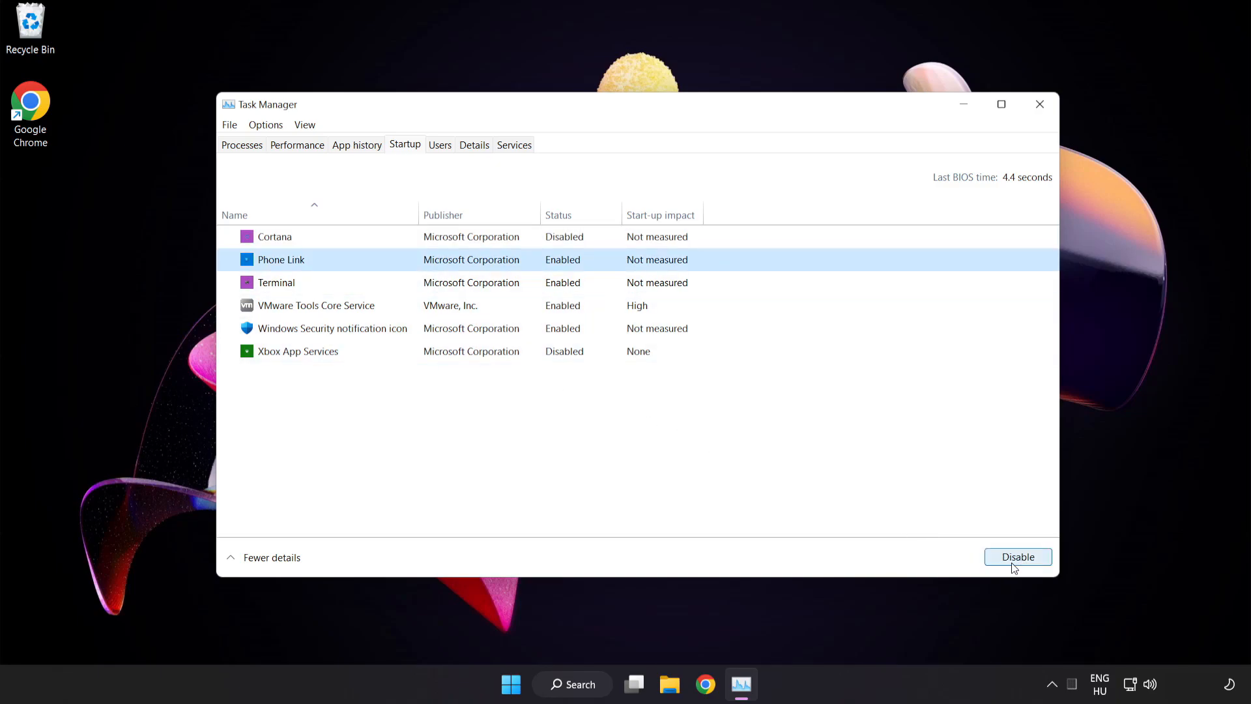
pyautogui.click(1017, 556)
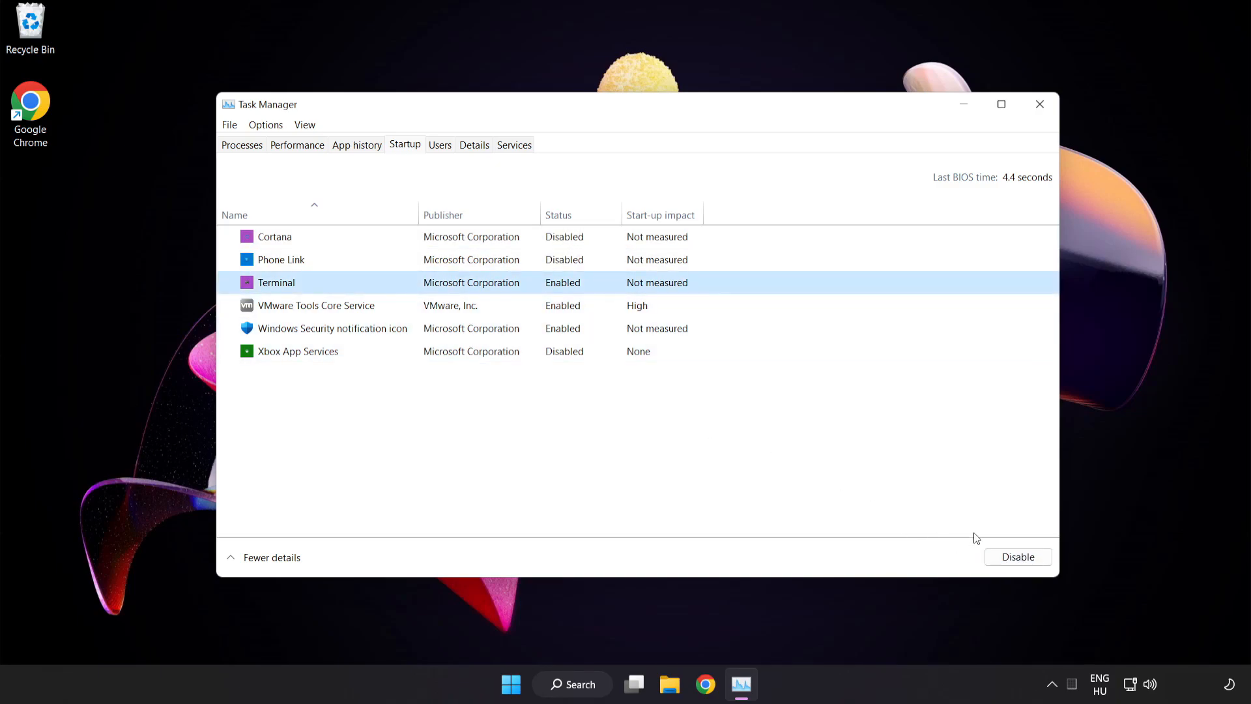
pyautogui.click(1017, 556)
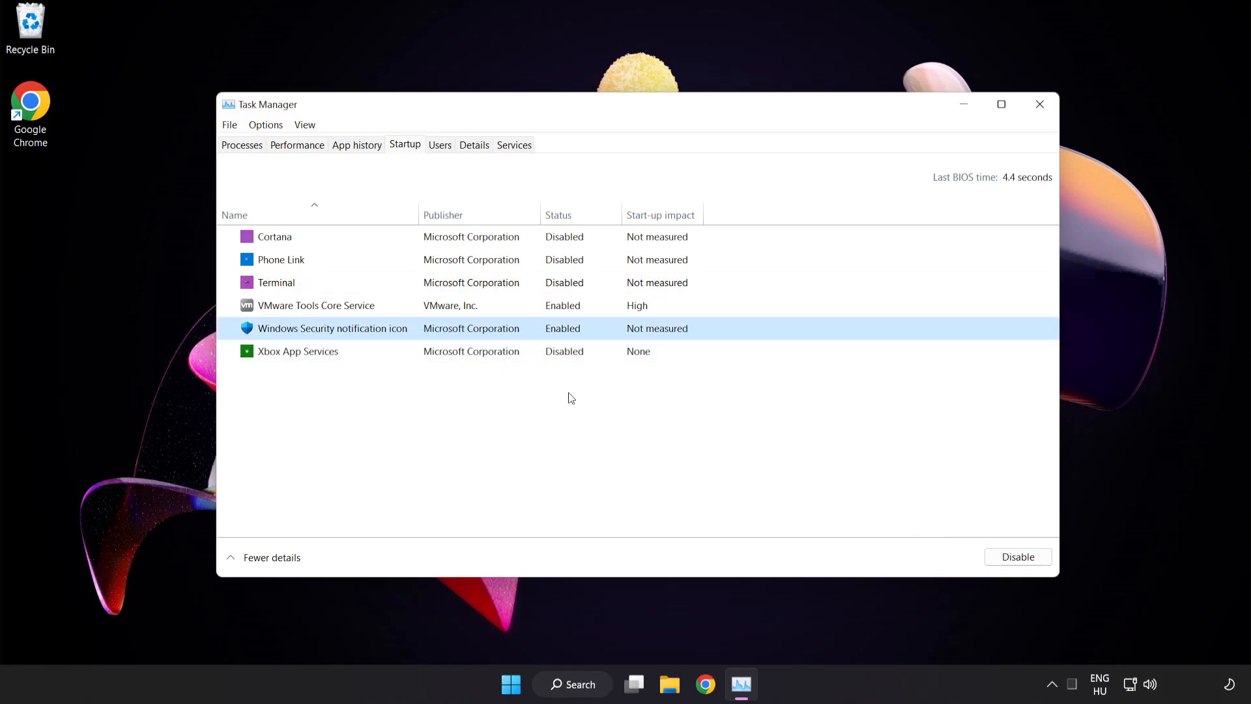
pyautogui.click(1017, 556)
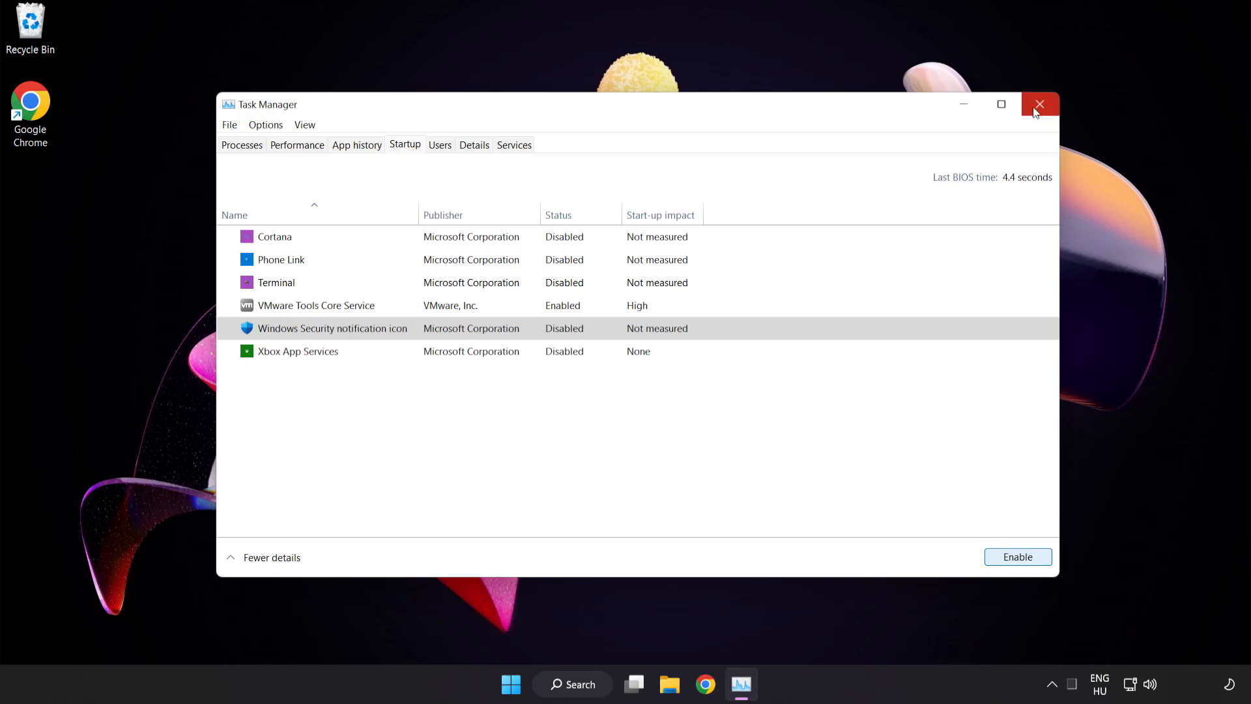
pyautogui.moveTo(1040, 104)
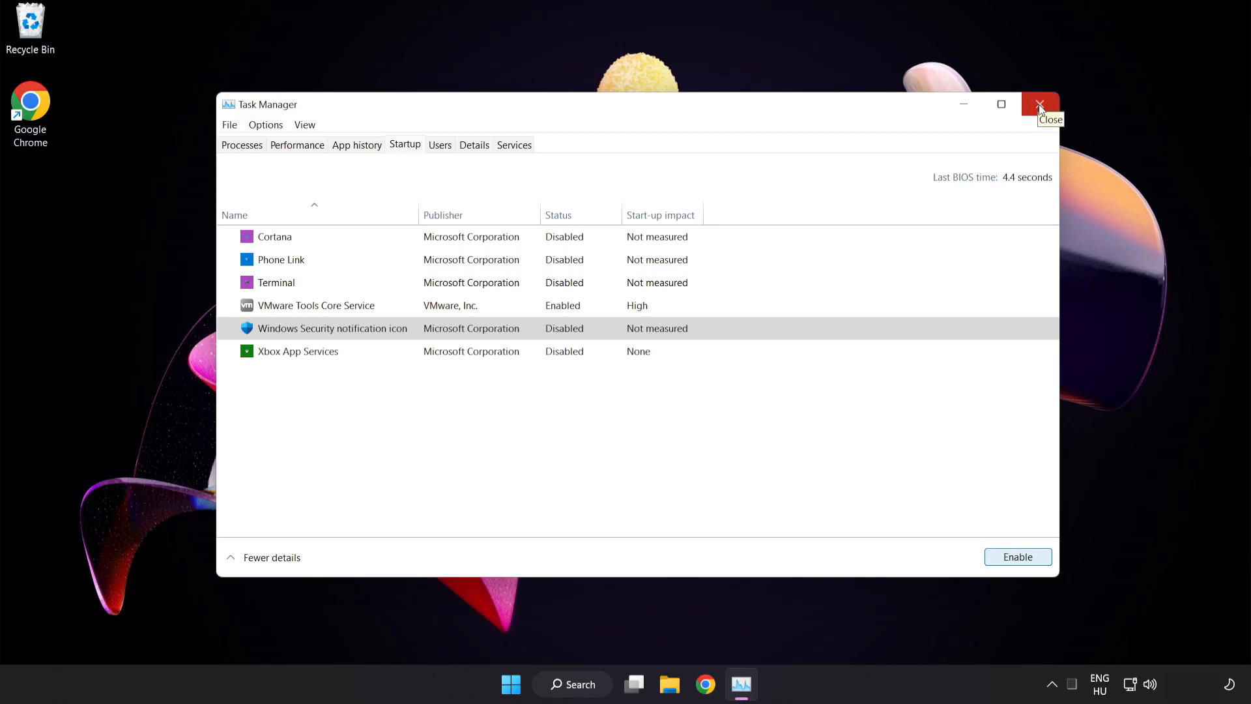
pyautogui.click(1040, 105)
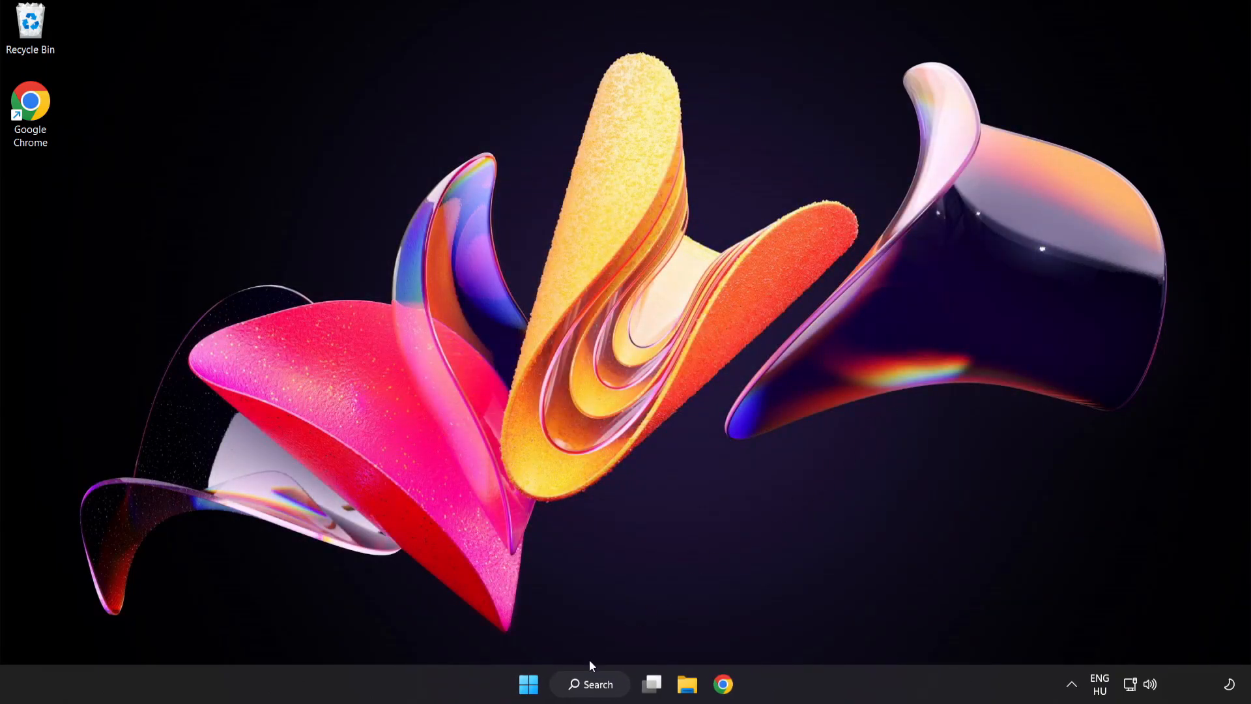
# Search for cmd and run Command Prompt as administrator
pyautogui.click(589, 683)
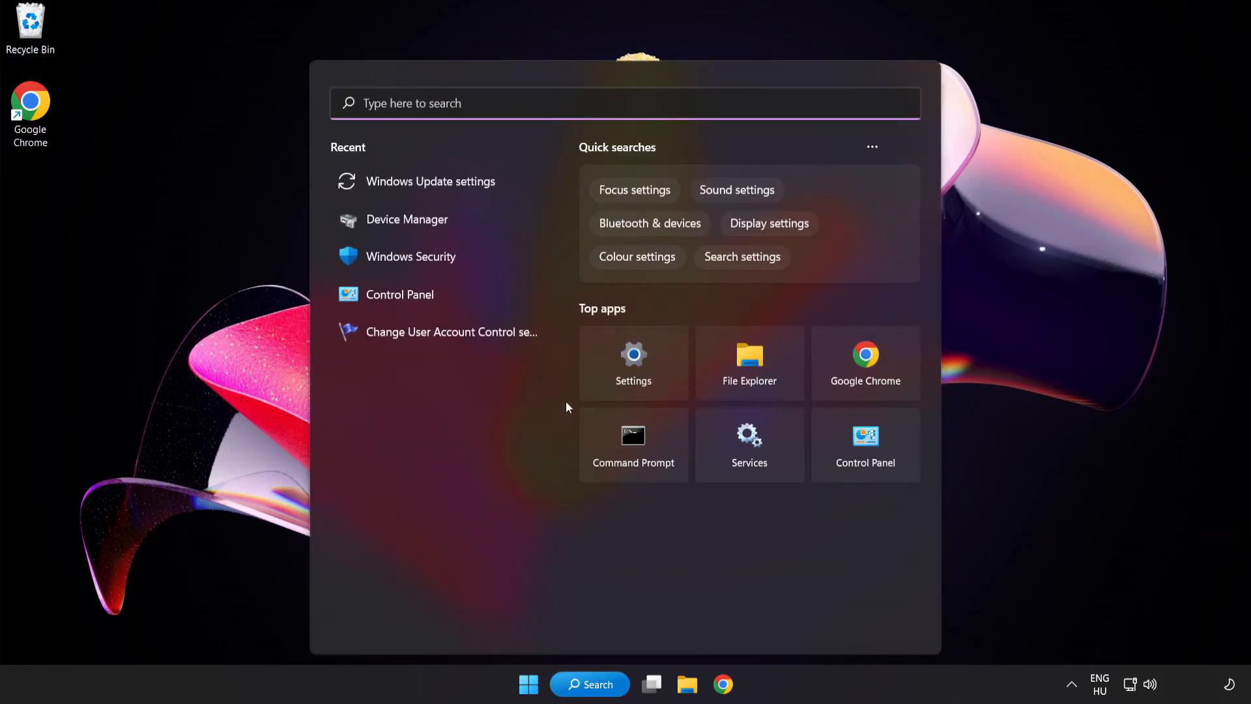
pyautogui.write('cm')
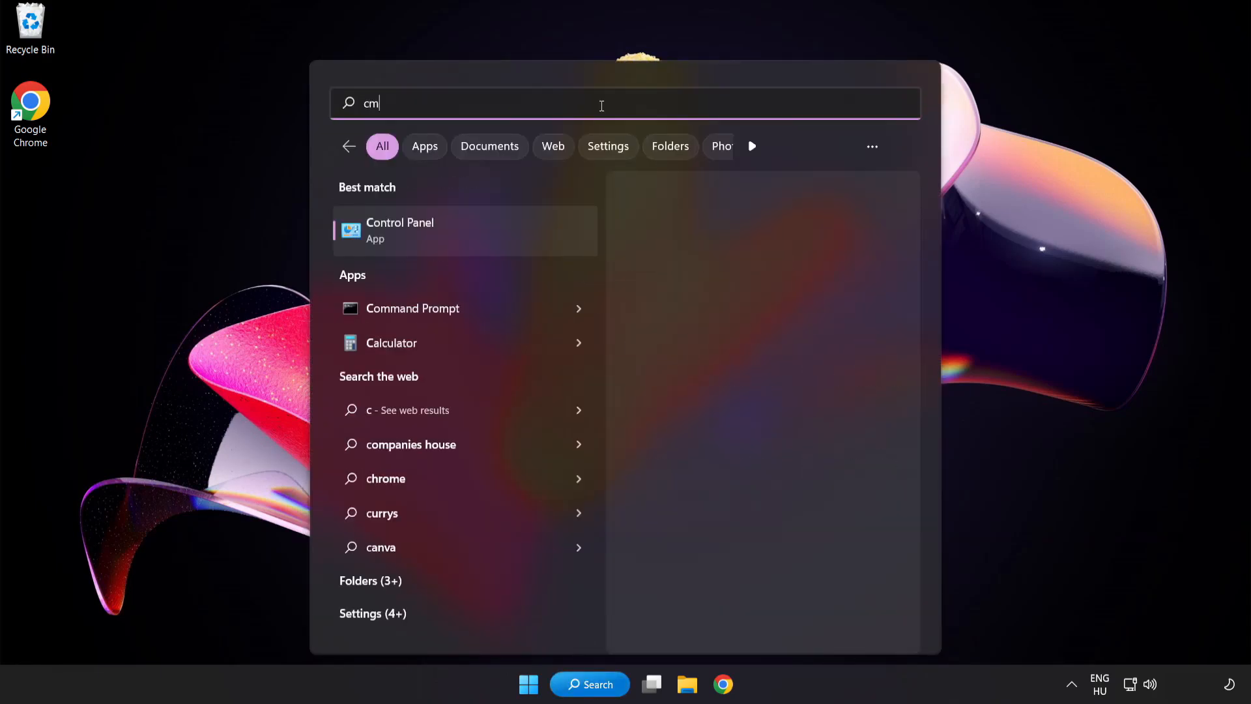
pyautogui.write('d')
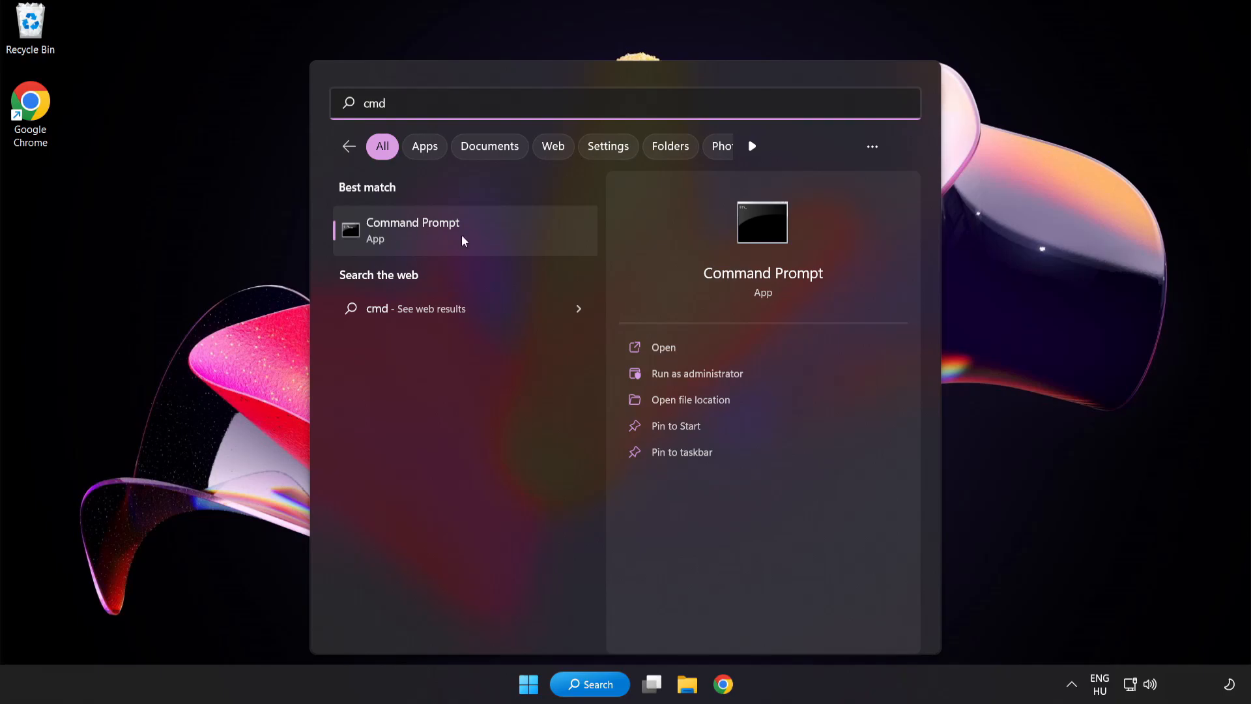
pyautogui.rightClick(463, 230)
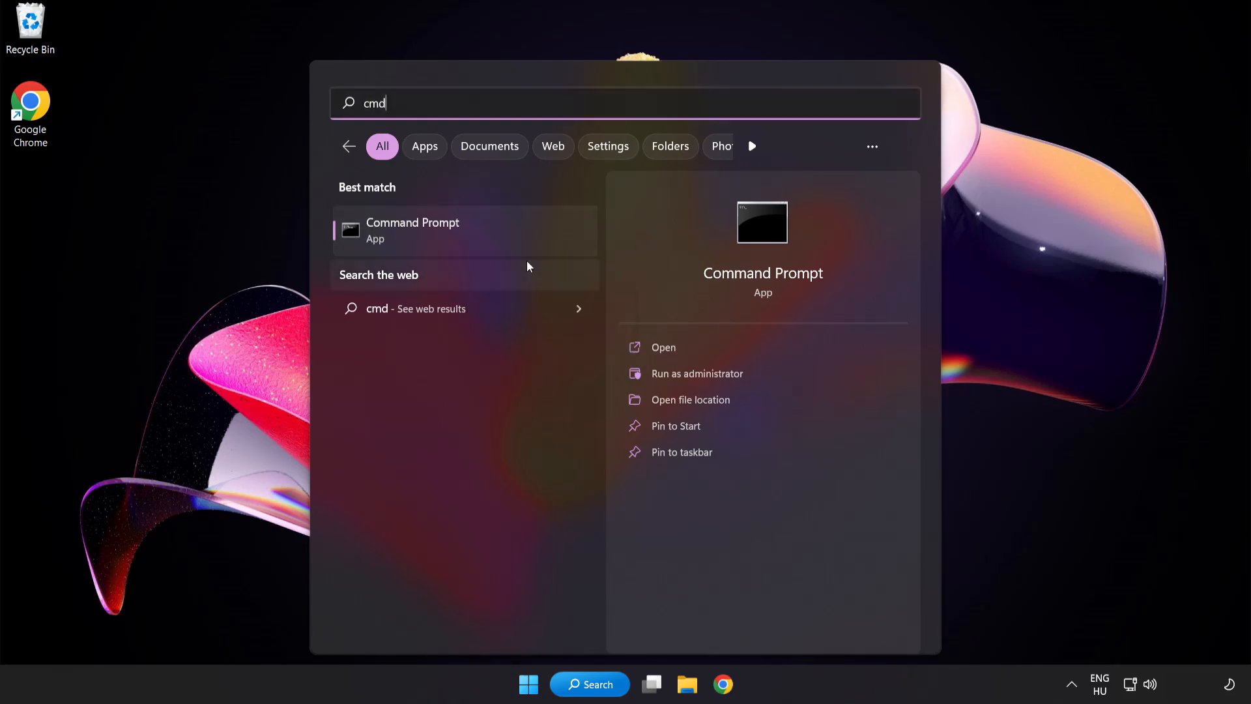
pyautogui.click(696, 373)
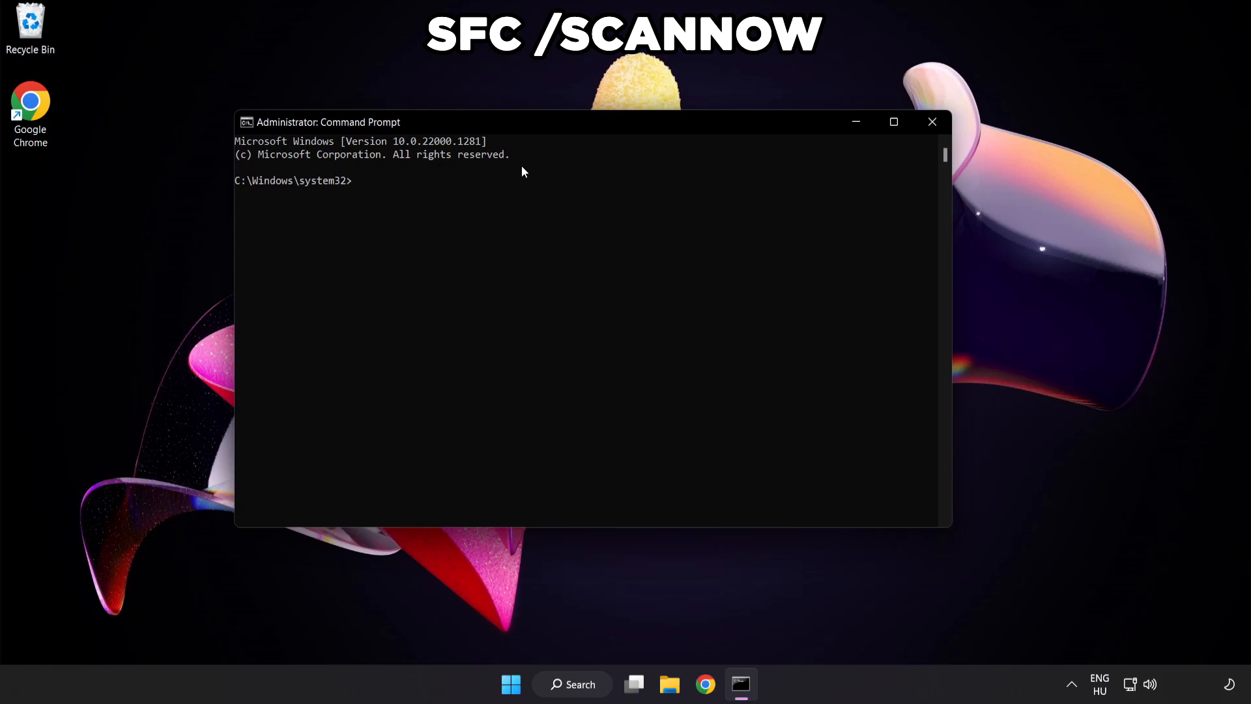
# Run sfc /scannow, let it report no integrity violations, and close Command Prompt
pyautogui.write('sfc /')
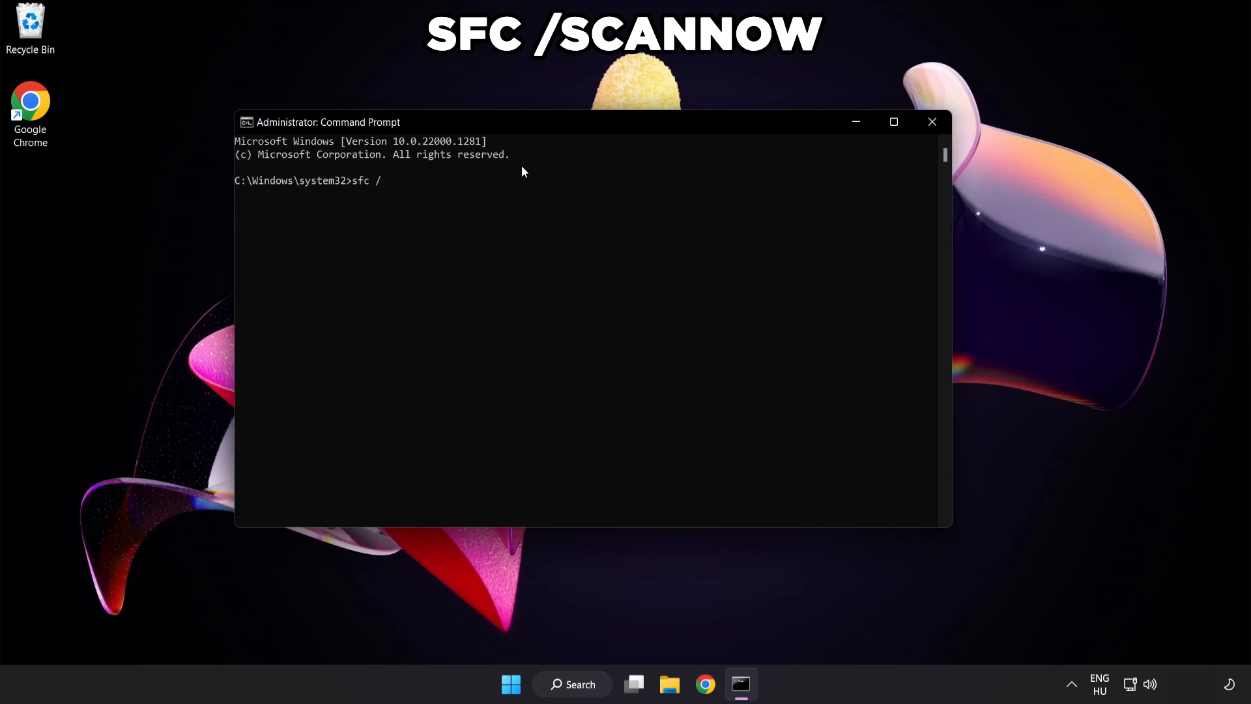
pyautogui.write('scannow')
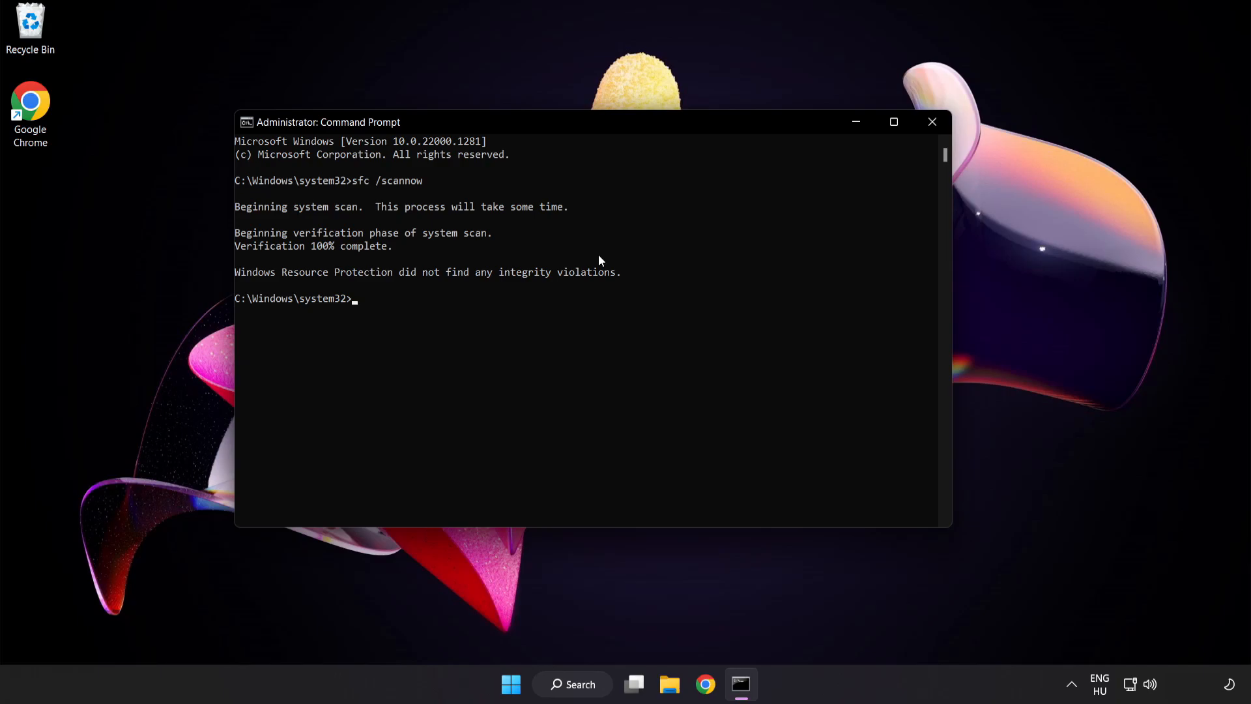
pyautogui.moveTo(881, 165)
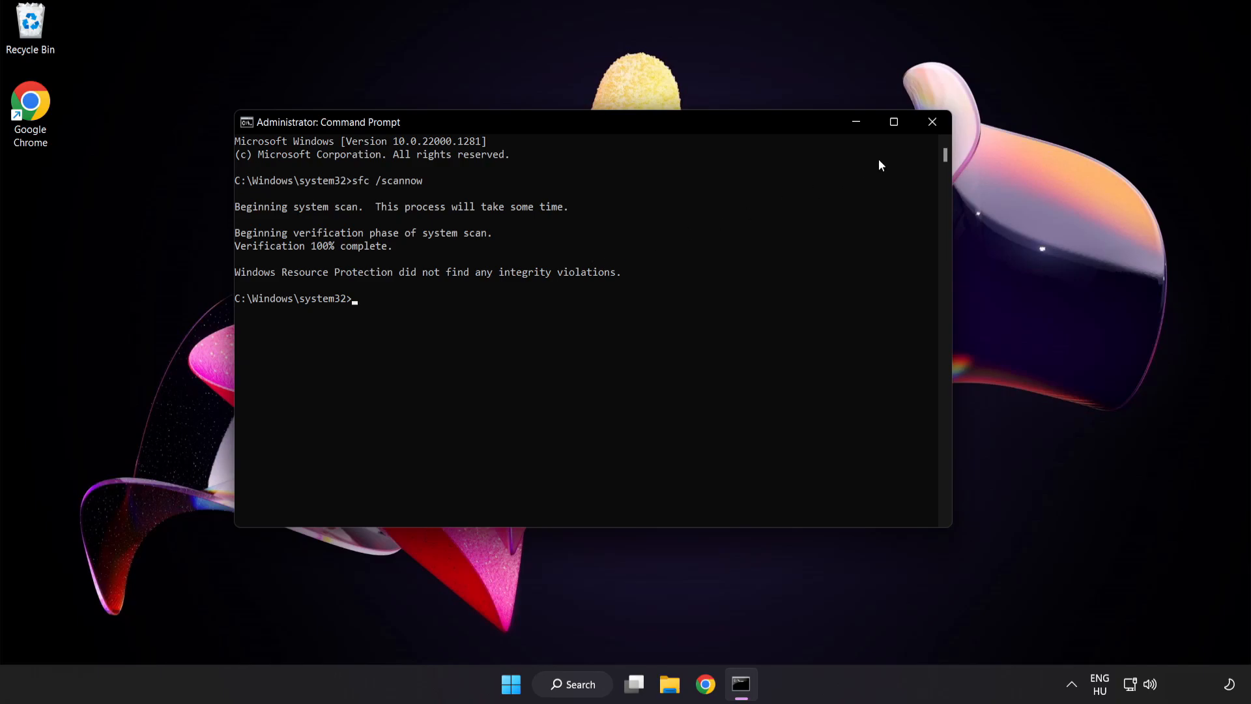
pyautogui.click(931, 121)
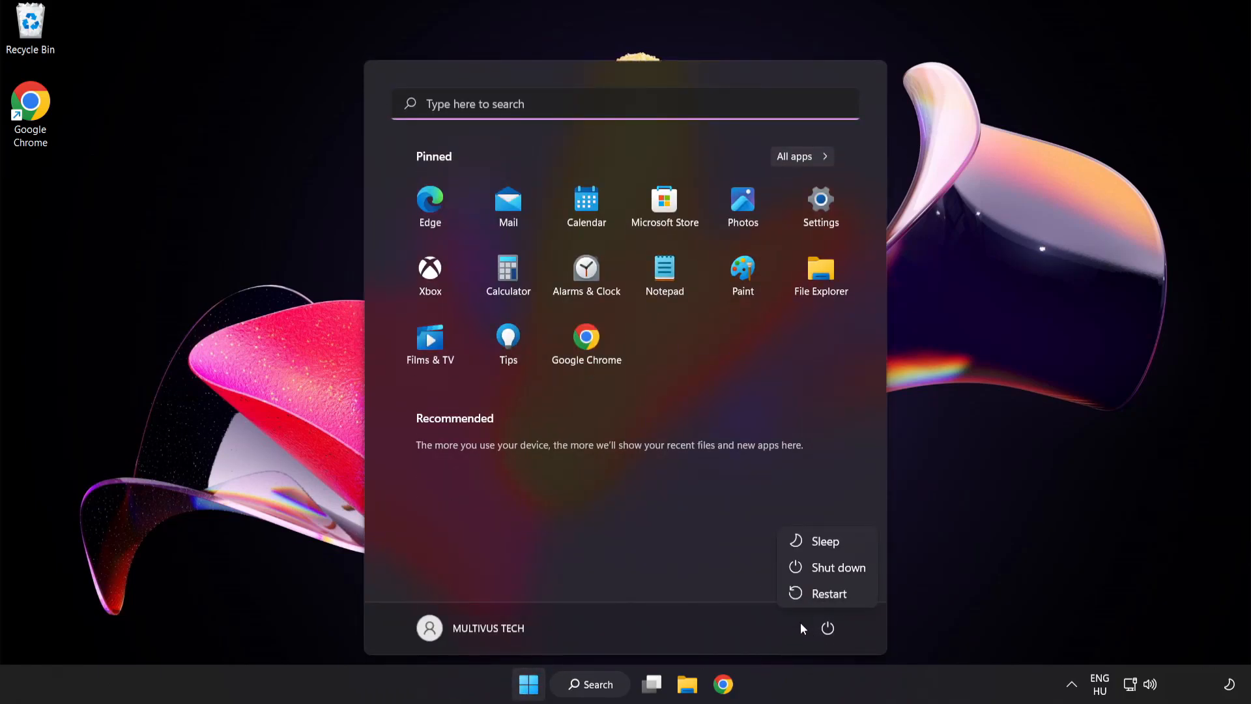
pyautogui.moveTo(829, 594)
pyautogui.write('se')
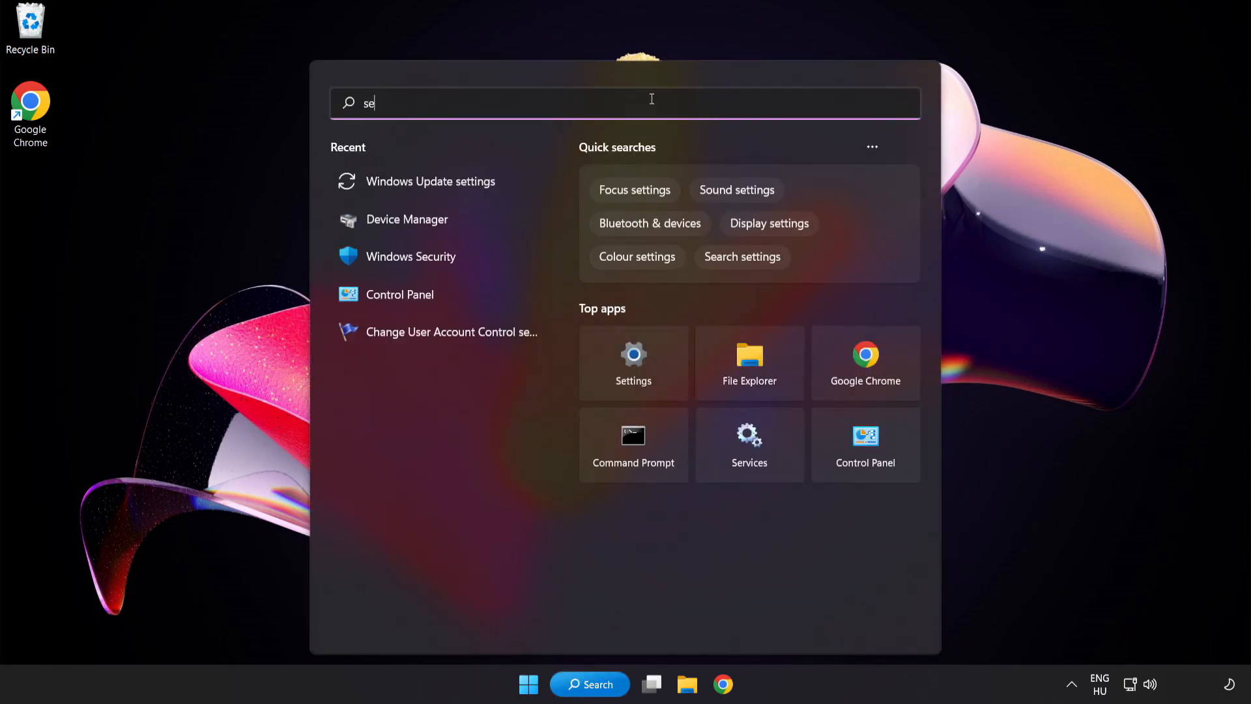
# Type 'security' into Windows search
pyautogui.write('curity')
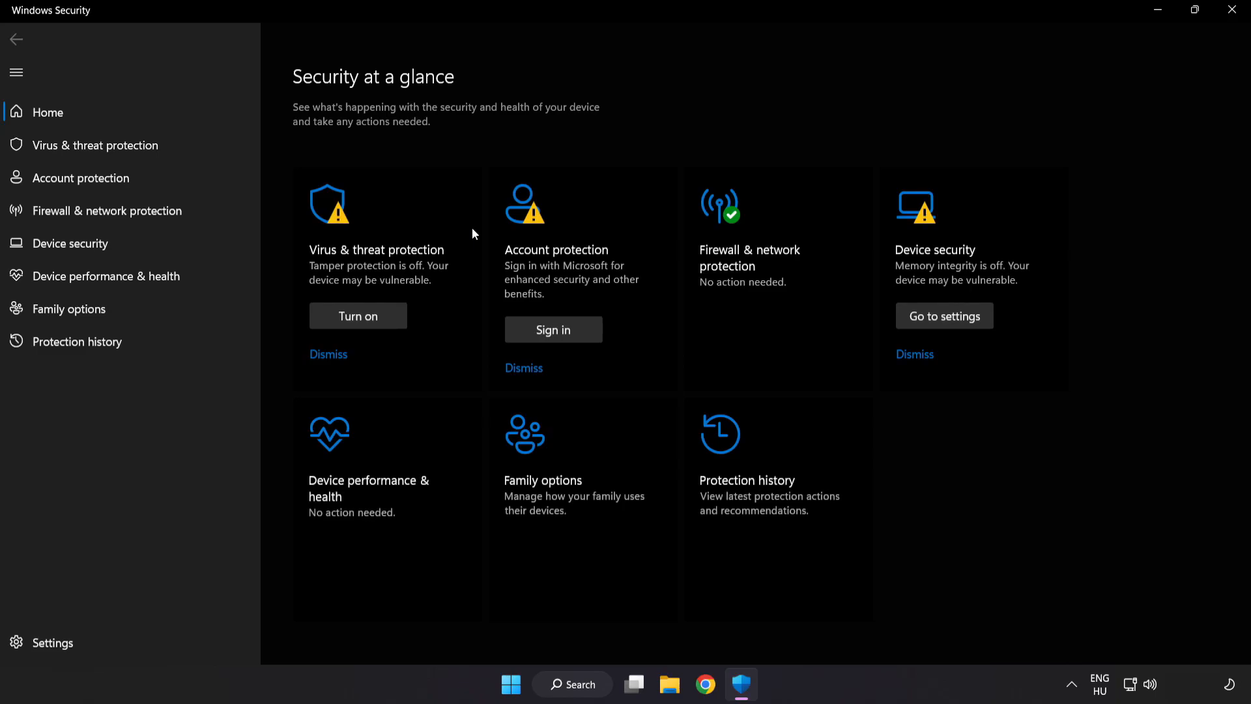
pyautogui.moveTo(95, 145)
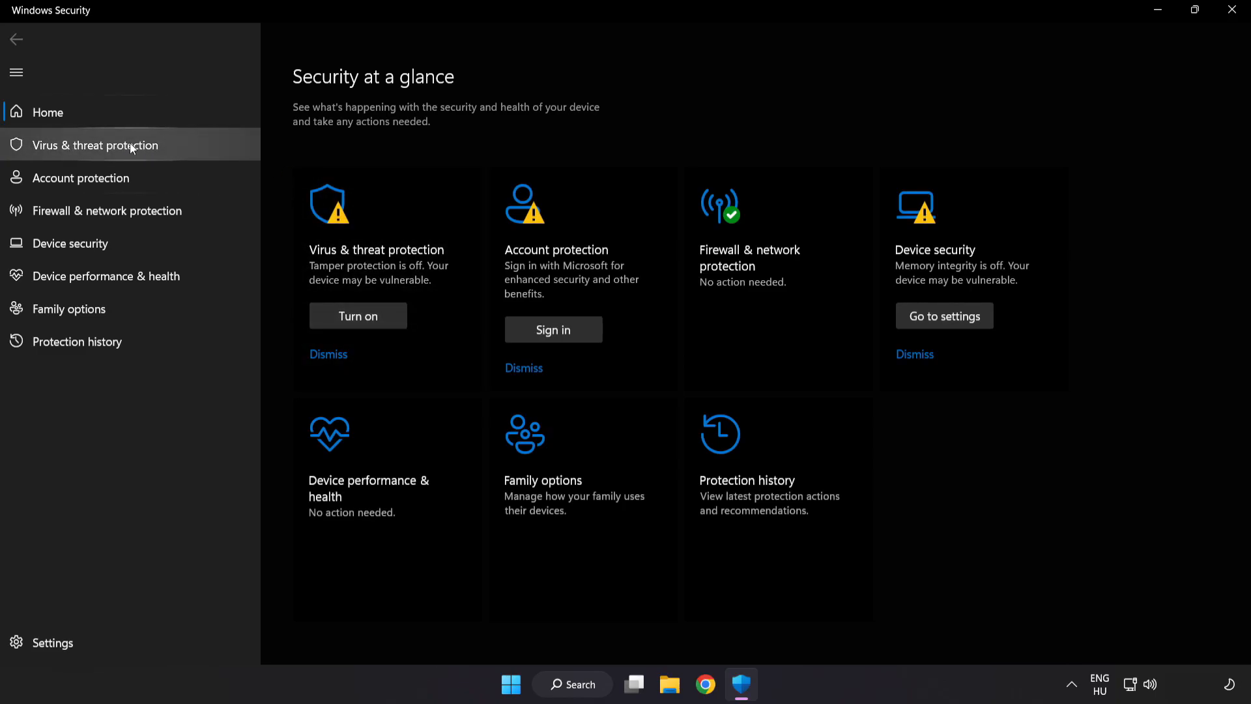
# Go to Virus & threat protection settings and scroll to the Exclusions section
pyautogui.click(94, 145)
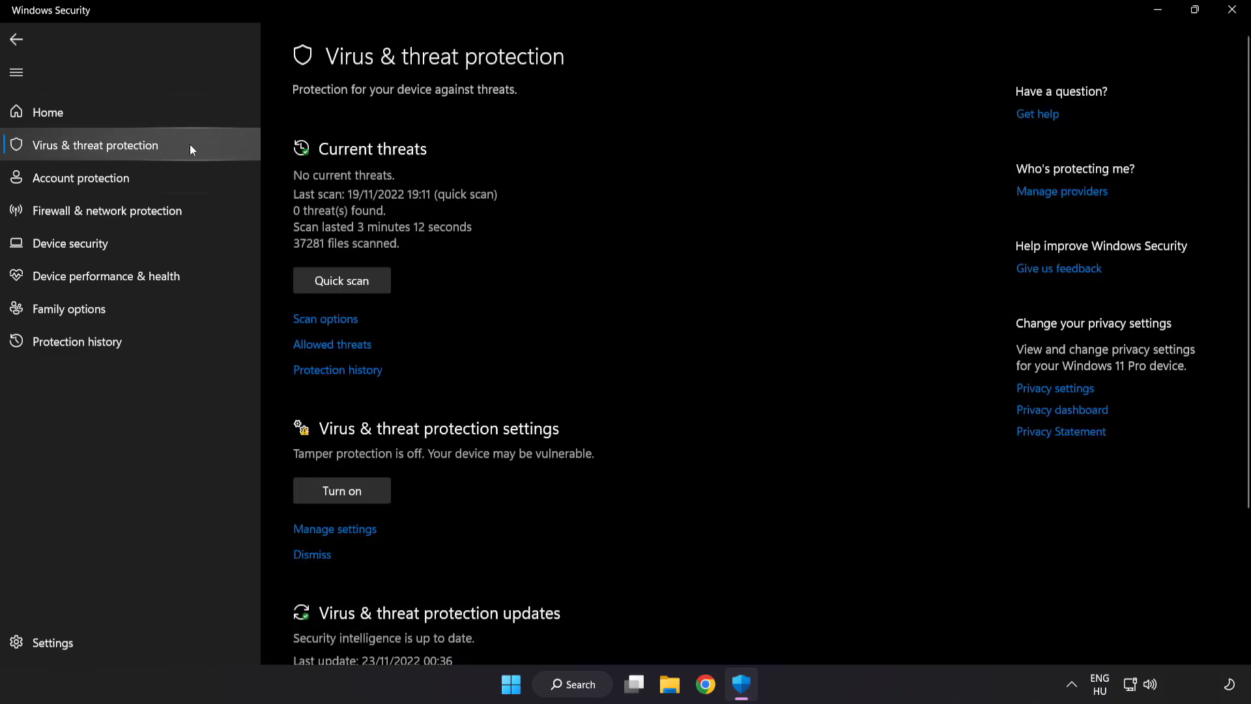
pyautogui.scroll(-3)
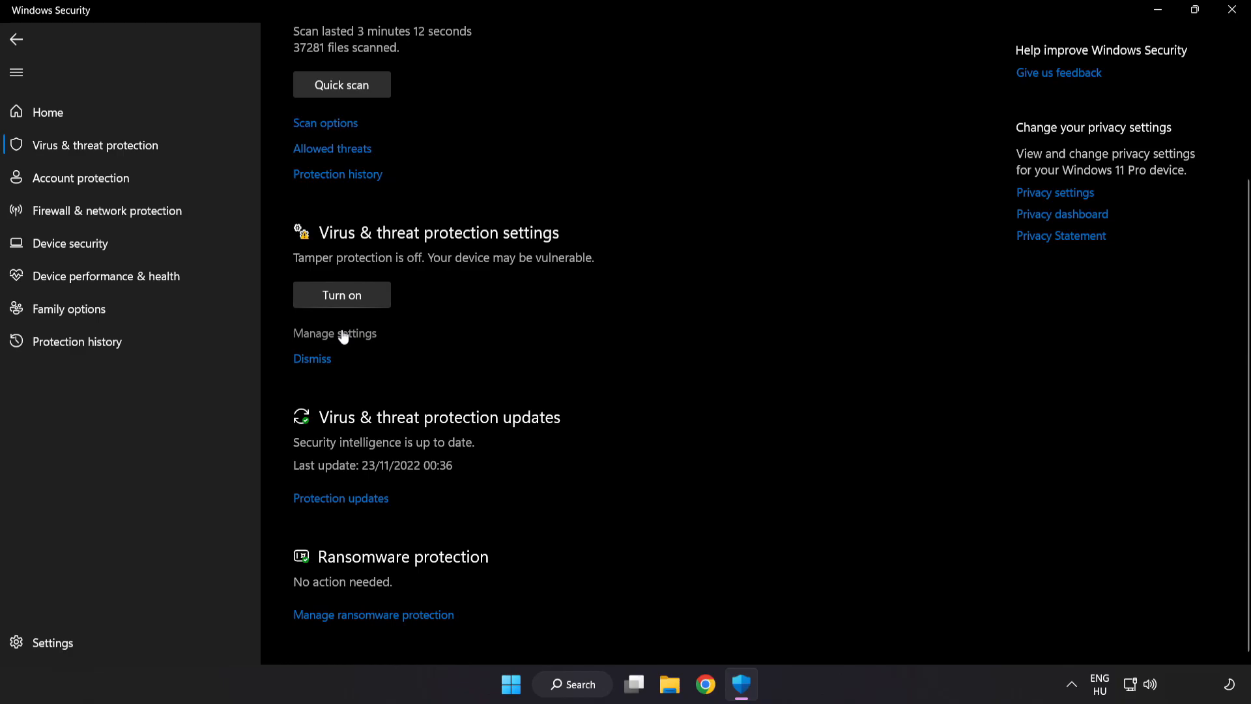
pyautogui.click(335, 334)
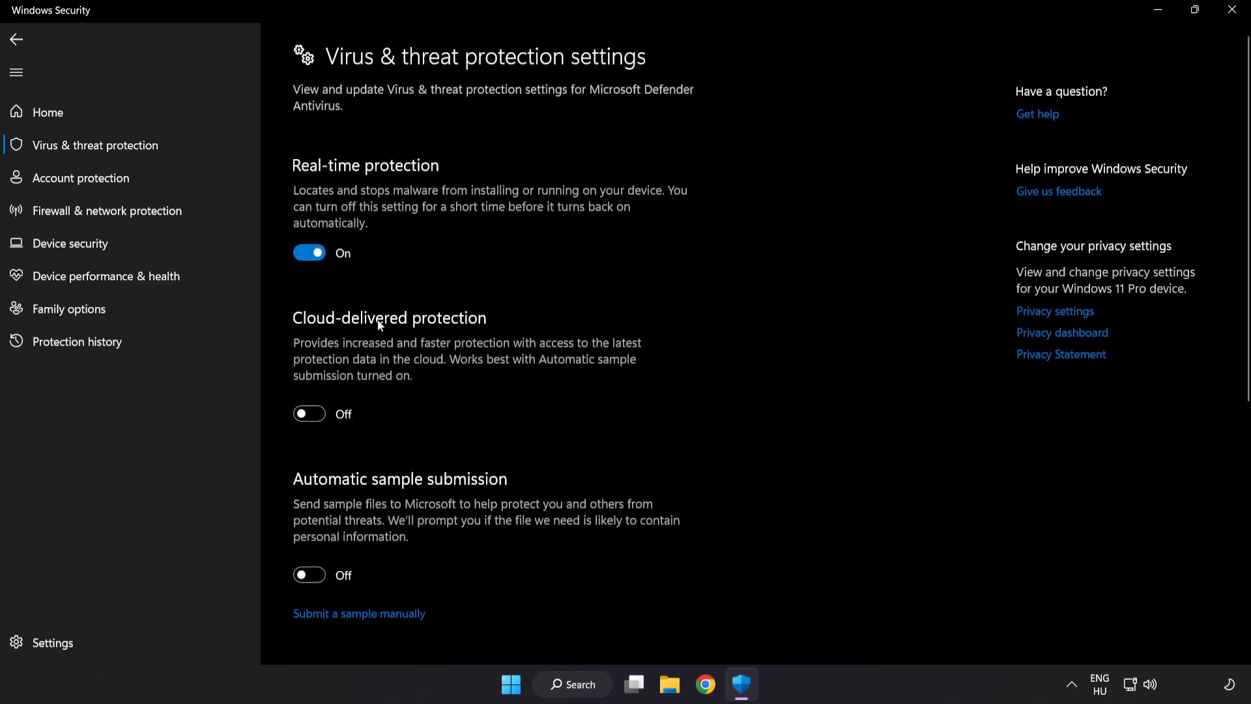
pyautogui.scroll(-3)
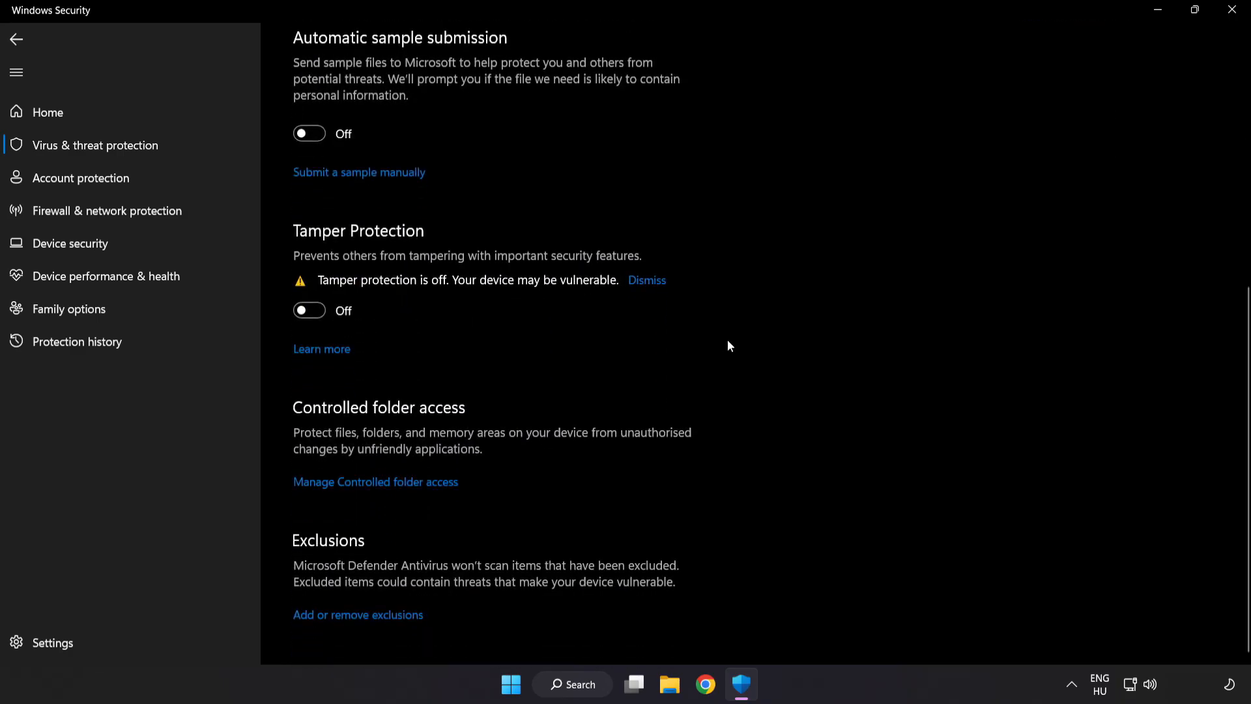
pyautogui.moveTo(319, 634)
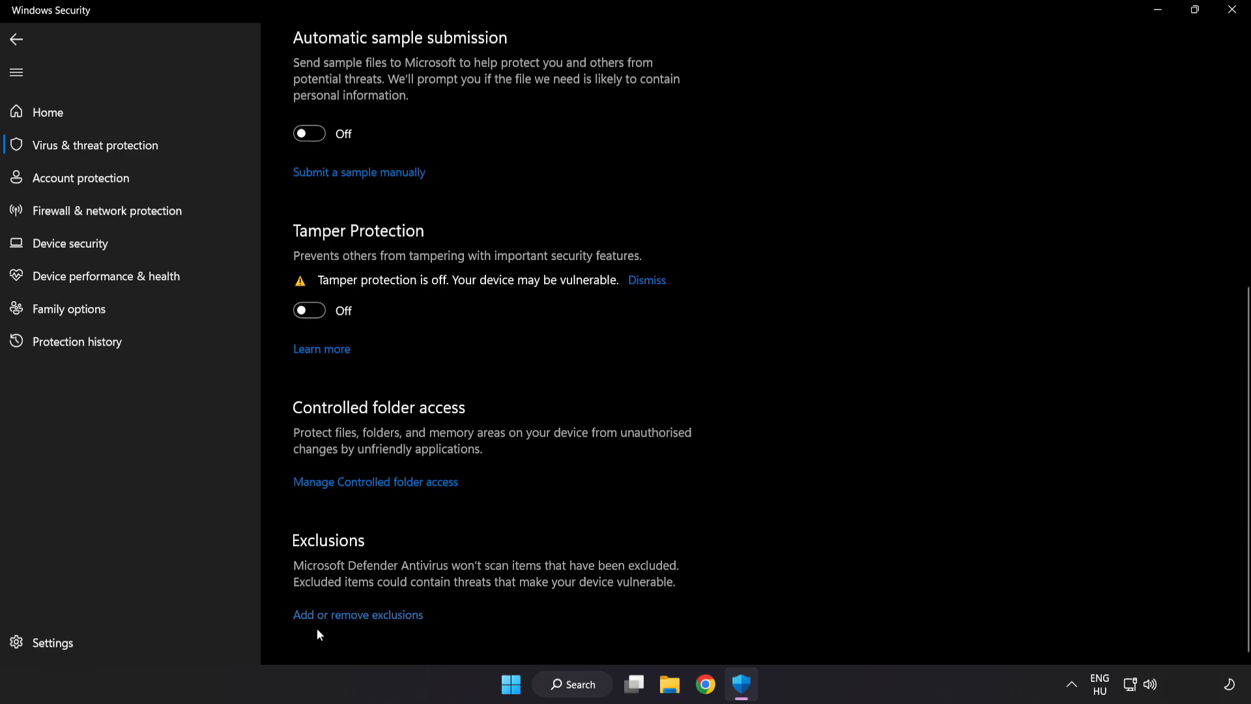
pyautogui.scroll(3)
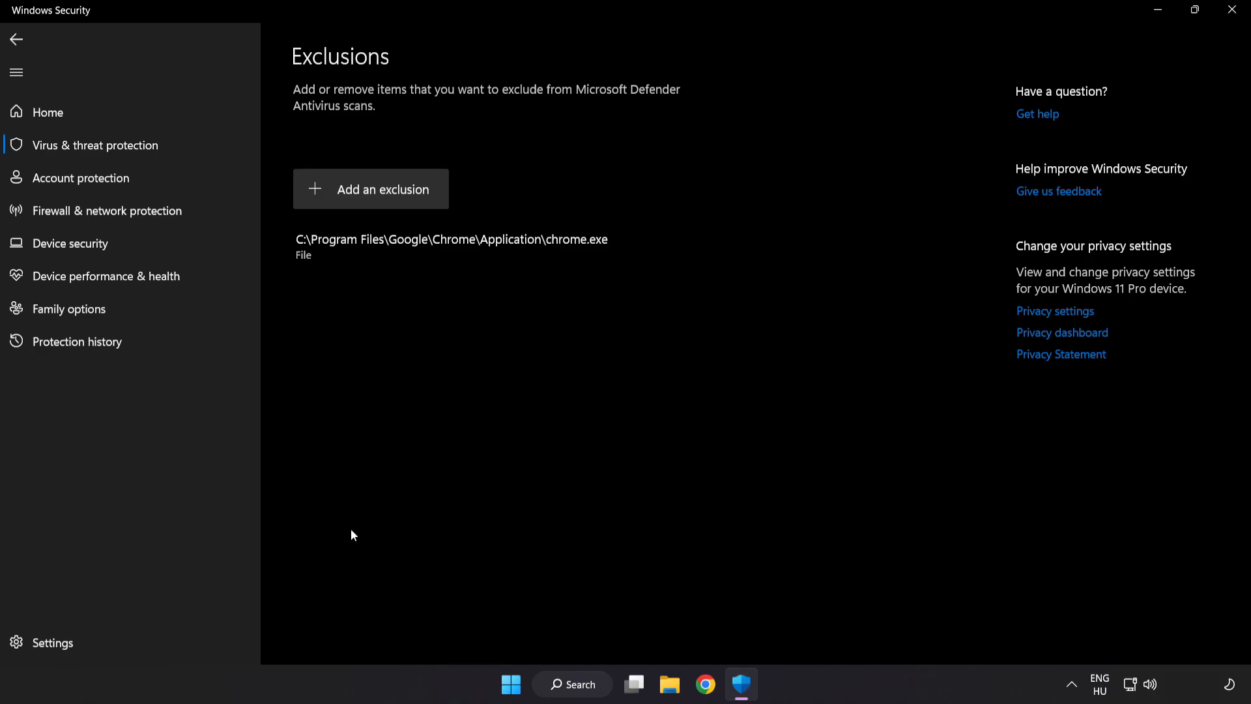
pyautogui.moveTo(371, 189)
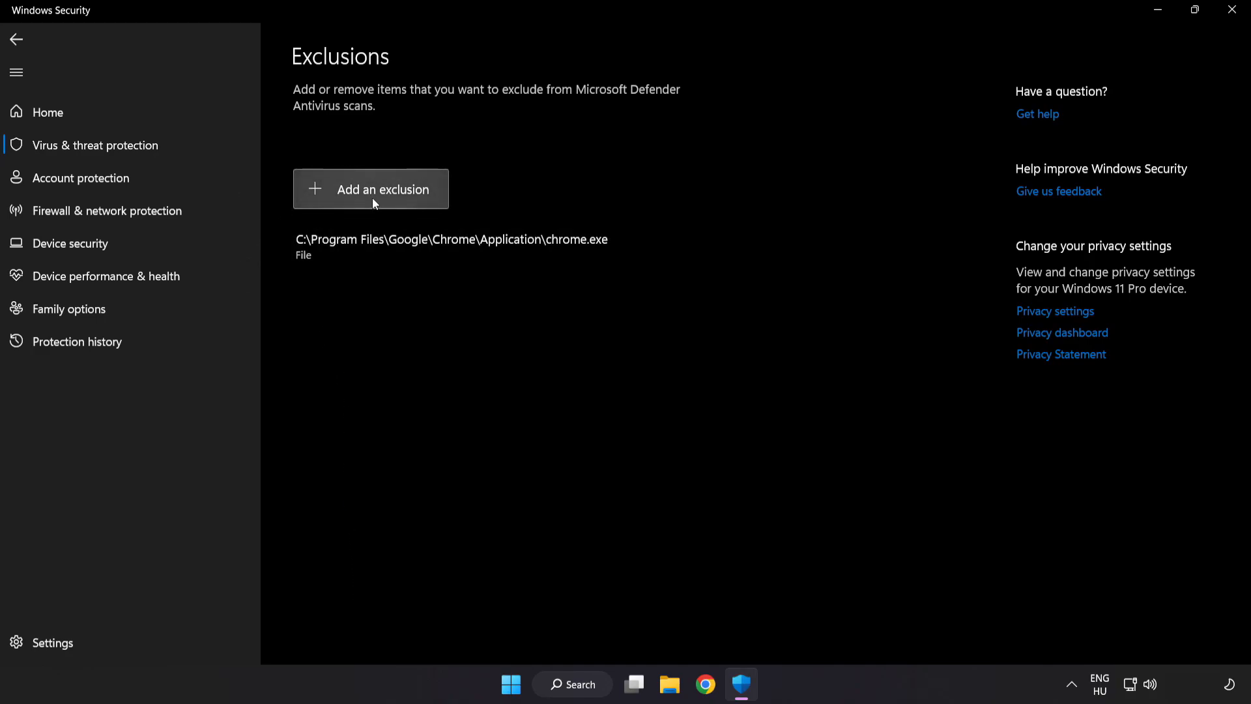
# Add the NOT WORKING APP shortcut in C:\Program Files (x86) as a file exclusion, then close Windows Security
pyautogui.click(371, 189)
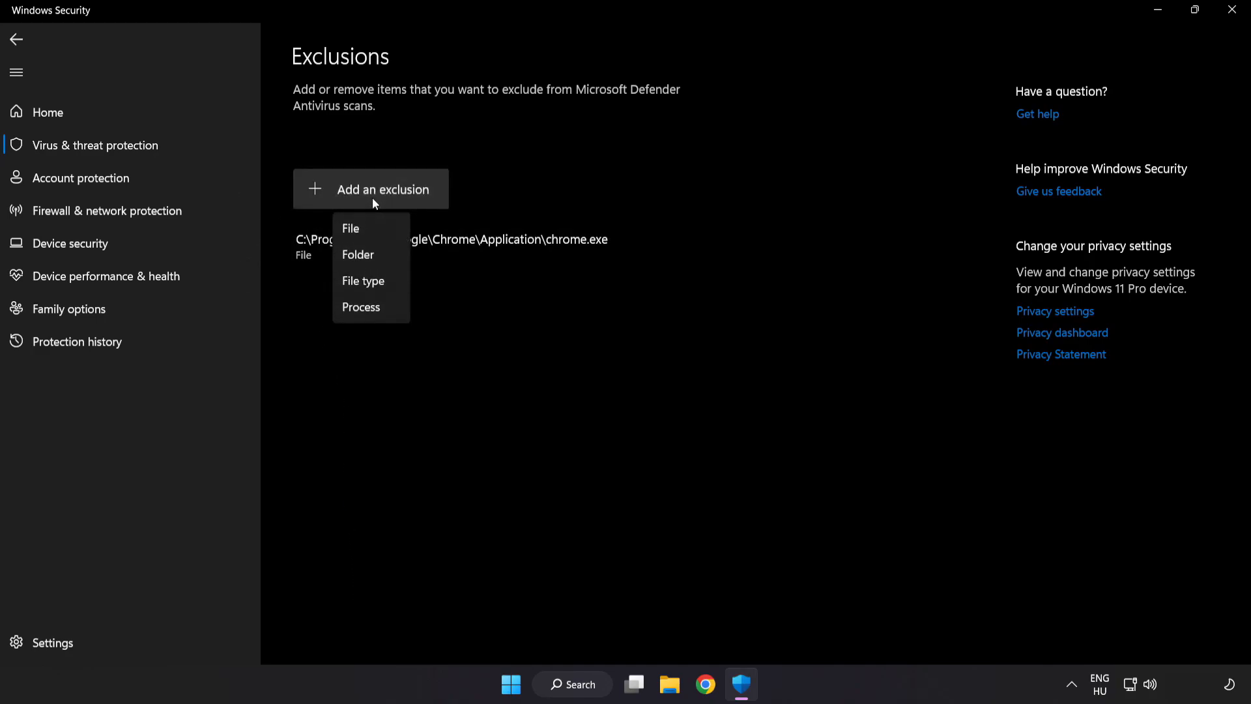
pyautogui.moveTo(359, 231)
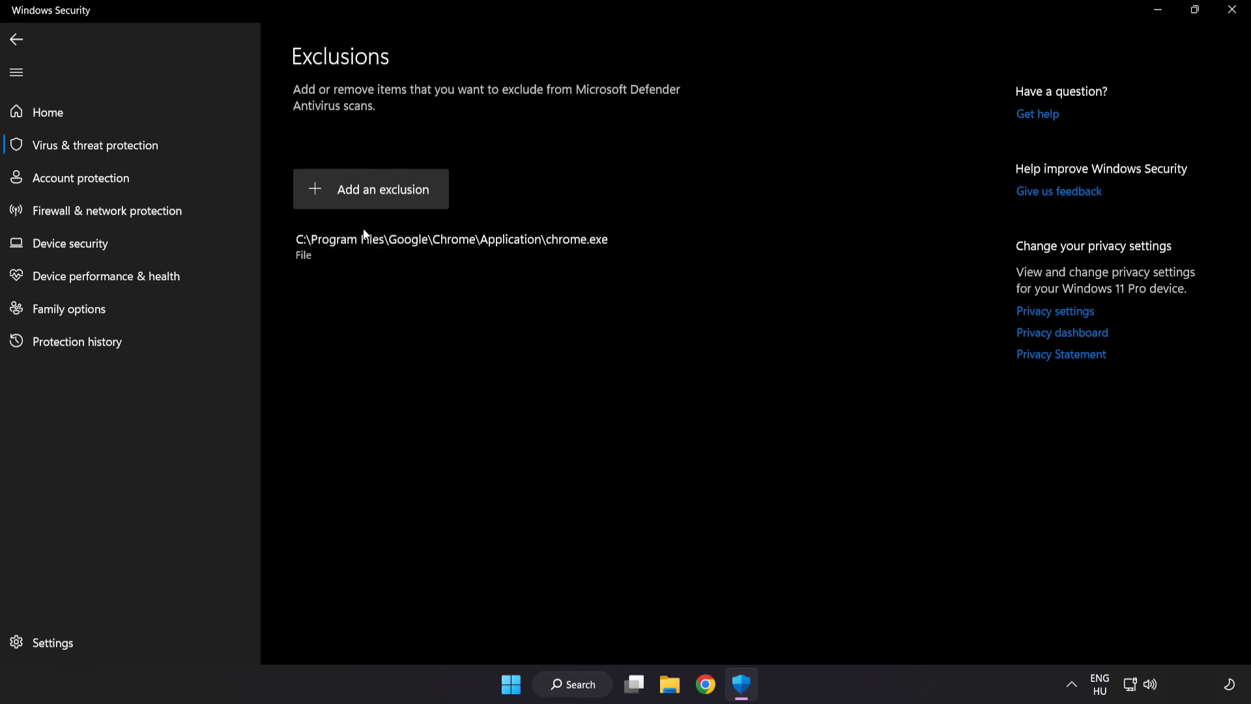
pyautogui.click(371, 189)
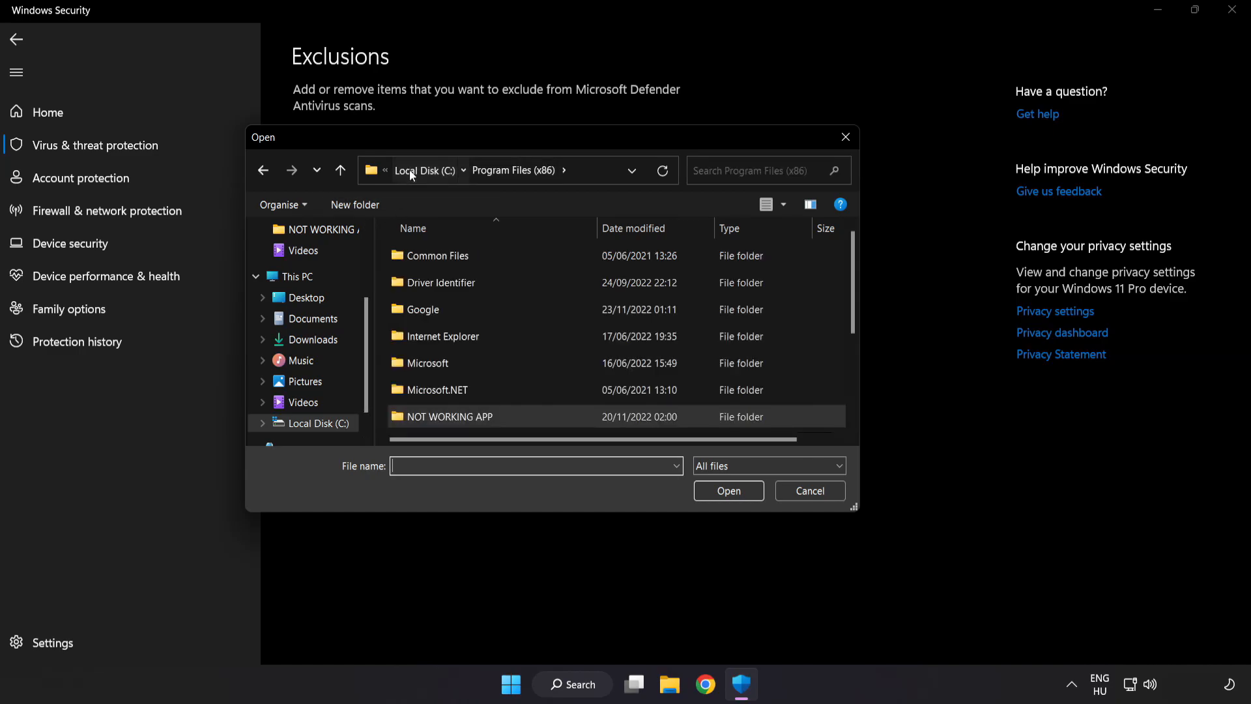
pyautogui.click(298, 276)
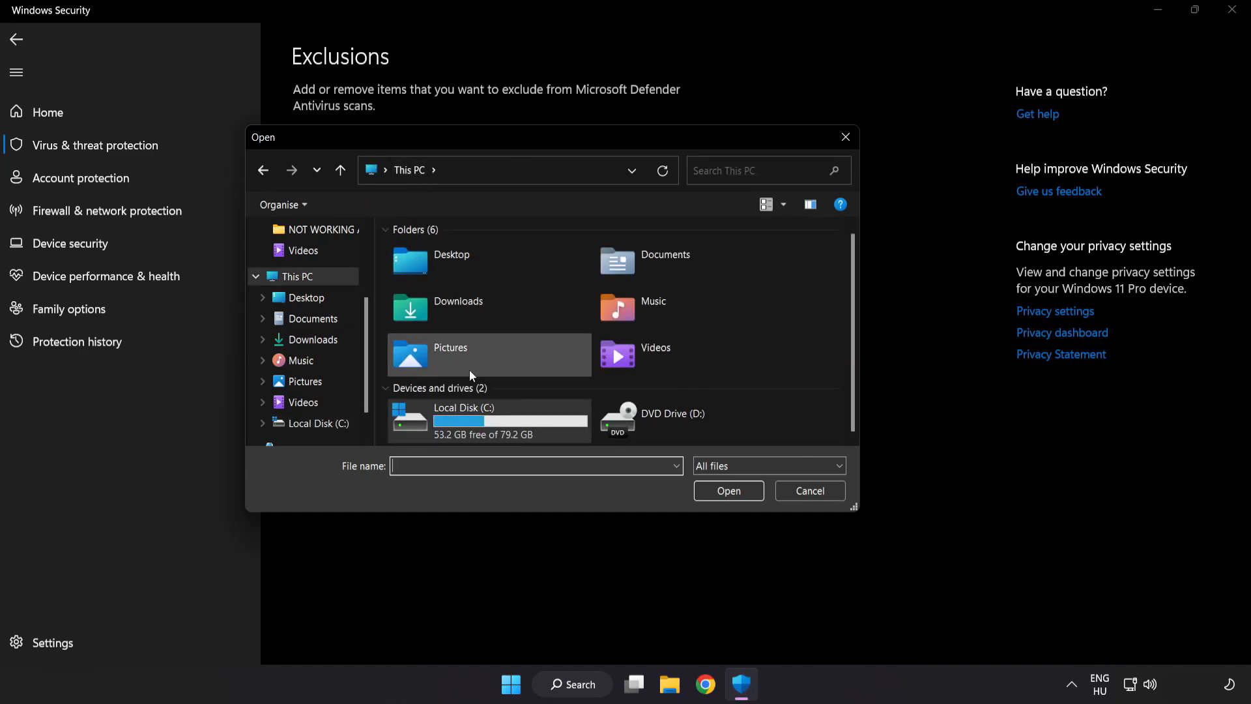
pyautogui.doubleClick(464, 413)
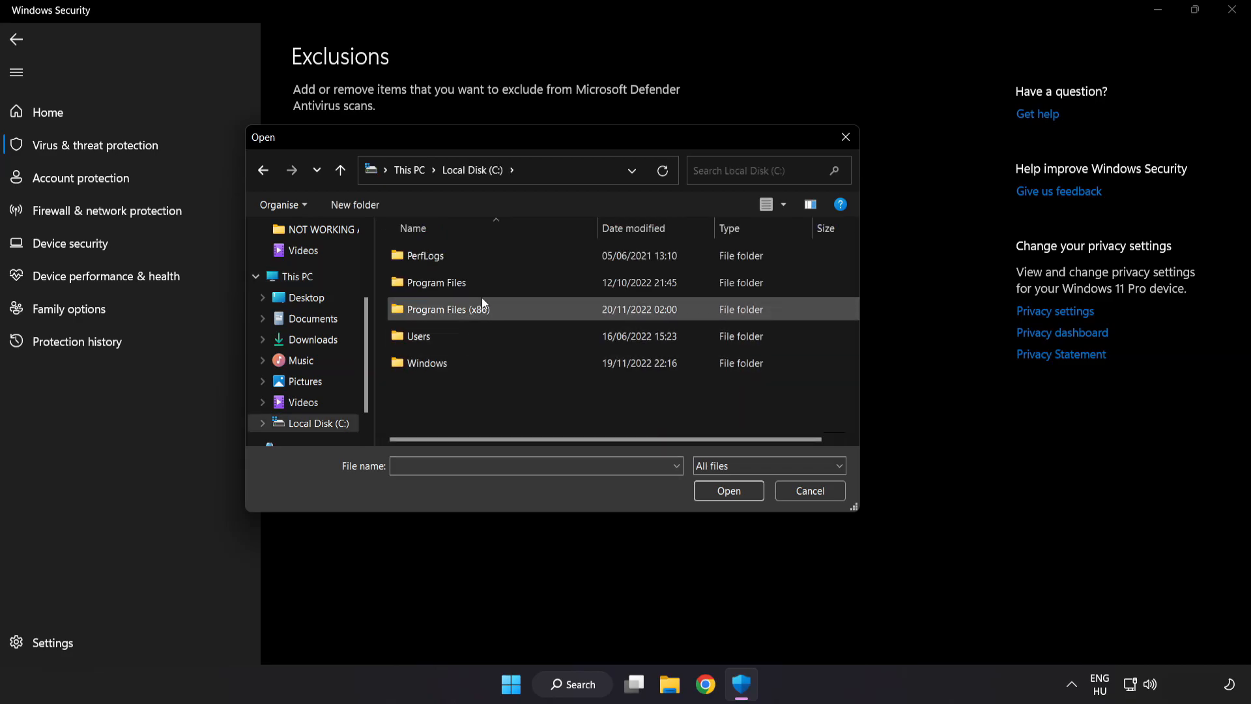
pyautogui.doubleClick(445, 309)
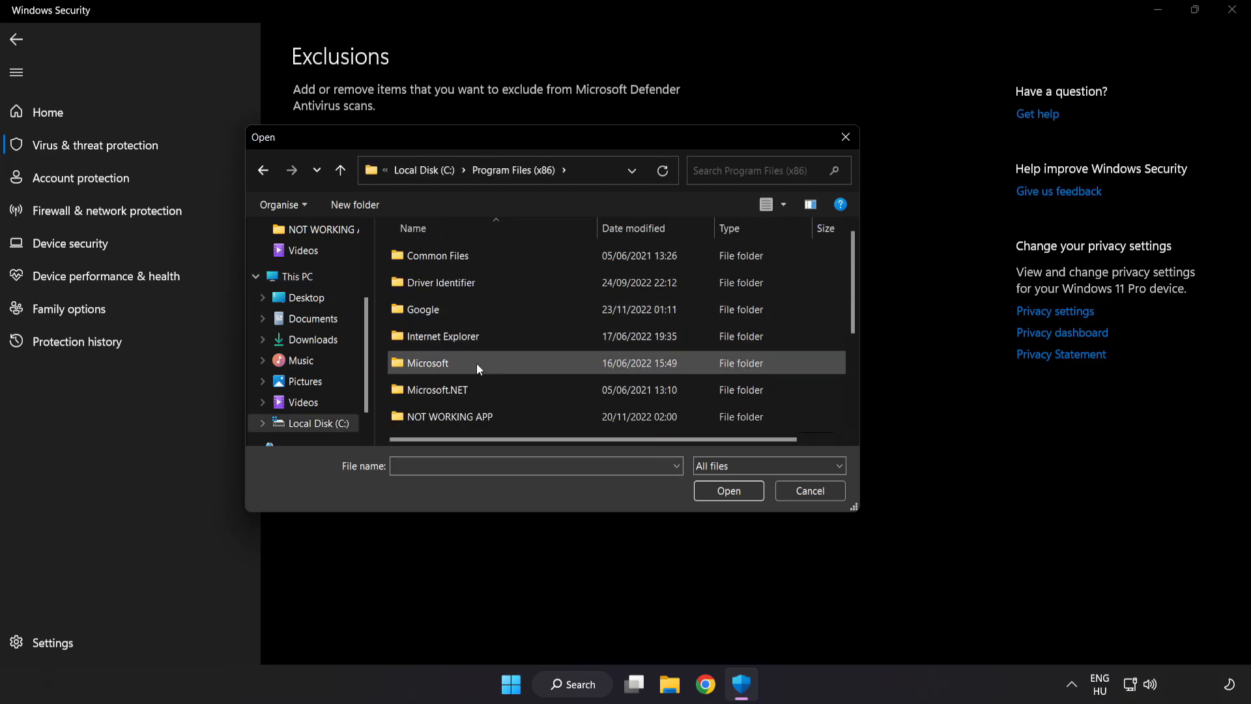
pyautogui.scroll(-3)
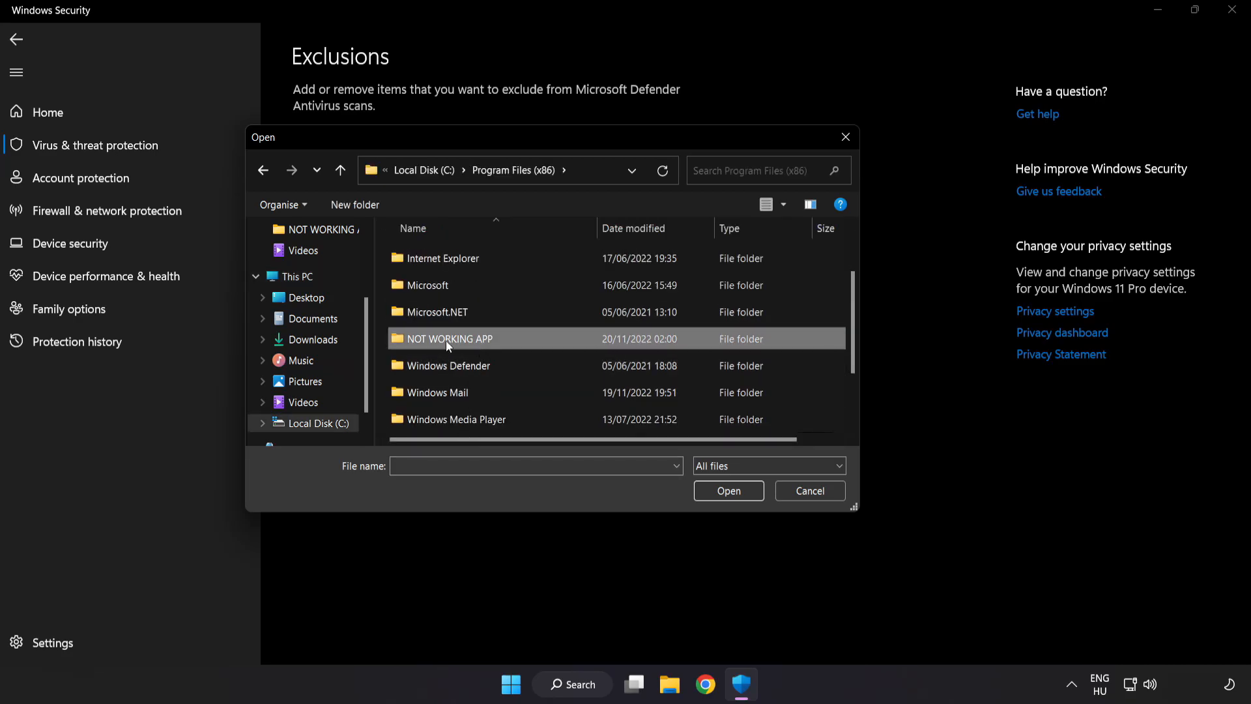
pyautogui.doubleClick(448, 338)
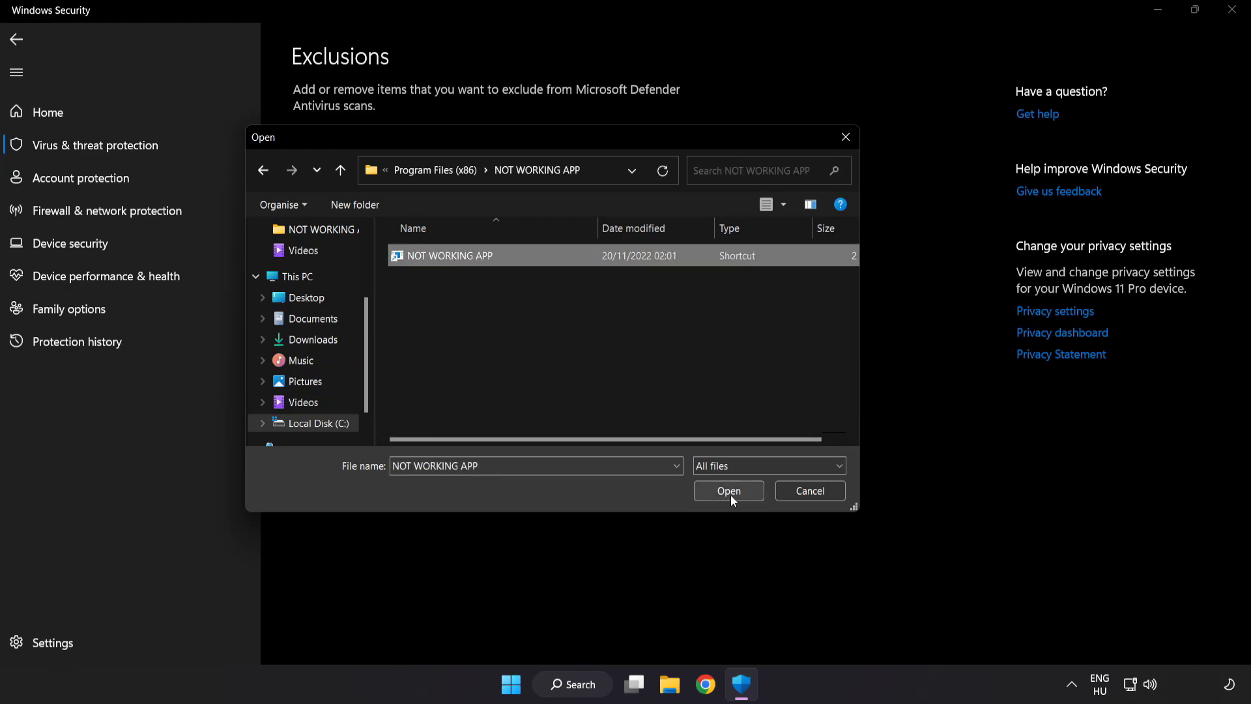
pyautogui.click(727, 490)
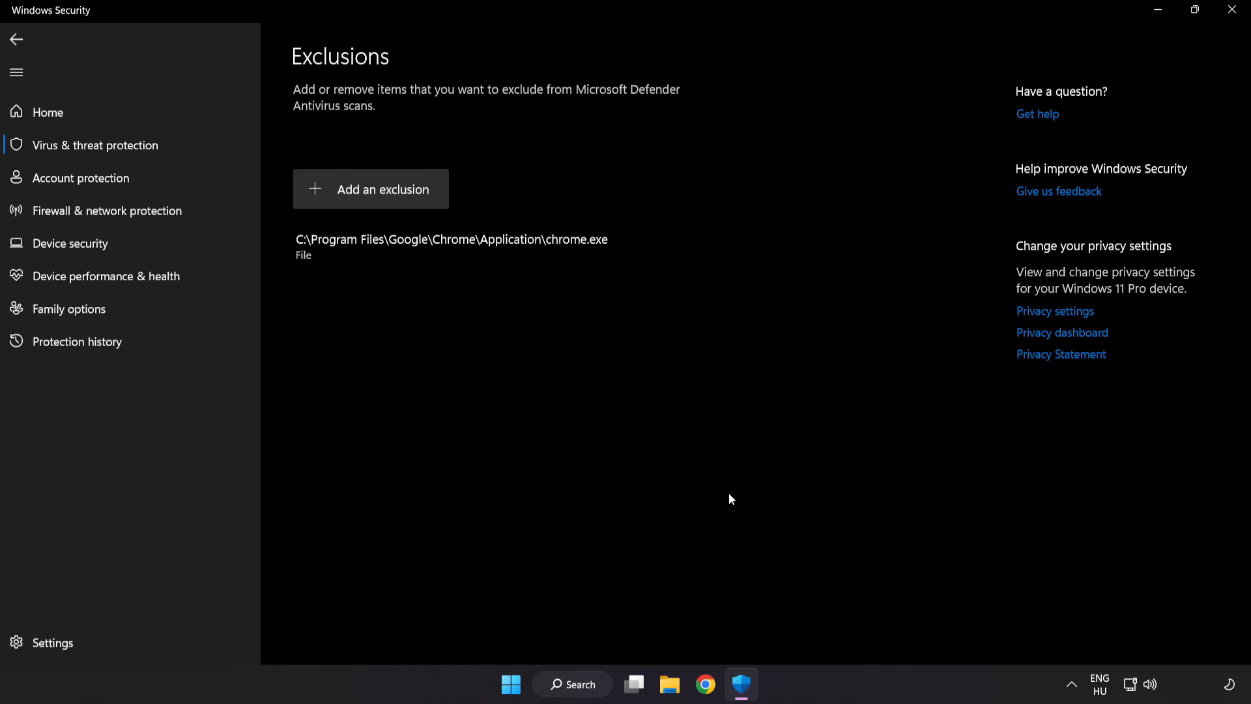
pyautogui.moveTo(719, 517)
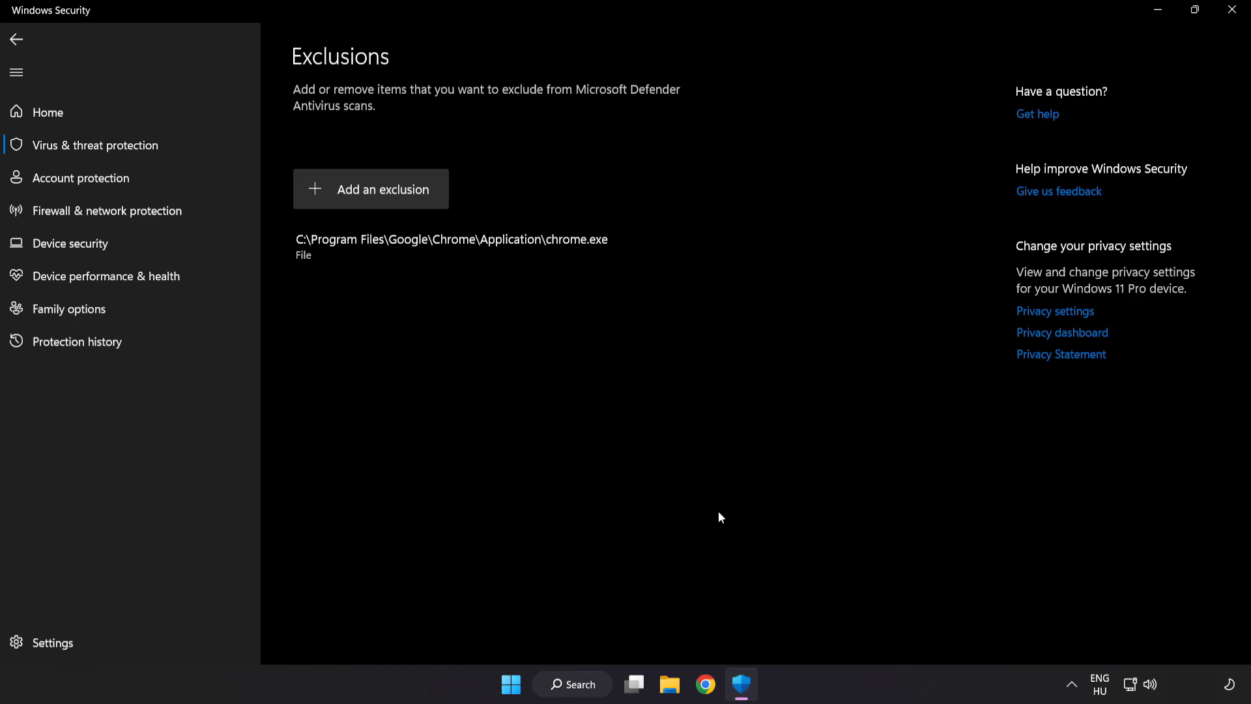
pyautogui.moveTo(1231, 10)
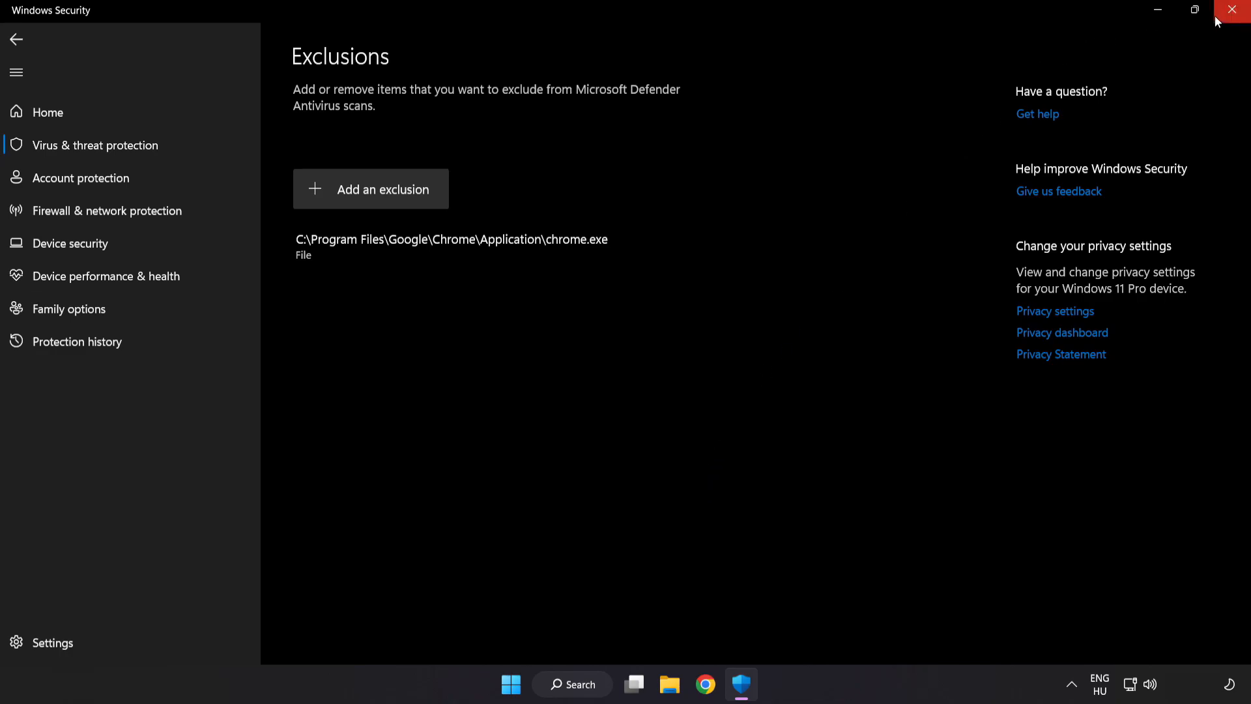
pyautogui.click(1236, 10)
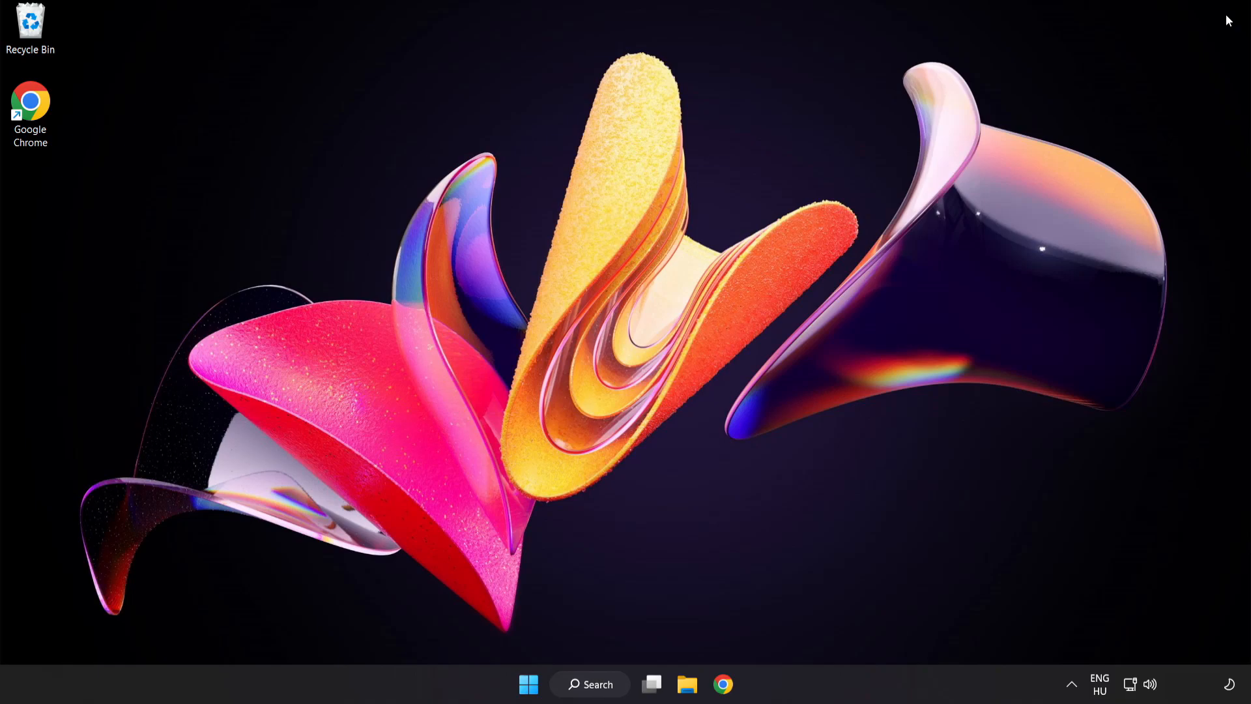
pyautogui.moveTo(540, 674)
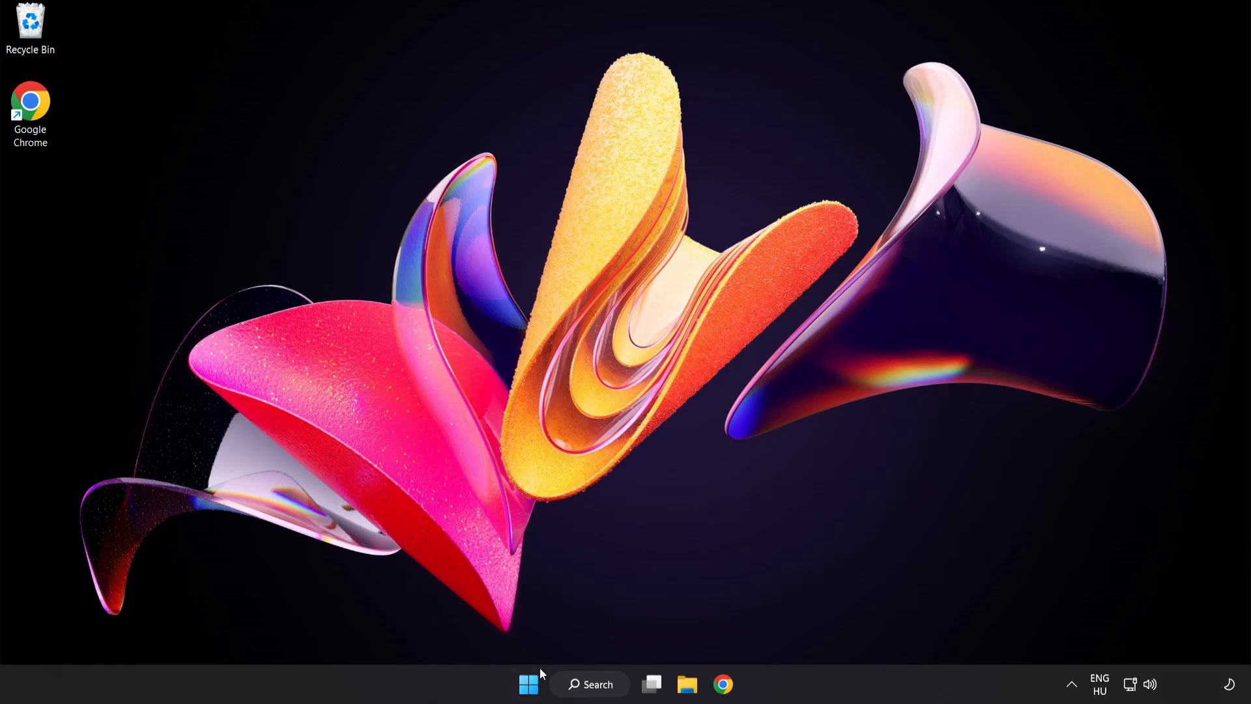
# Bring up the Start menu power options showing Sleep, Shut down and Restart
pyautogui.click(528, 683)
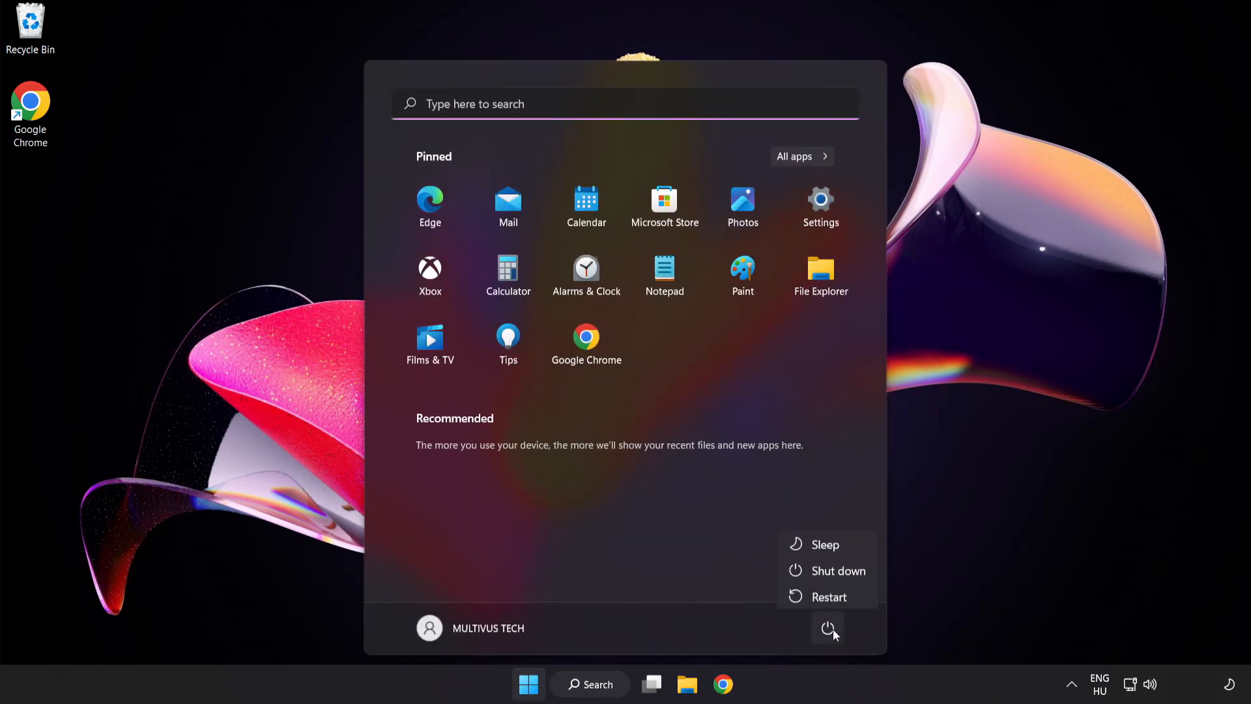
pyautogui.moveTo(829, 593)
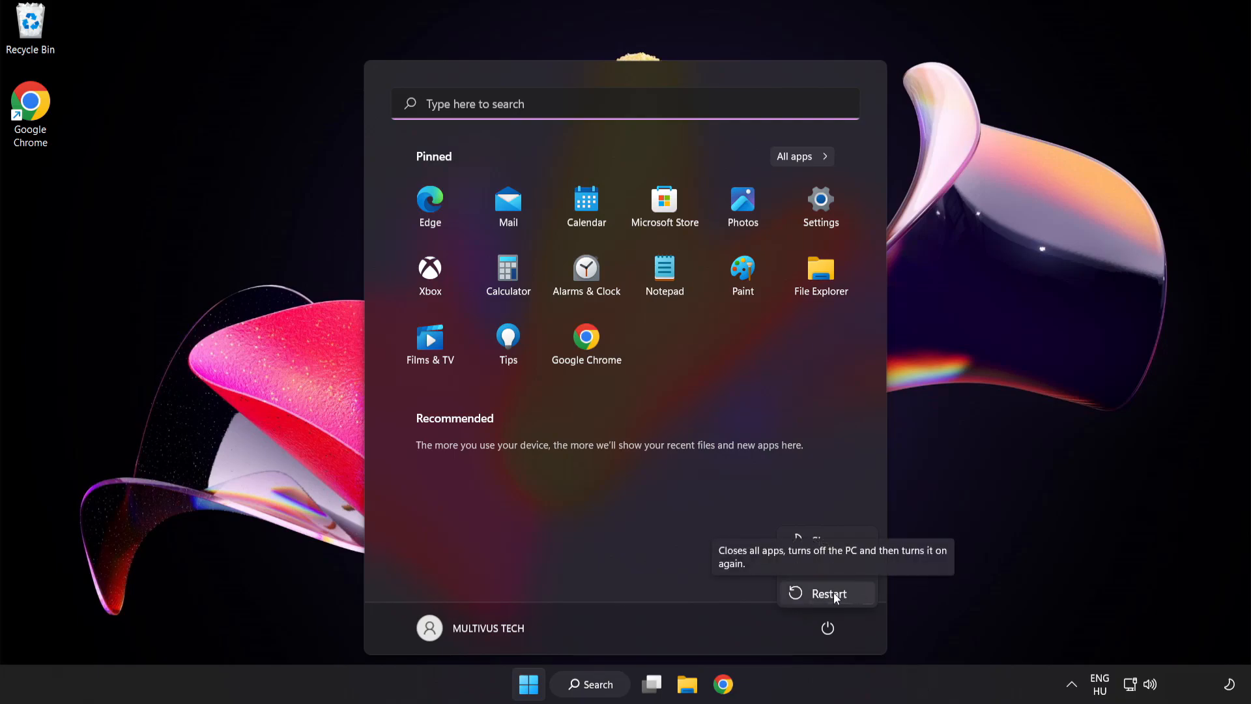